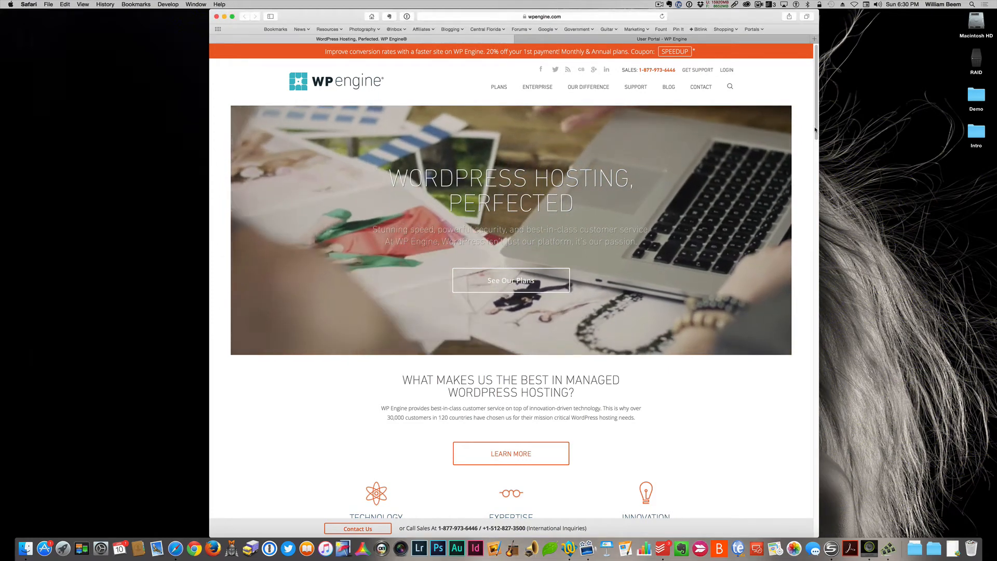
# Step: Scroll the homepage down to the hosting plans, from Personal at $29/mo to Enterprise Grade
pyautogui.scroll(-3)
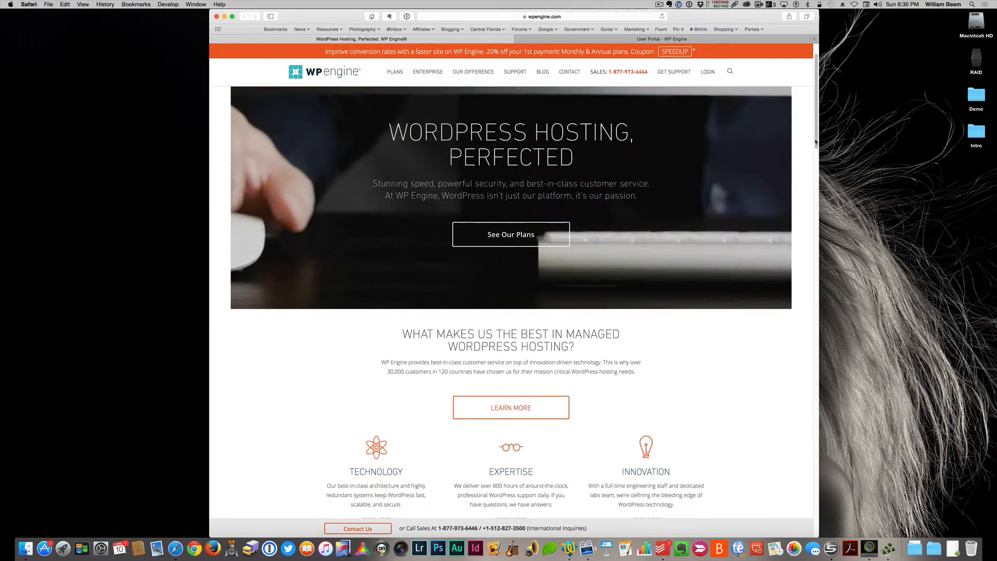
pyautogui.scroll(-3)
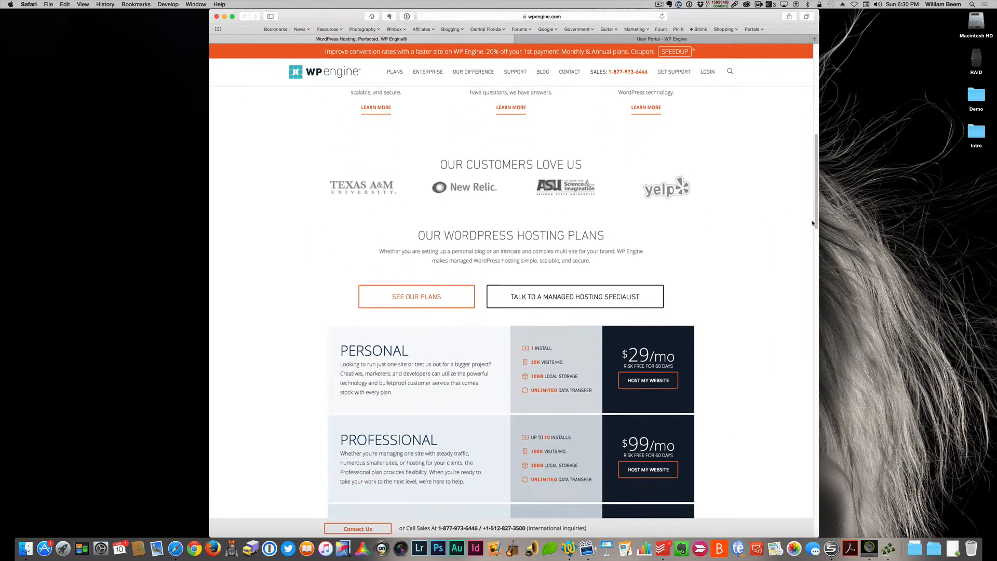
pyautogui.scroll(-3)
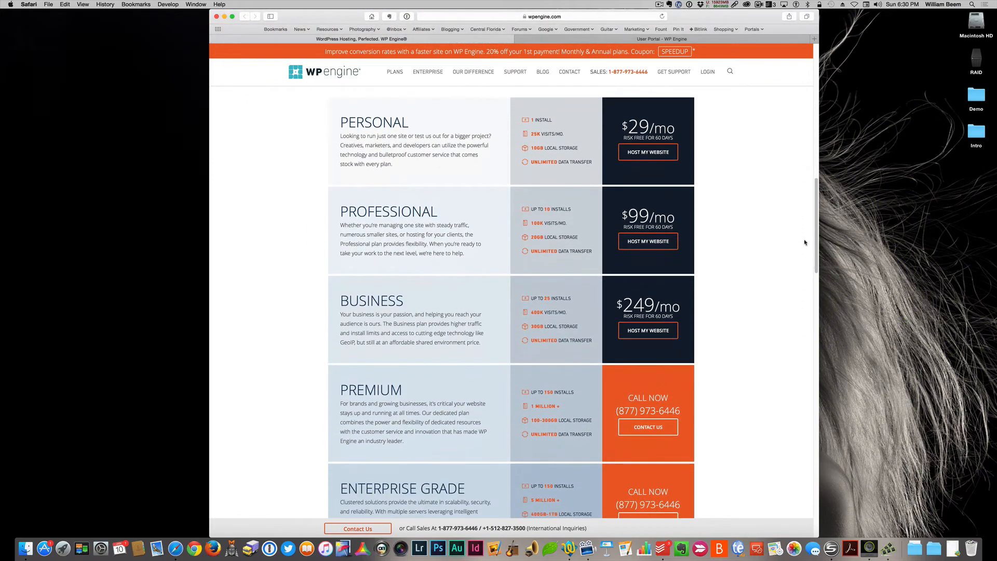
pyautogui.moveTo(749, 147)
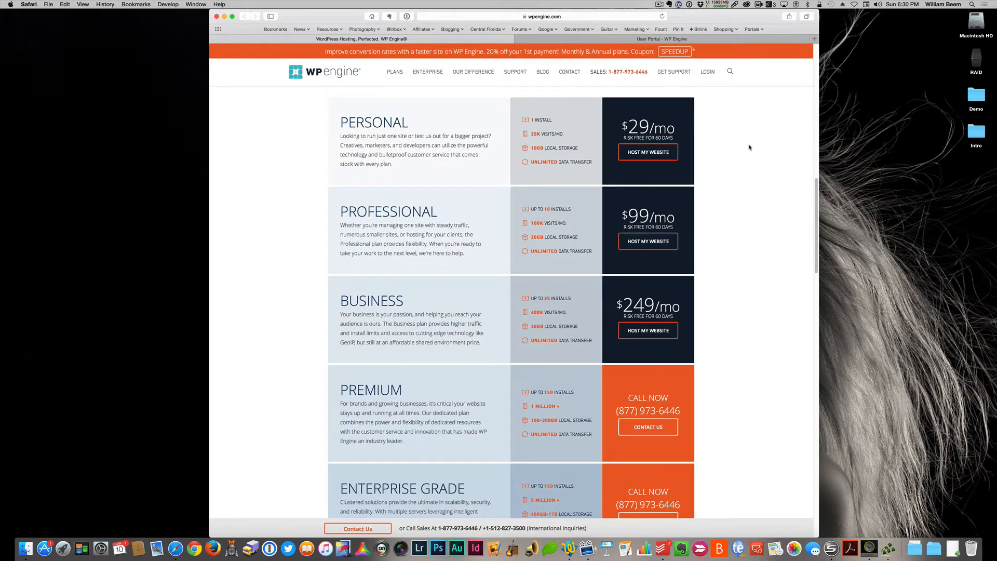
pyautogui.moveTo(709, 138)
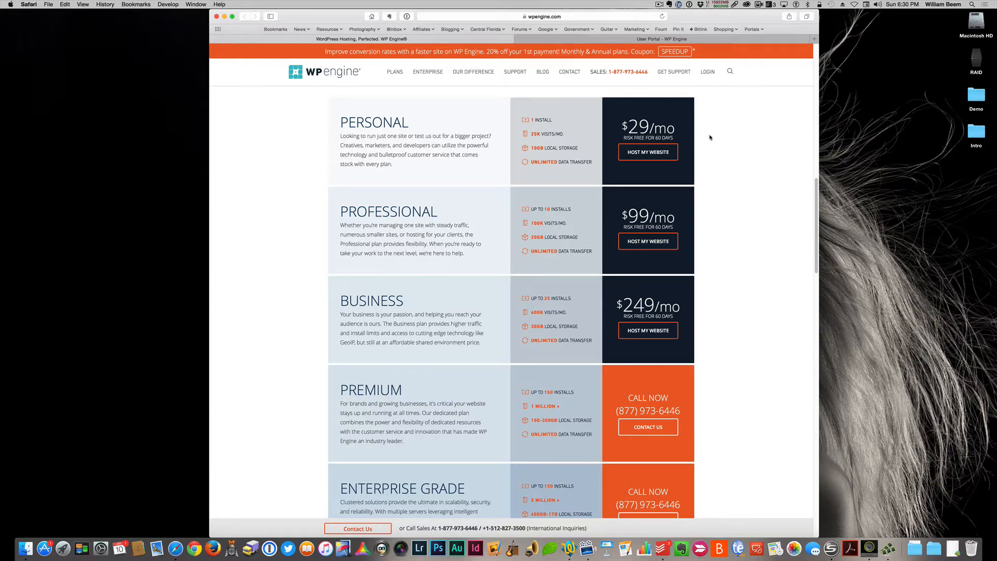
pyautogui.moveTo(725, 265)
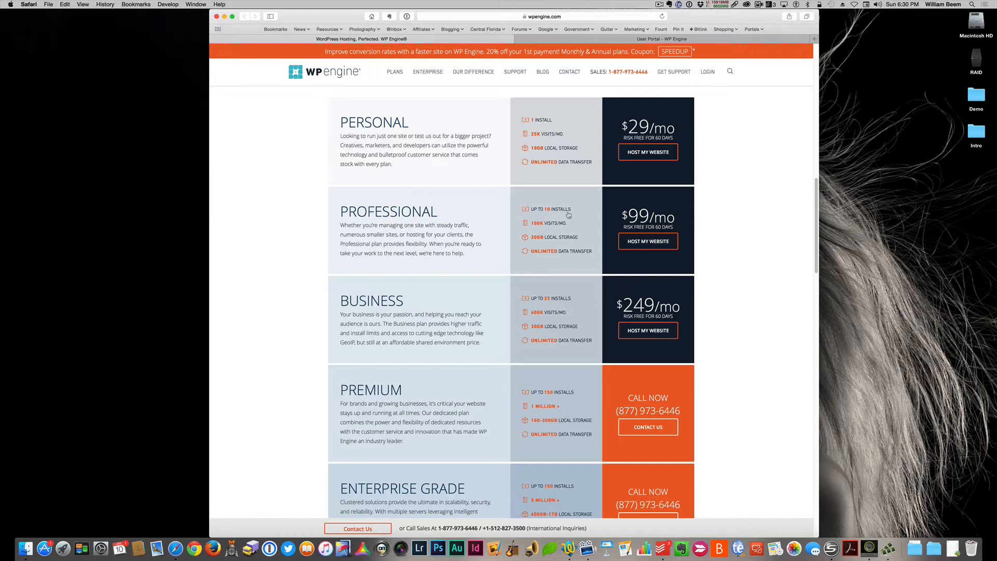
pyautogui.moveTo(740, 217)
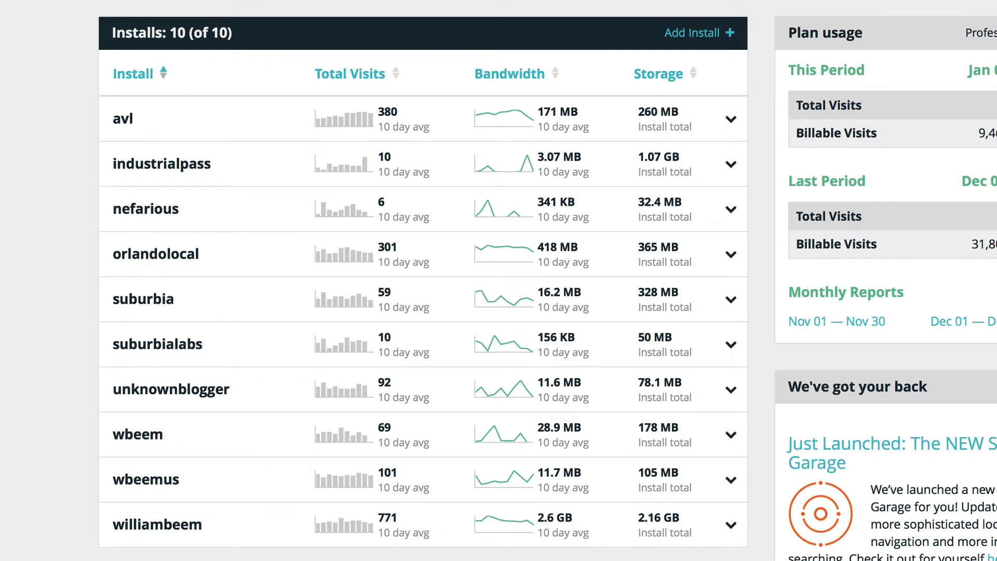
pyautogui.moveTo(224, 117)
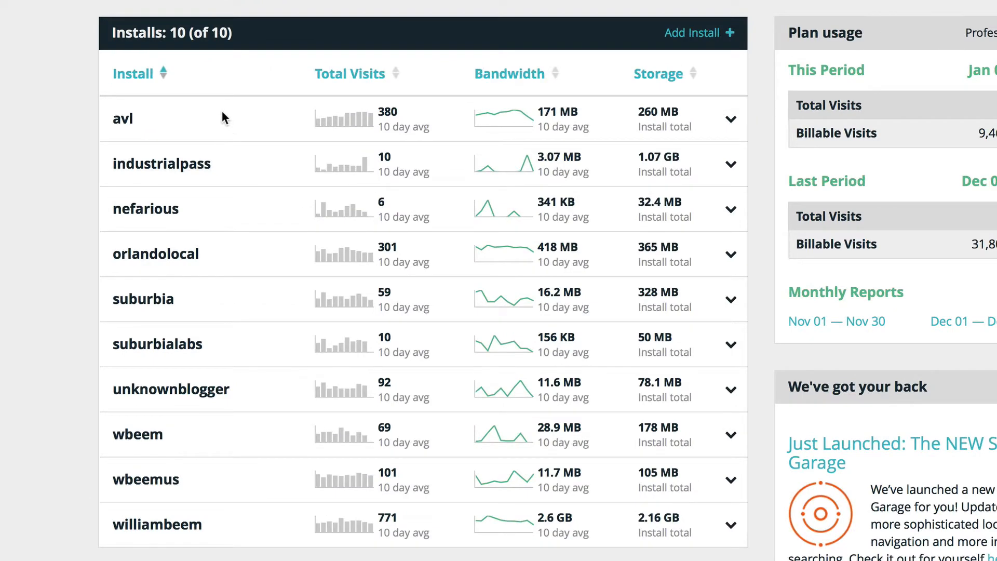
pyautogui.moveTo(299, 558)
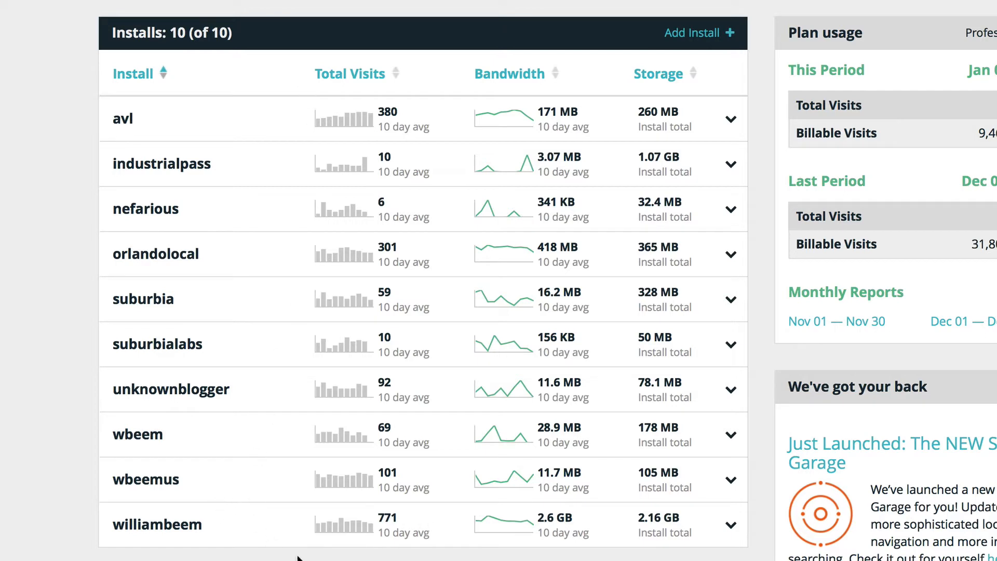
pyautogui.moveTo(147, 551)
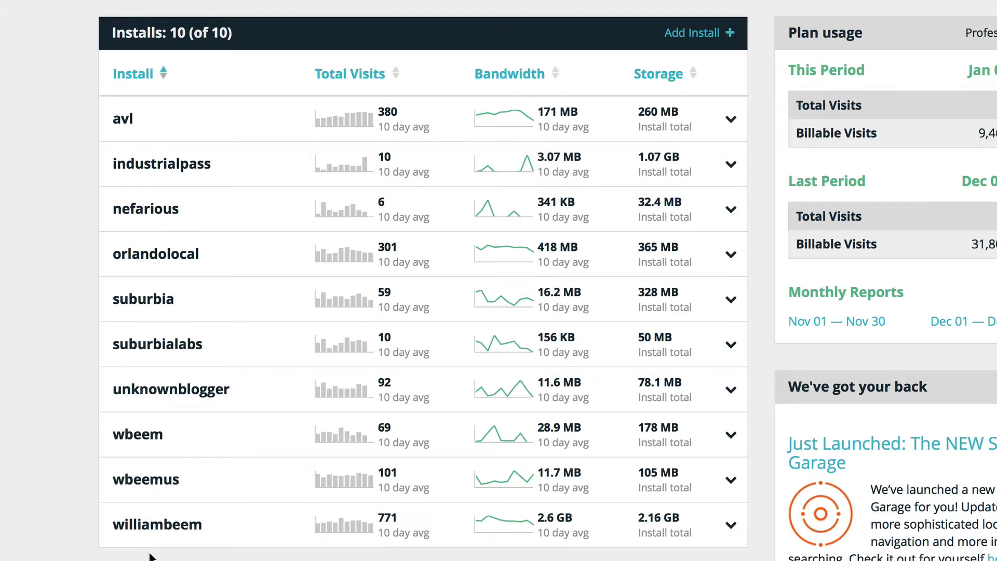
pyautogui.moveTo(148, 555)
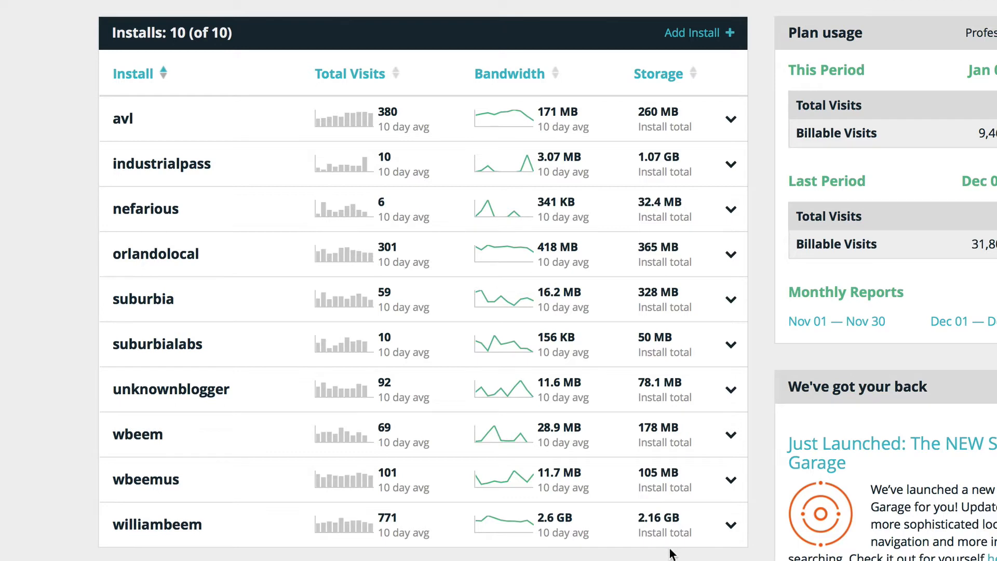
pyautogui.moveTo(637, 539)
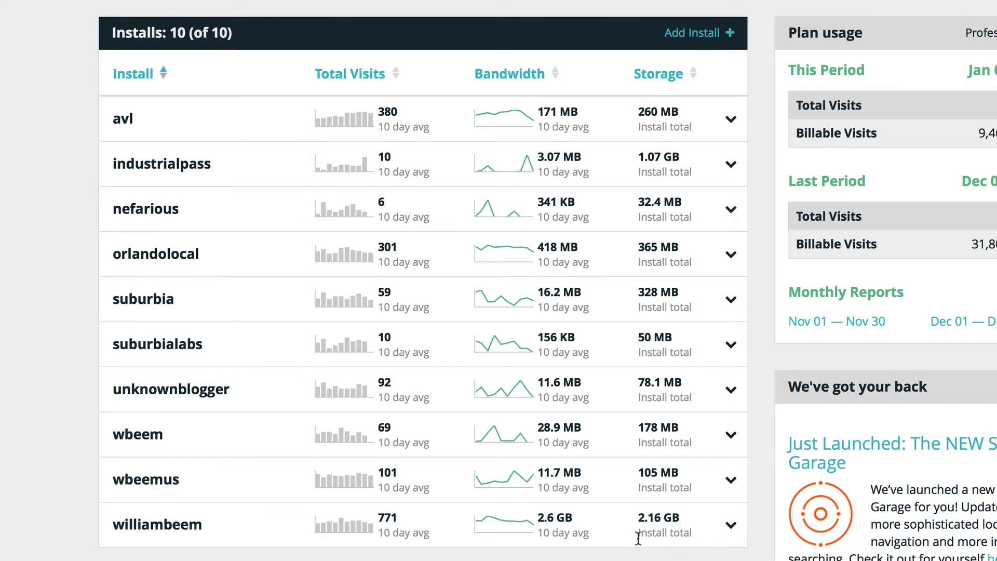
pyautogui.moveTo(565, 550)
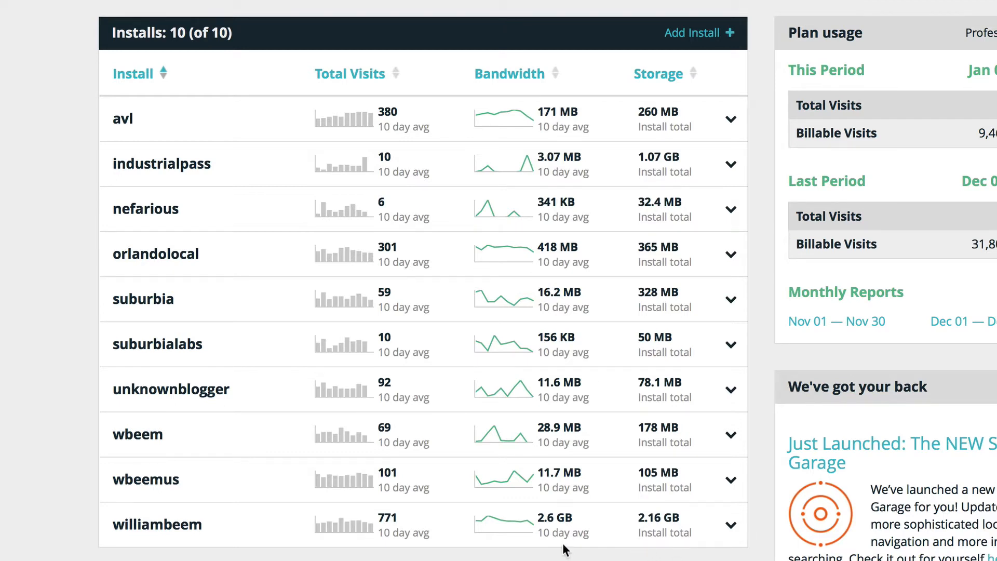
pyautogui.moveTo(540, 539)
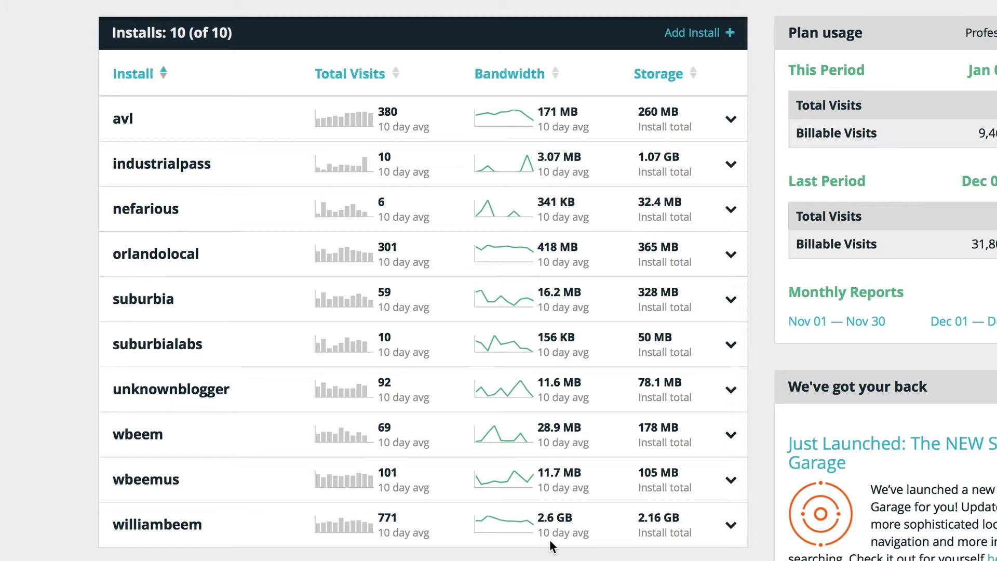
pyautogui.moveTo(529, 137)
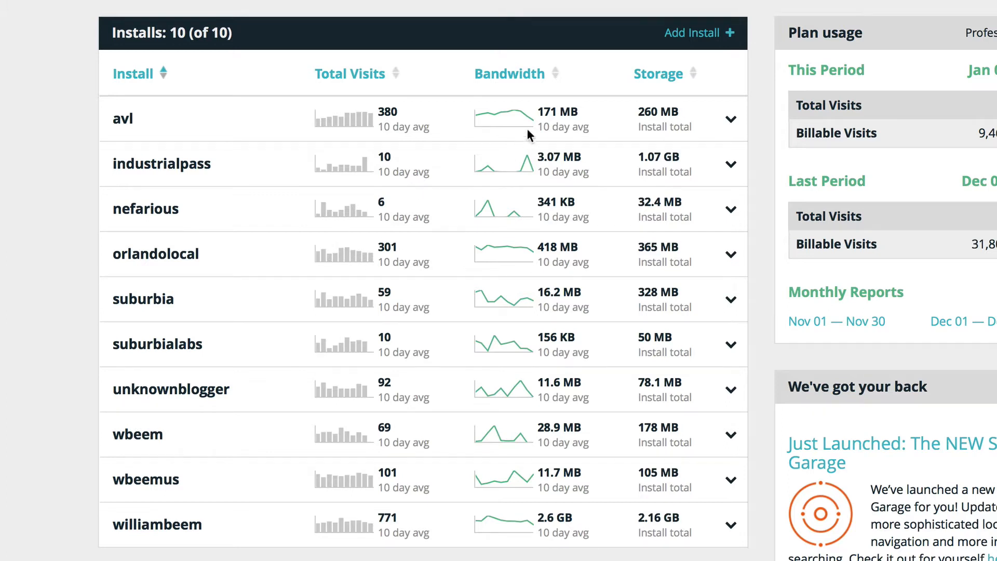
pyautogui.moveTo(616, 200)
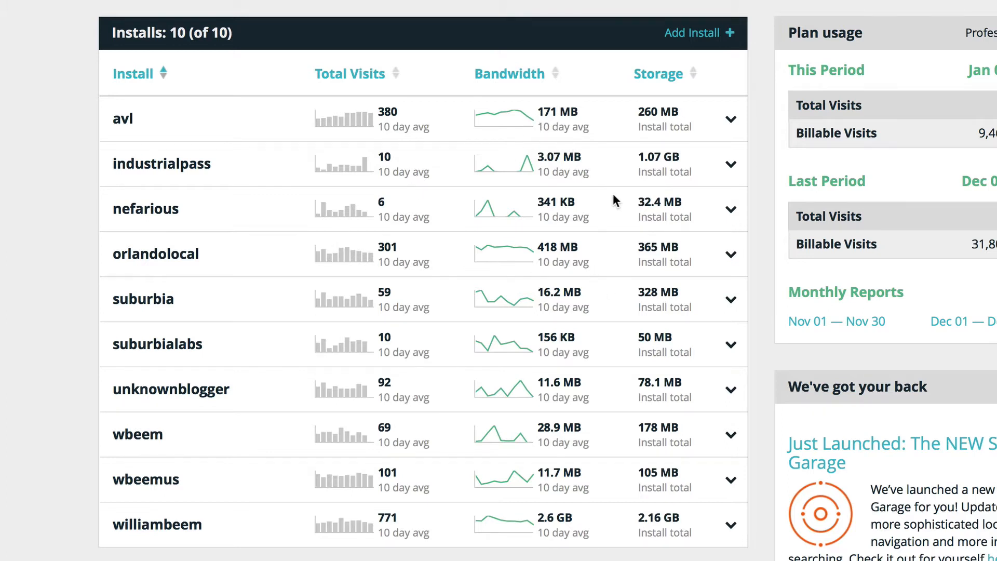
pyautogui.moveTo(585, 522)
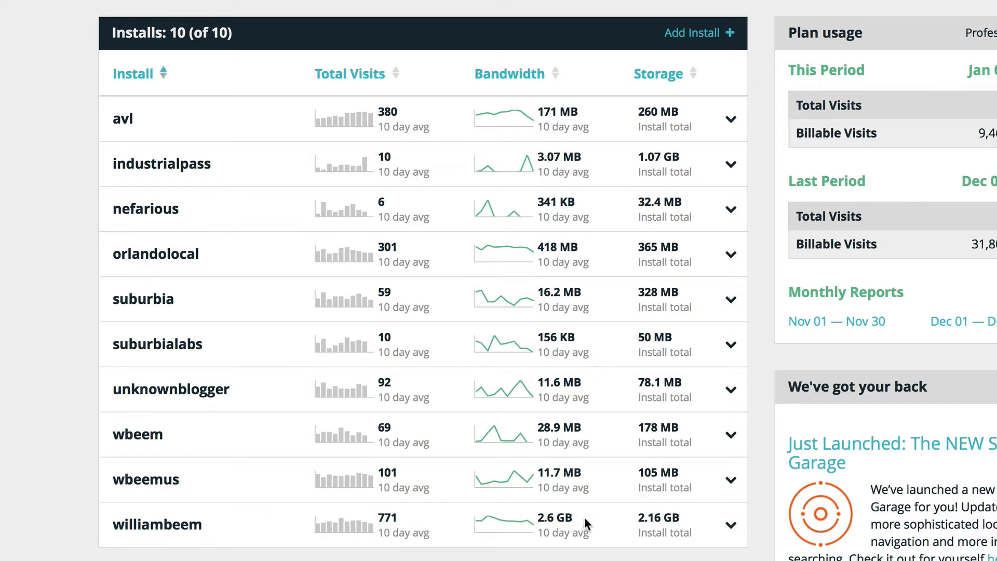
pyautogui.moveTo(676, 253)
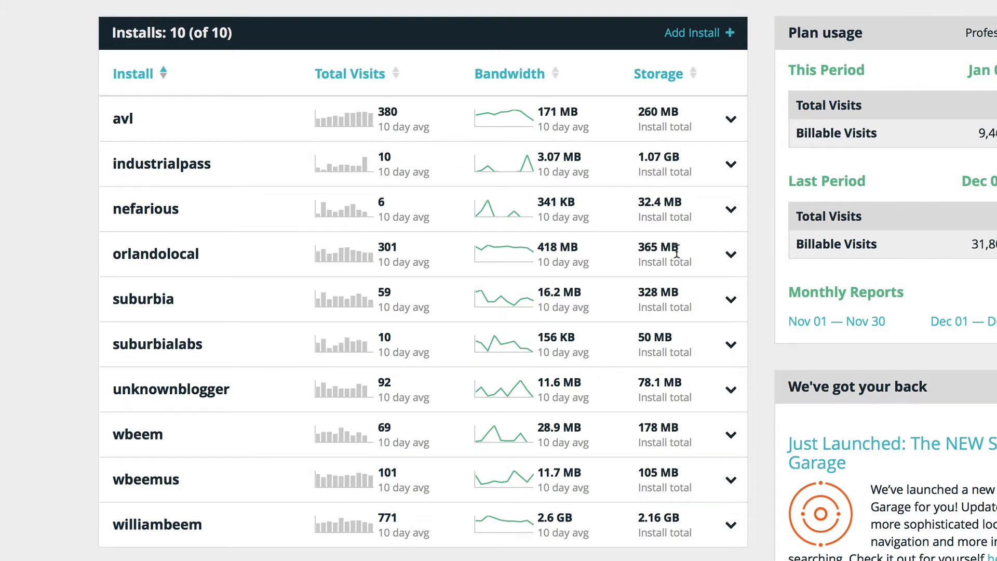
pyautogui.moveTo(620, 534)
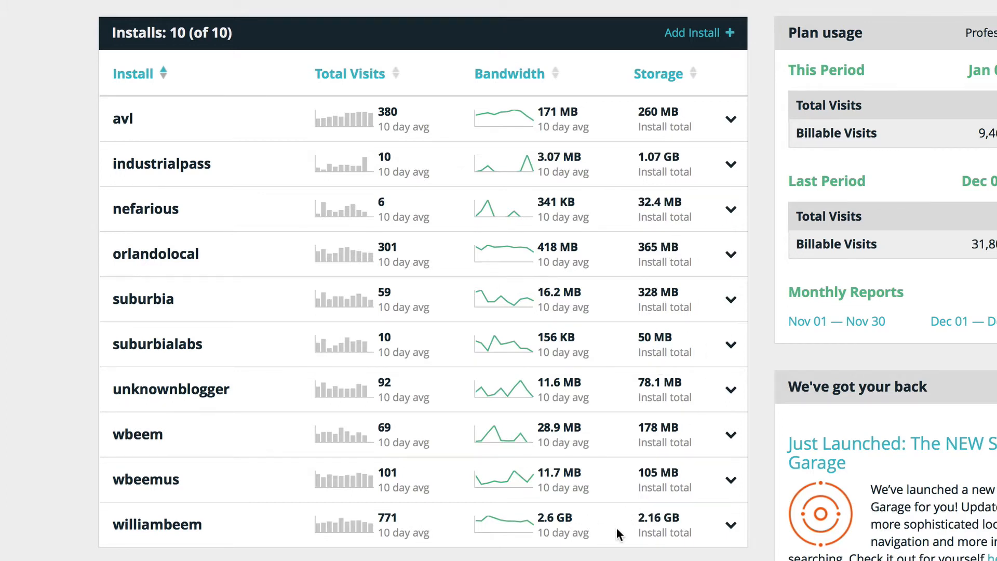
pyautogui.moveTo(620, 533)
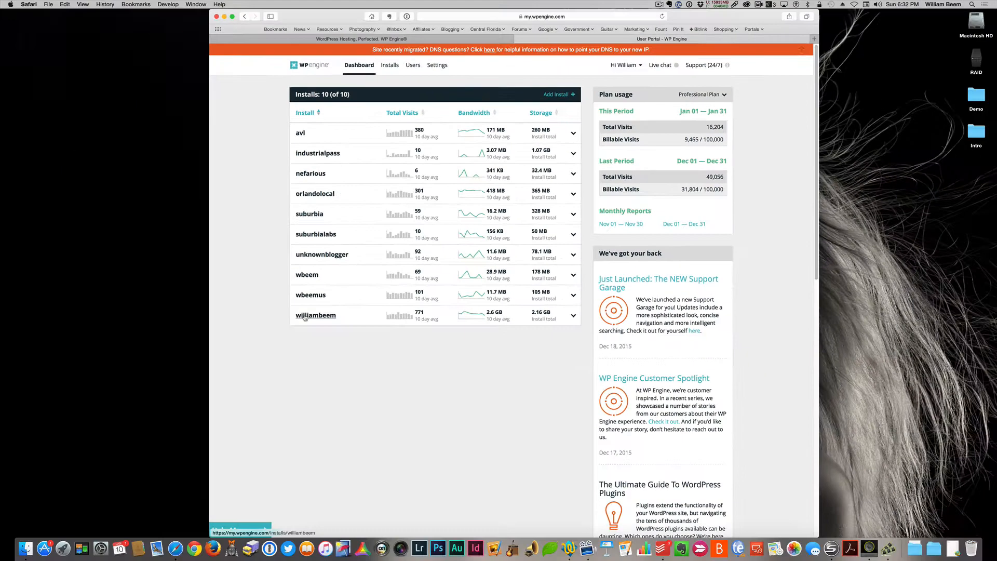
pyautogui.click(316, 314)
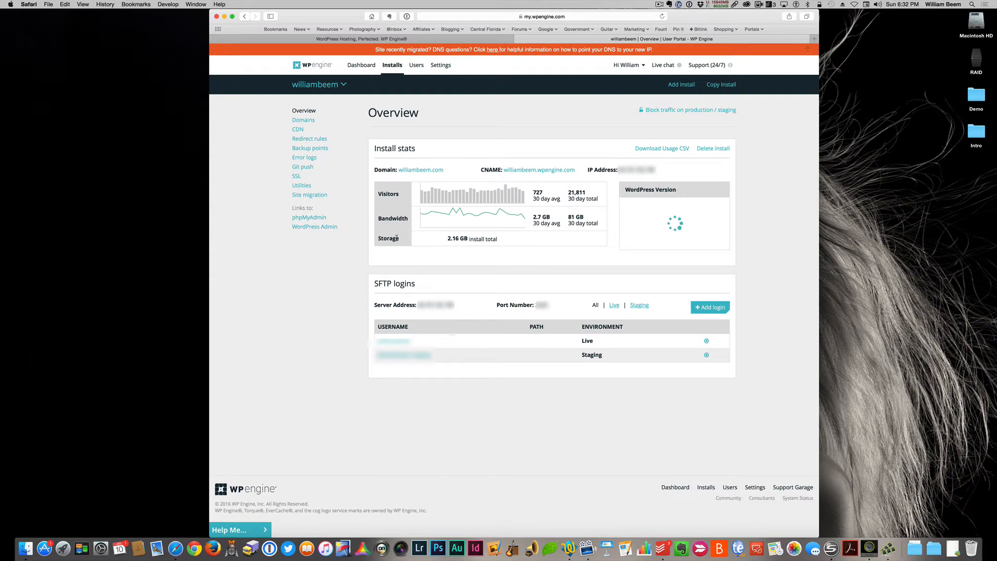
pyautogui.moveTo(395, 174)
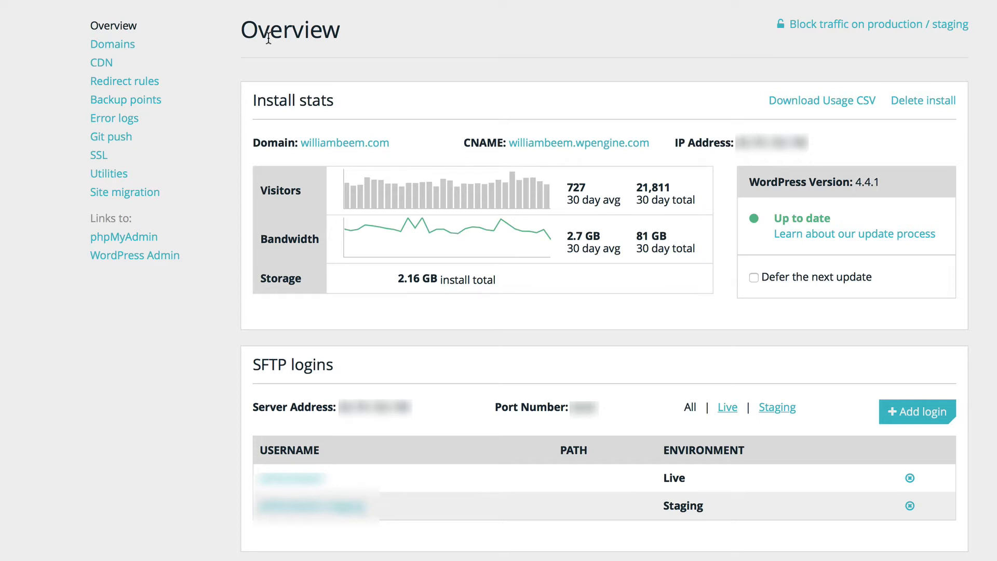
pyautogui.moveTo(979, 382)
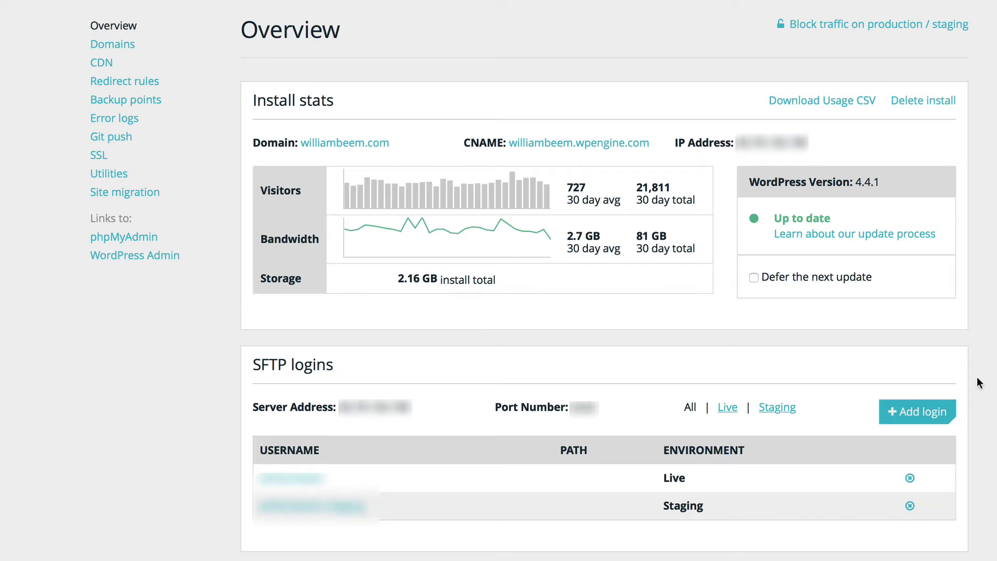
pyautogui.moveTo(548, 287)
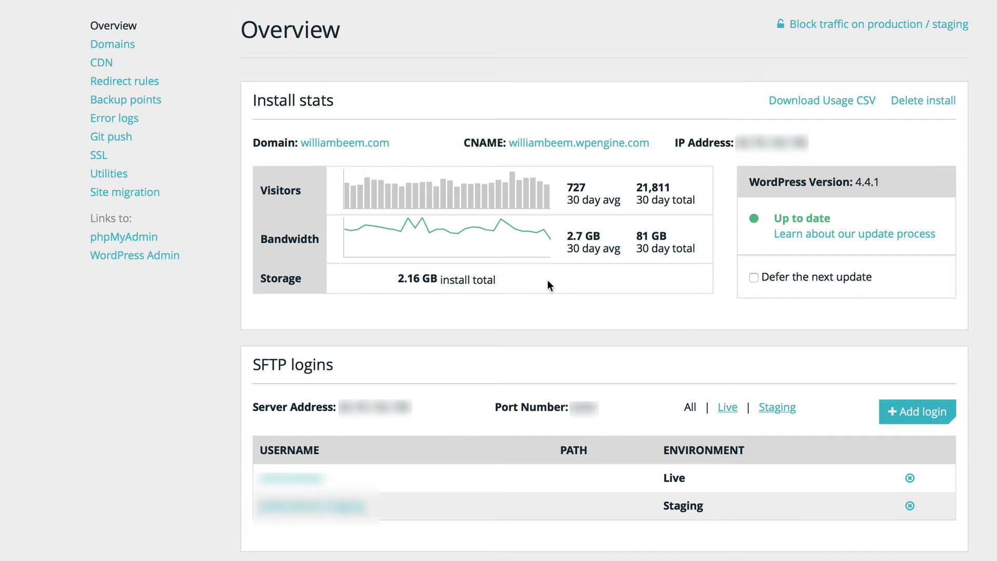
pyautogui.moveTo(518, 165)
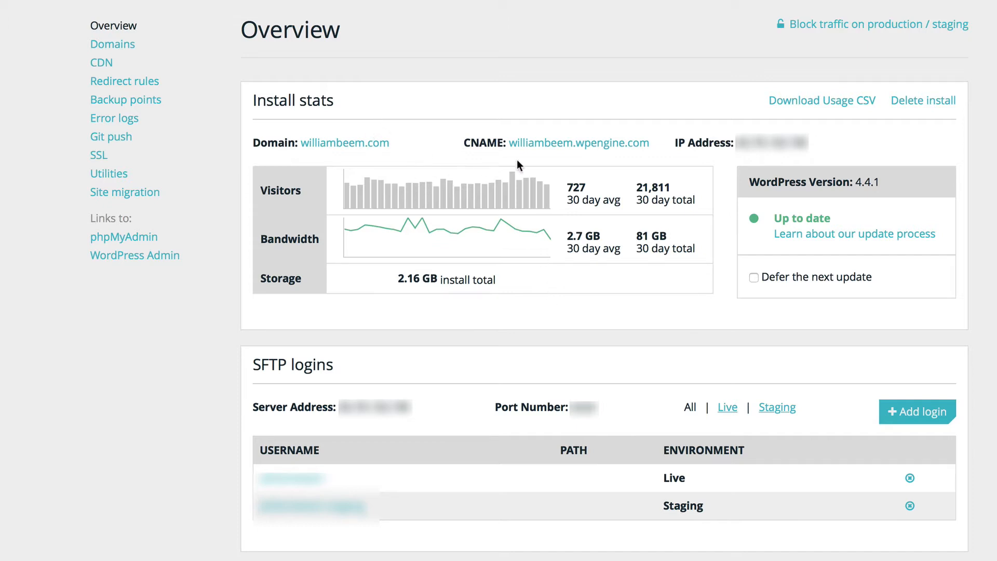
pyautogui.moveTo(555, 158)
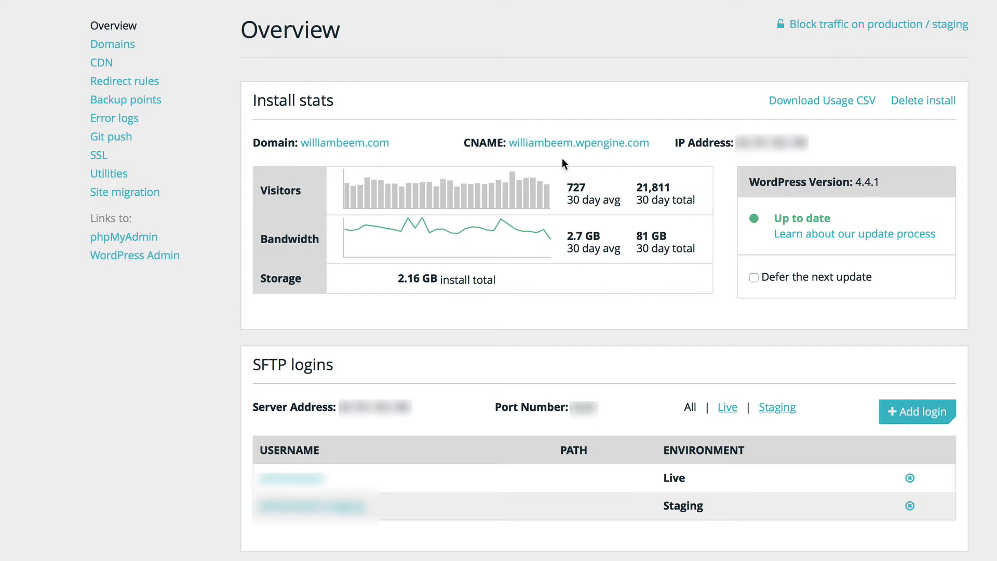
pyautogui.moveTo(388, 209)
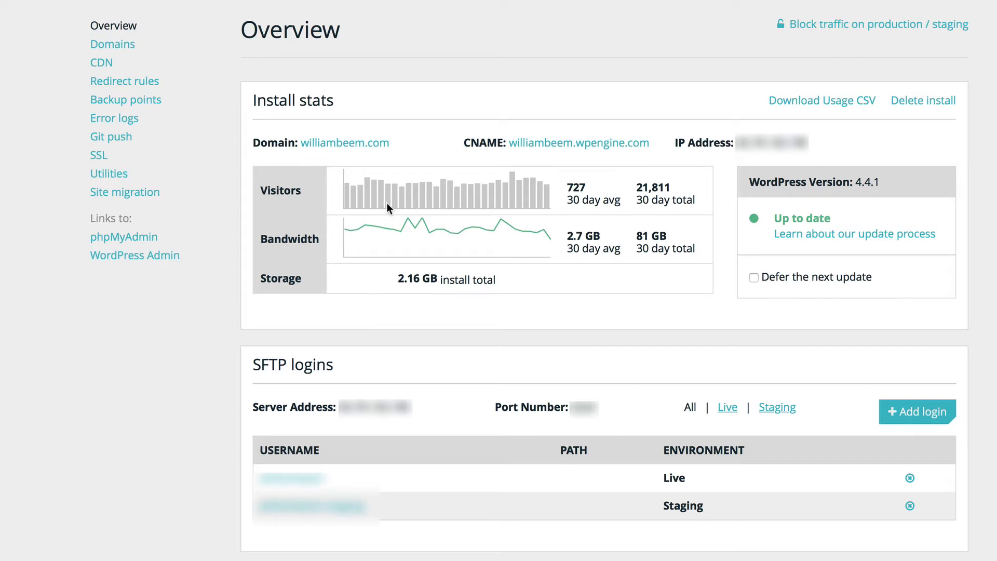
pyautogui.moveTo(575, 219)
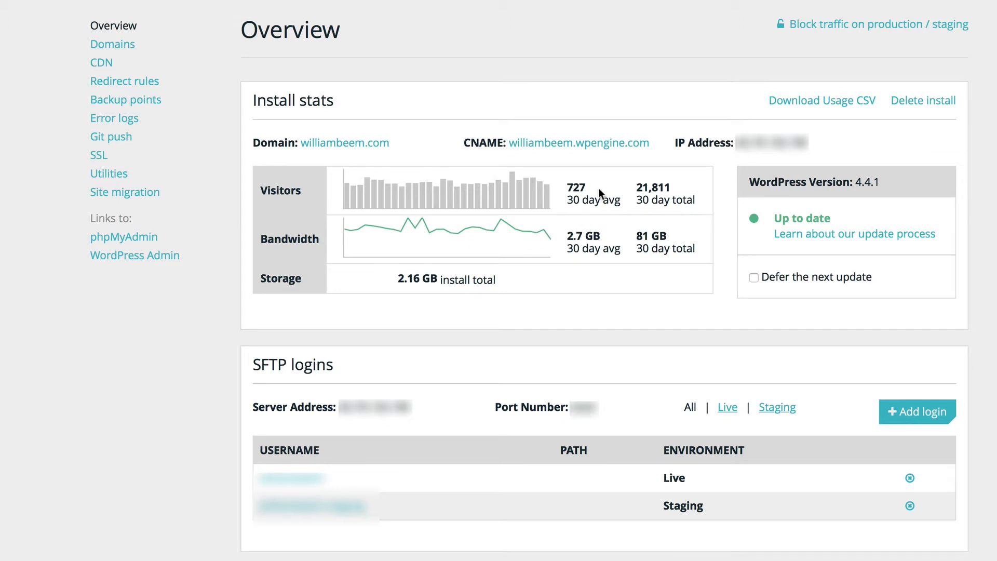
pyautogui.moveTo(689, 194)
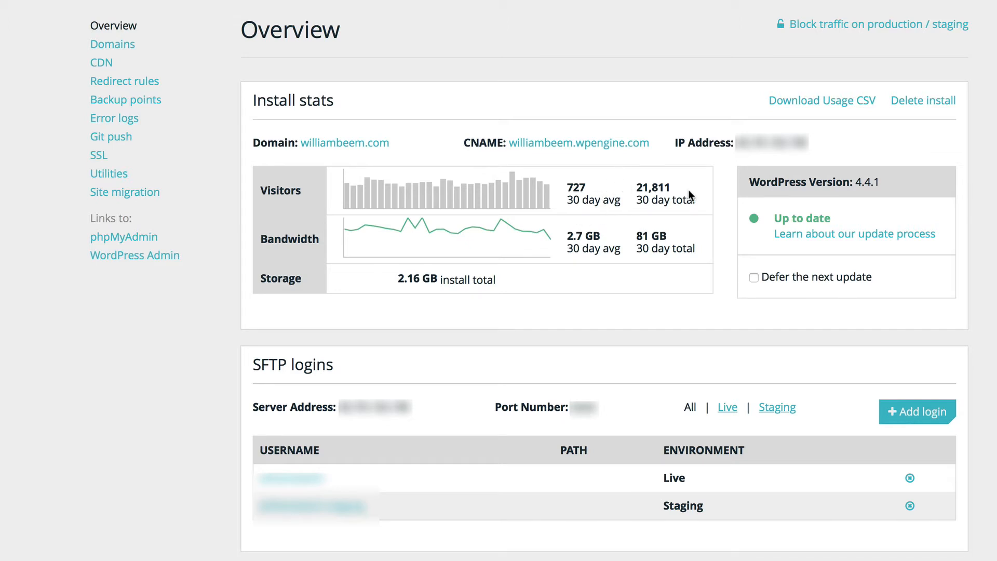
pyautogui.moveTo(699, 196)
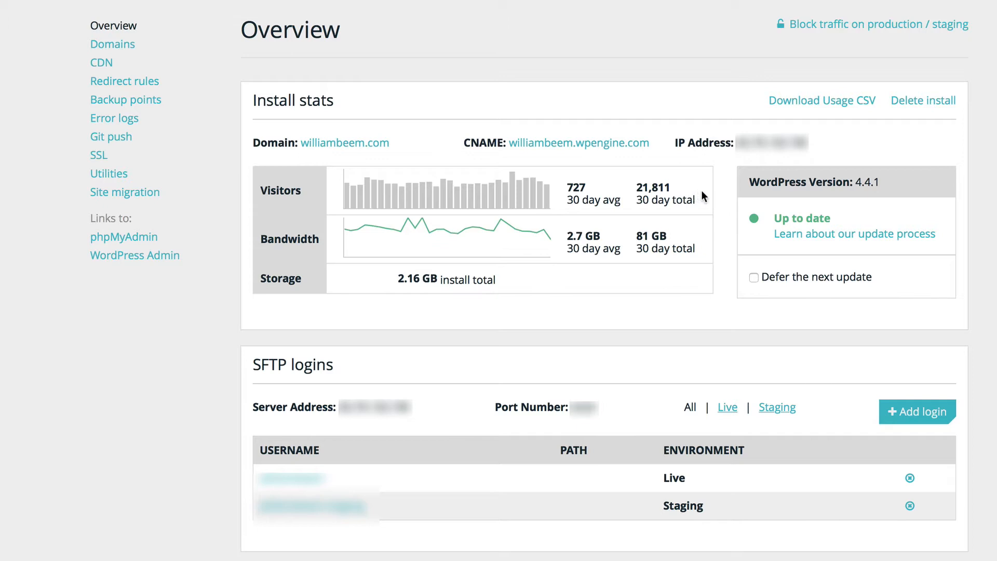
pyautogui.moveTo(661, 272)
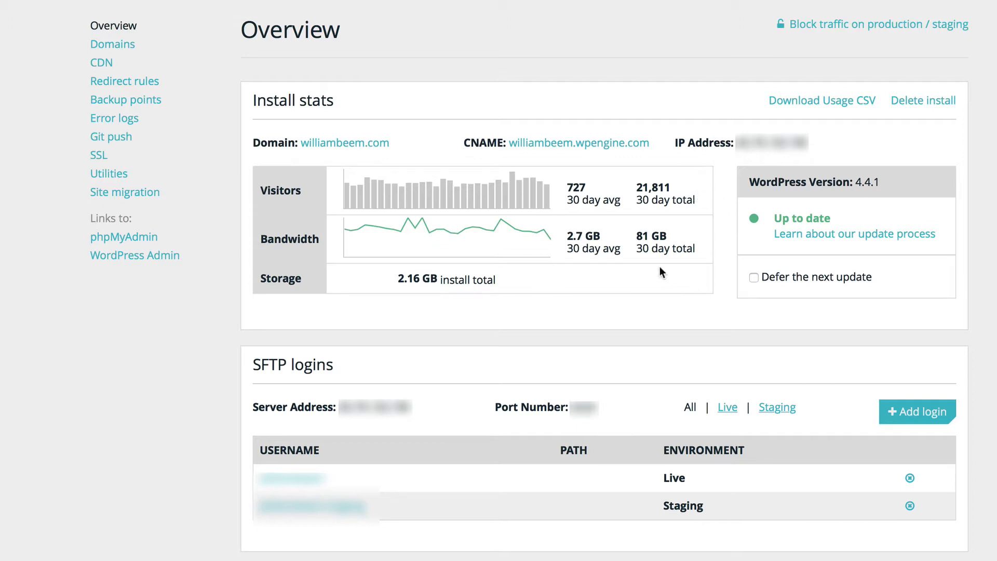
pyautogui.moveTo(580, 249)
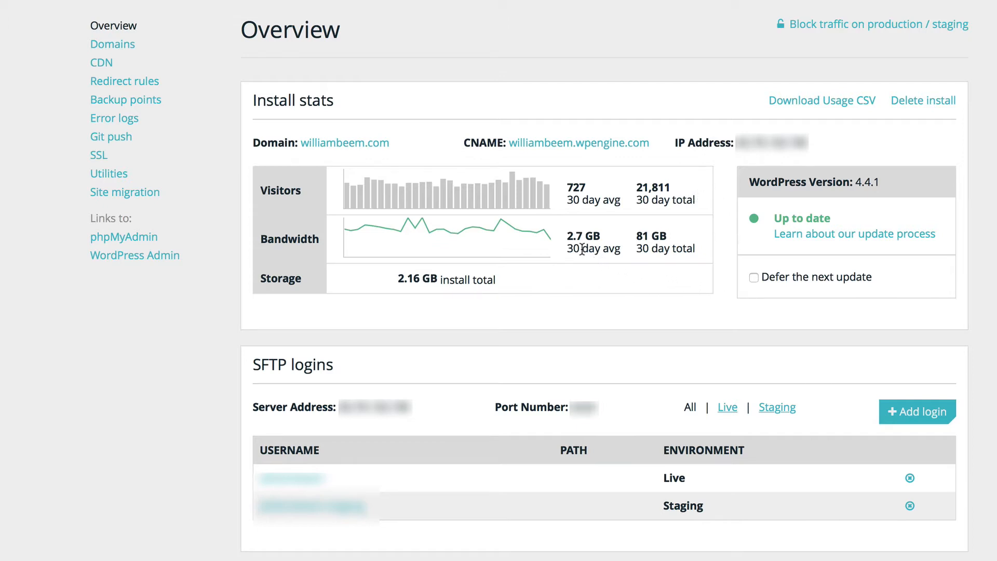
pyautogui.moveTo(692, 250)
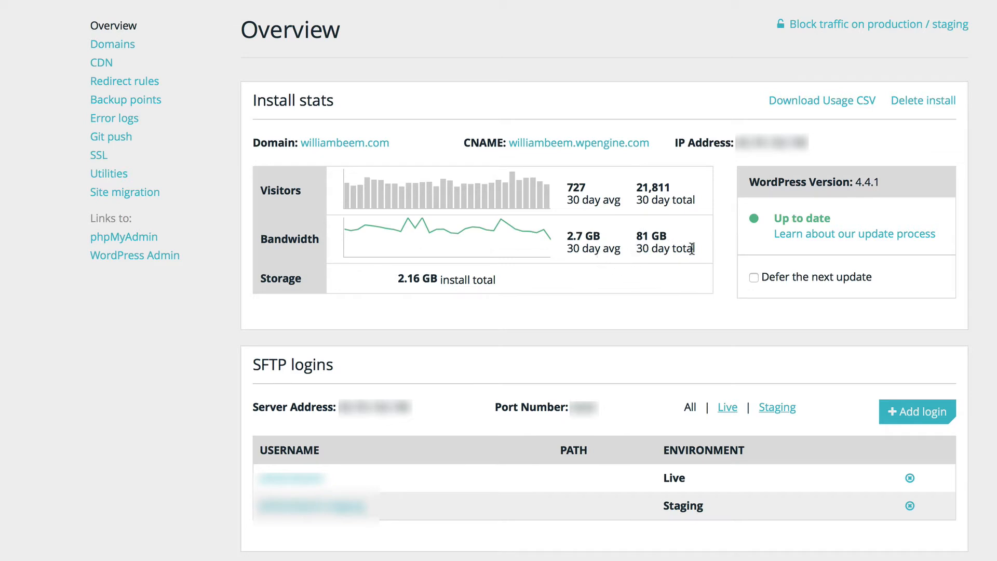
pyautogui.moveTo(698, 284)
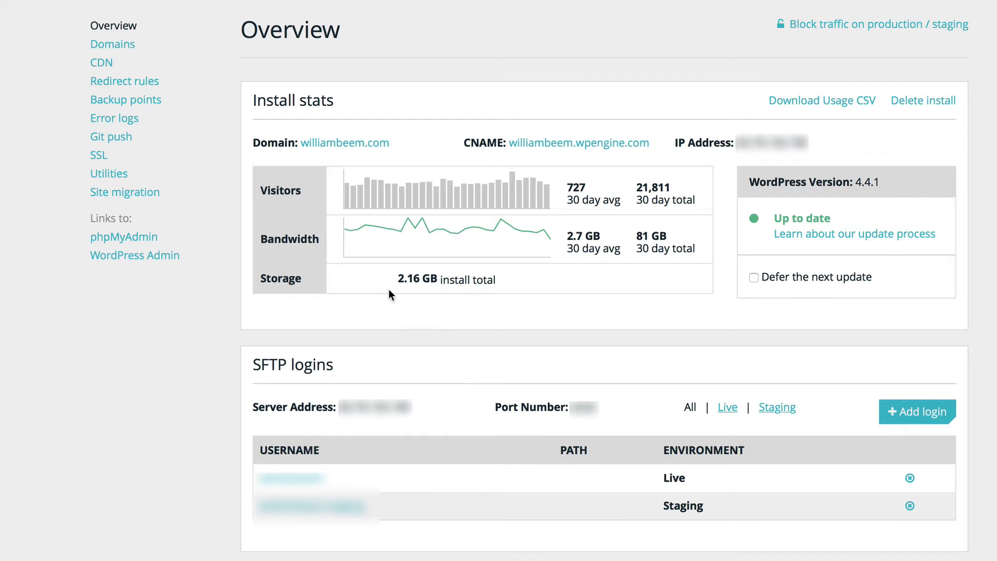
pyautogui.moveTo(401, 304)
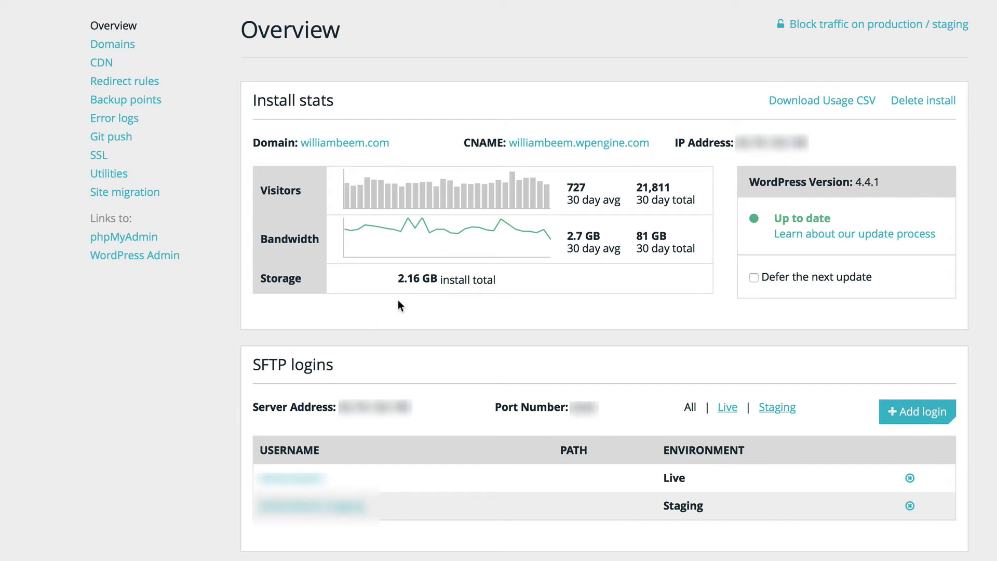
pyautogui.moveTo(557, 98)
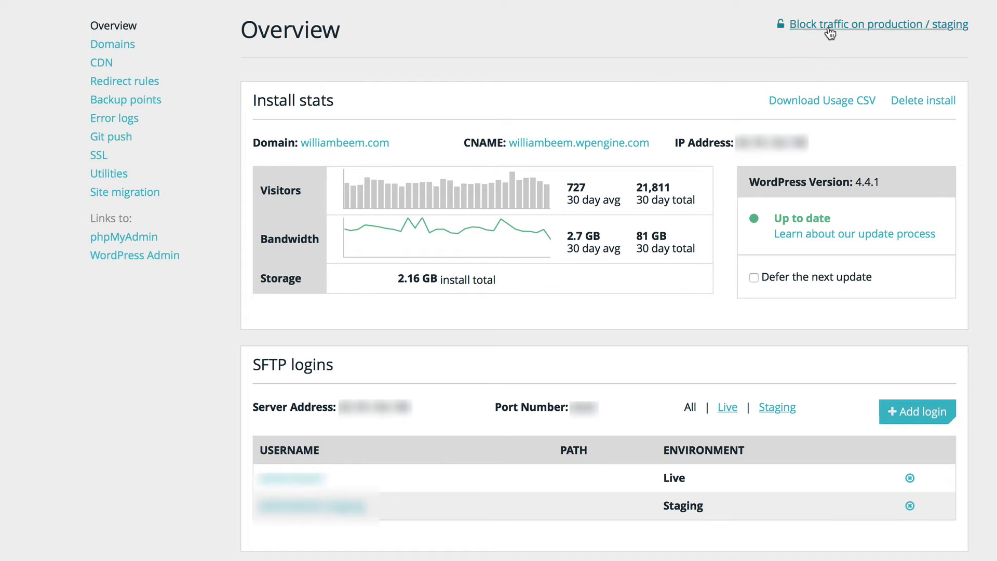
pyautogui.moveTo(849, 40)
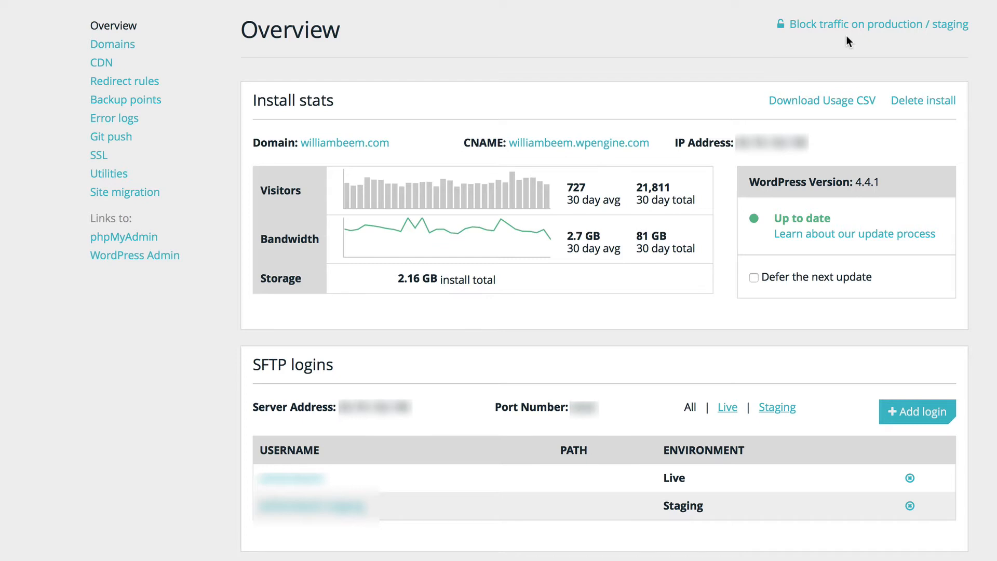
pyautogui.moveTo(112, 44)
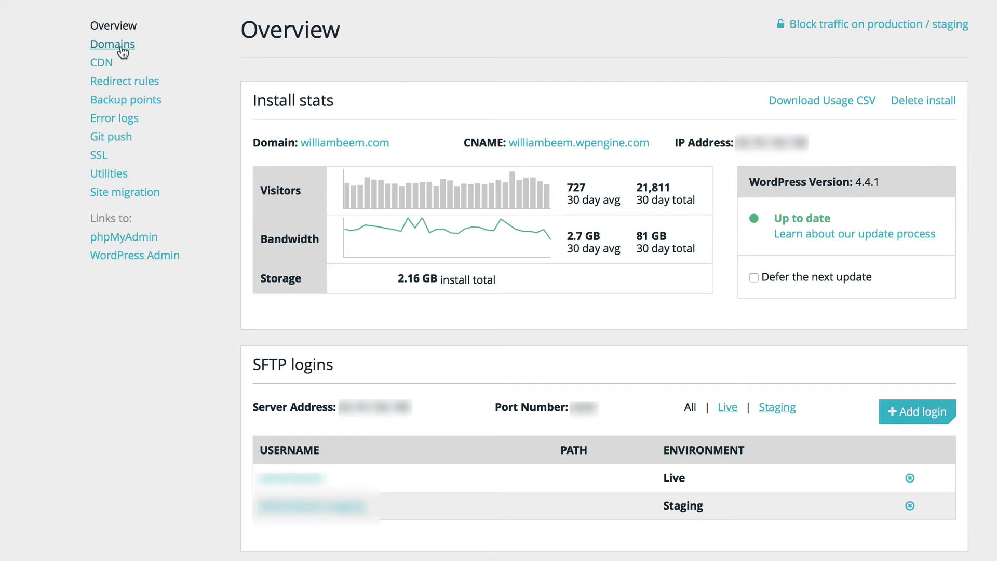
# Step: Show the install's Domains page listing williambeem.com and its two redirects
pyautogui.click(113, 44)
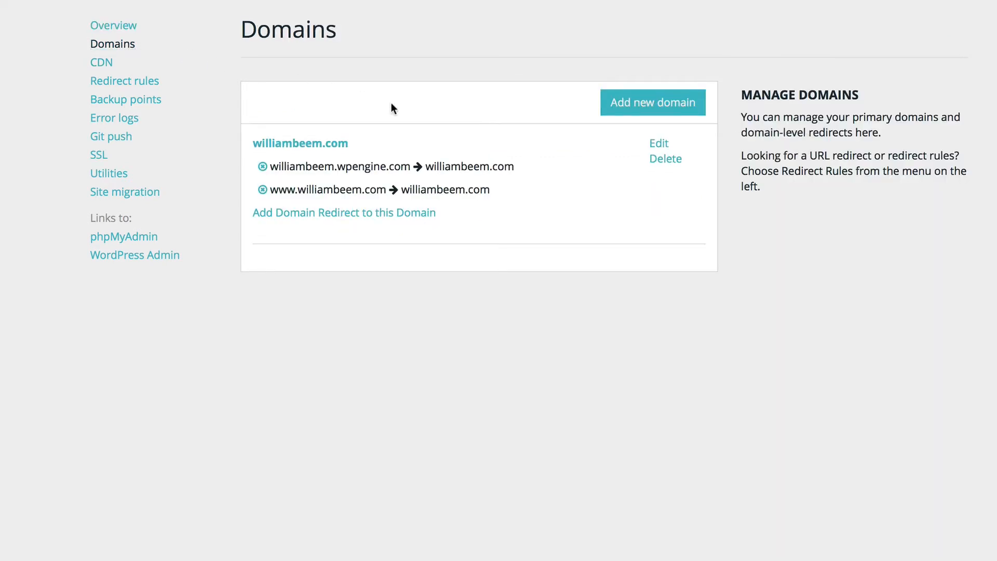
pyautogui.moveTo(478, 100)
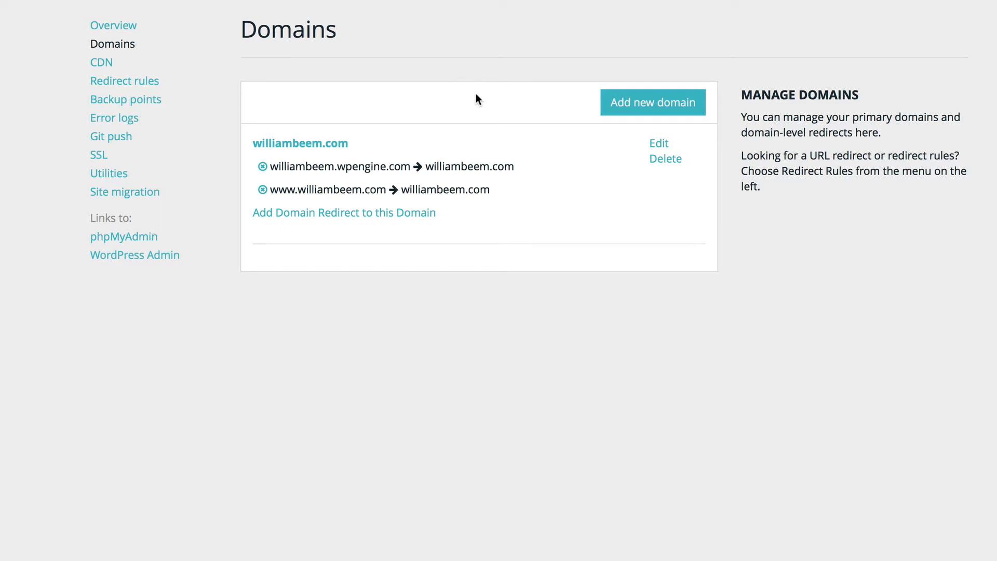
pyautogui.moveTo(506, 105)
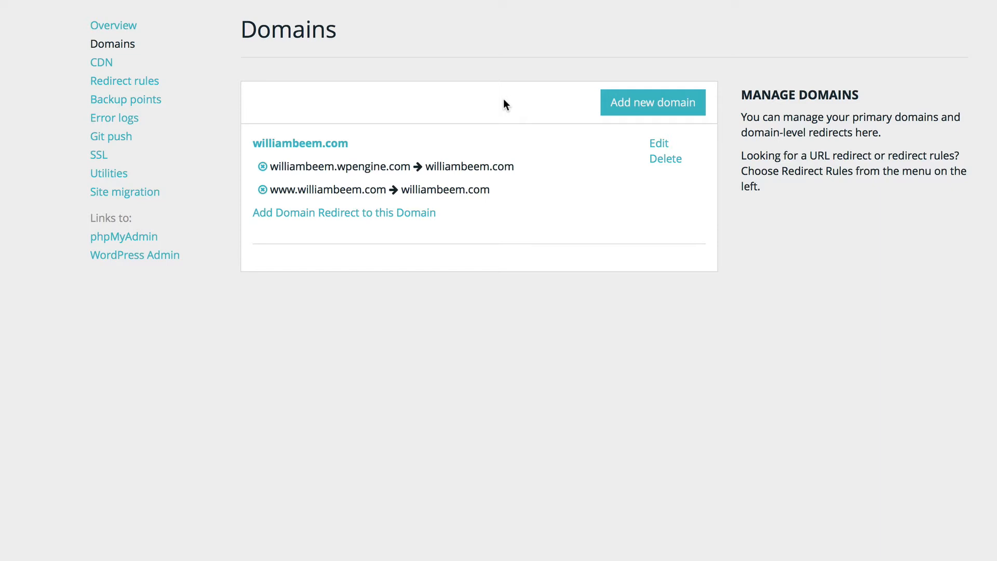
pyautogui.moveTo(550, 301)
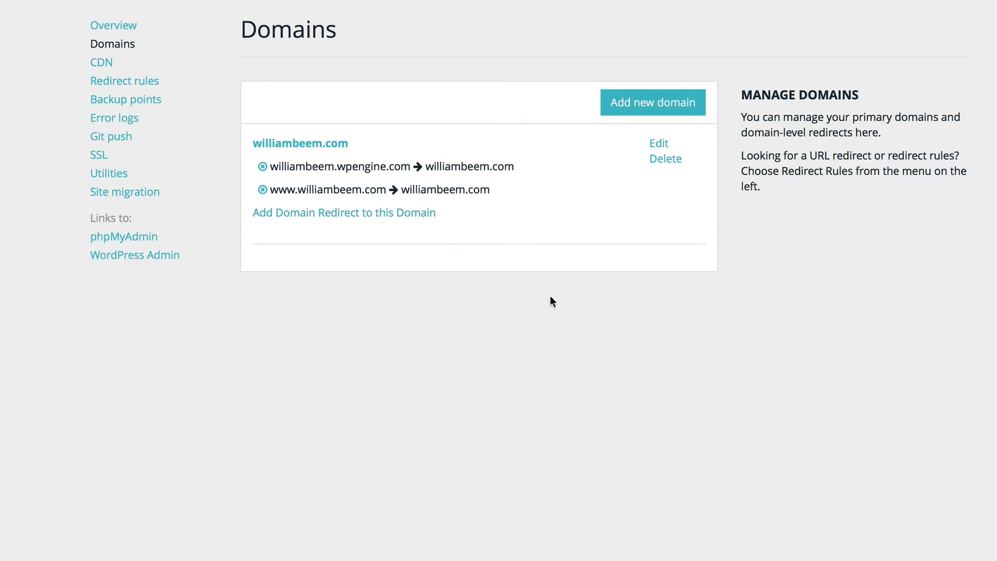
pyautogui.moveTo(574, 277)
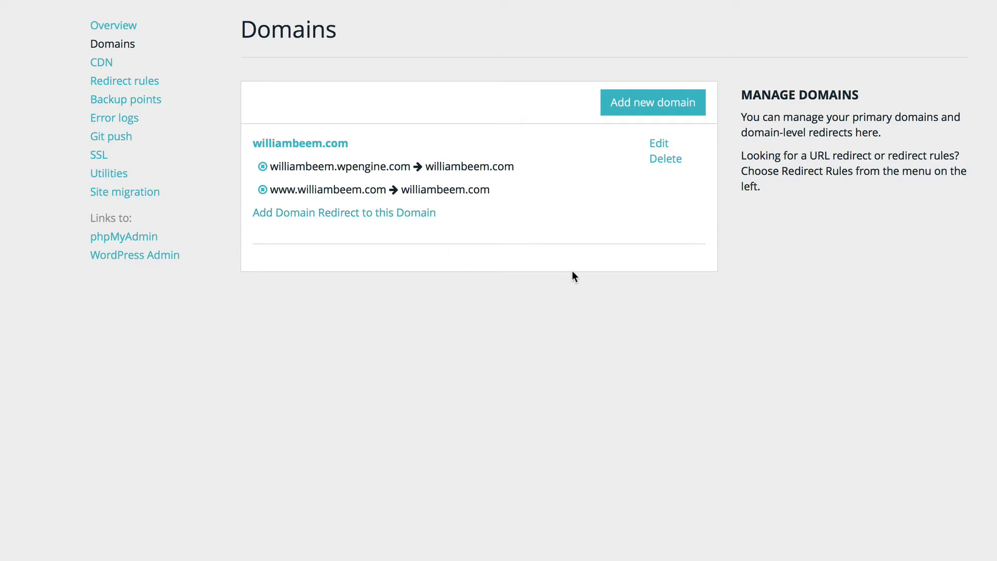
pyautogui.moveTo(543, 234)
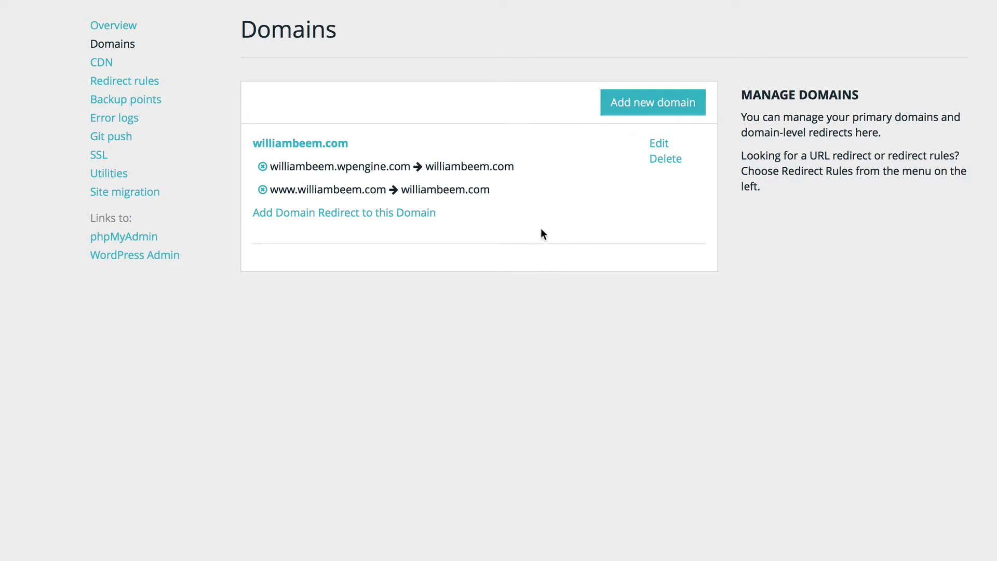
pyautogui.moveTo(505, 319)
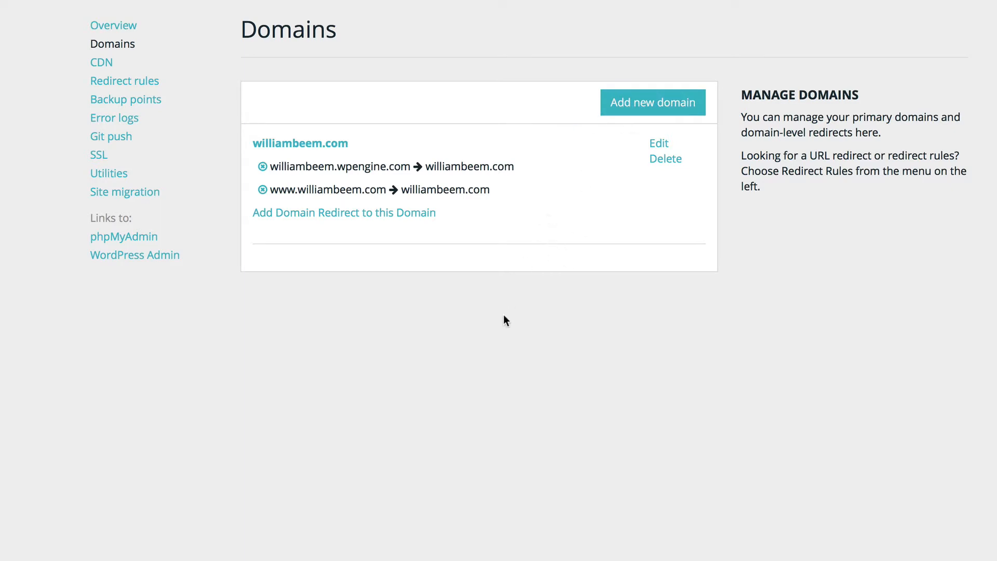
pyautogui.moveTo(517, 261)
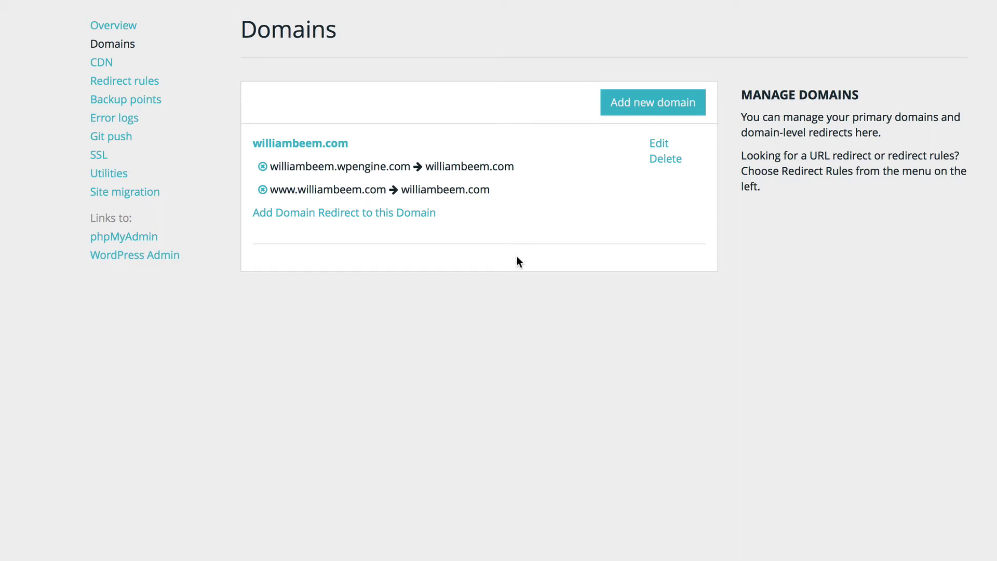
pyautogui.moveTo(101, 63)
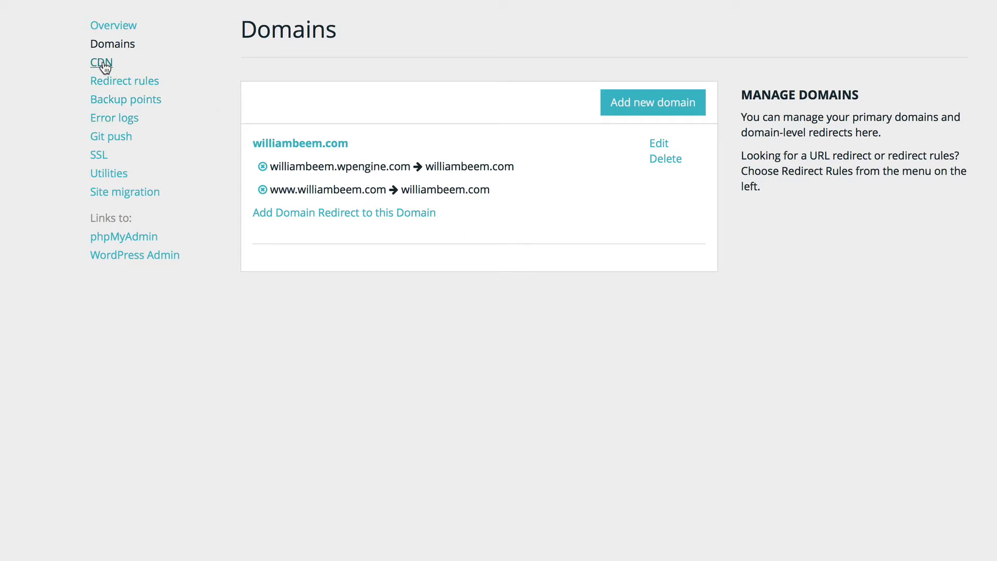
# Step: Show the CDN page with CDN enabled for williambeem.com
pyautogui.click(101, 61)
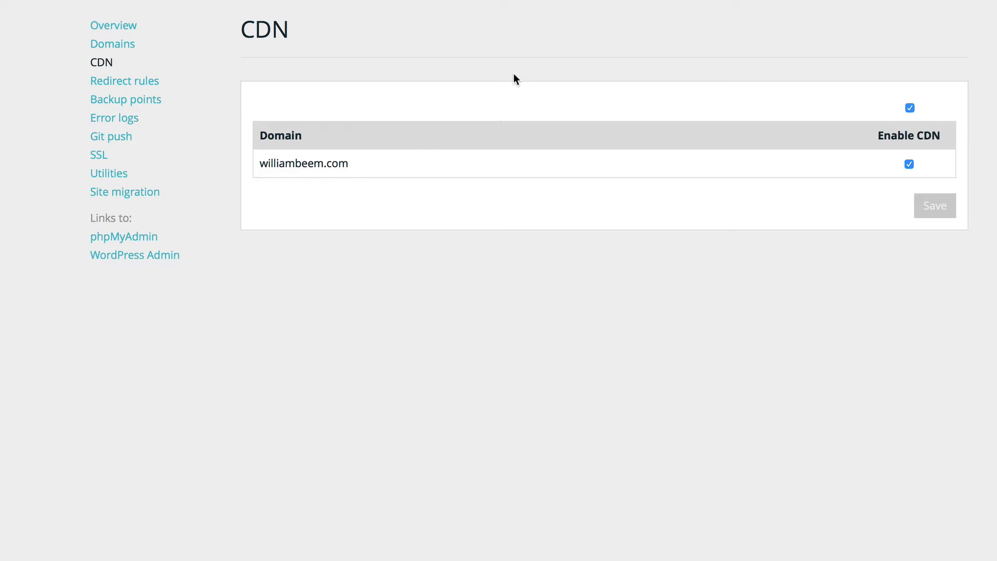
pyautogui.moveTo(903, 176)
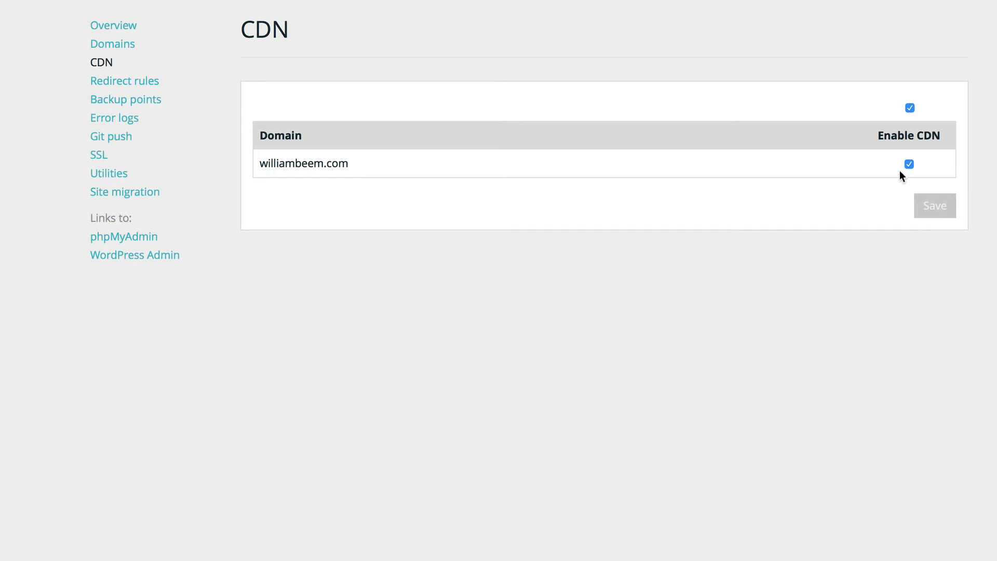
pyautogui.moveTo(299, 113)
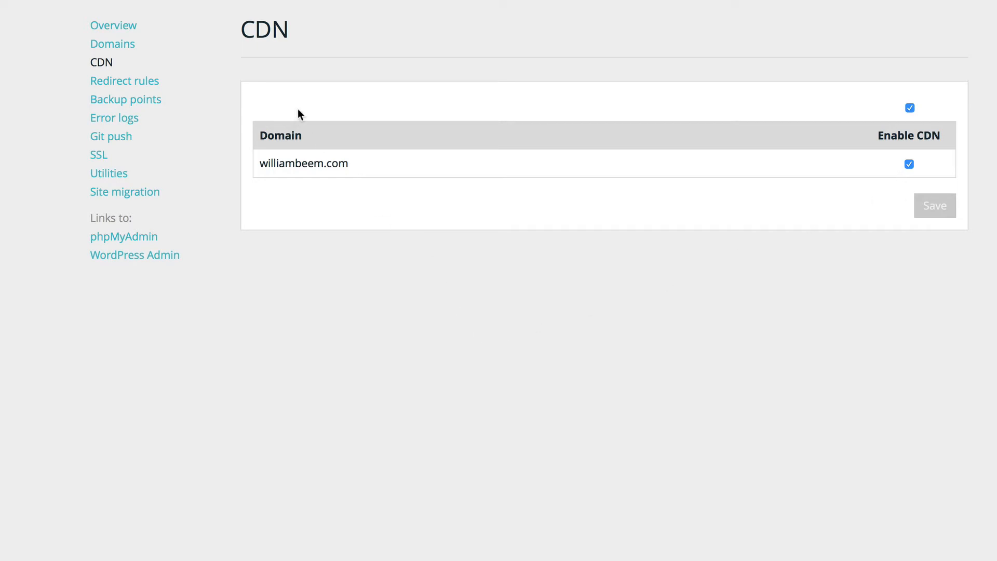
# Step: Show the Redirect rules page with its three 301 Permanent rules
pyautogui.click(124, 81)
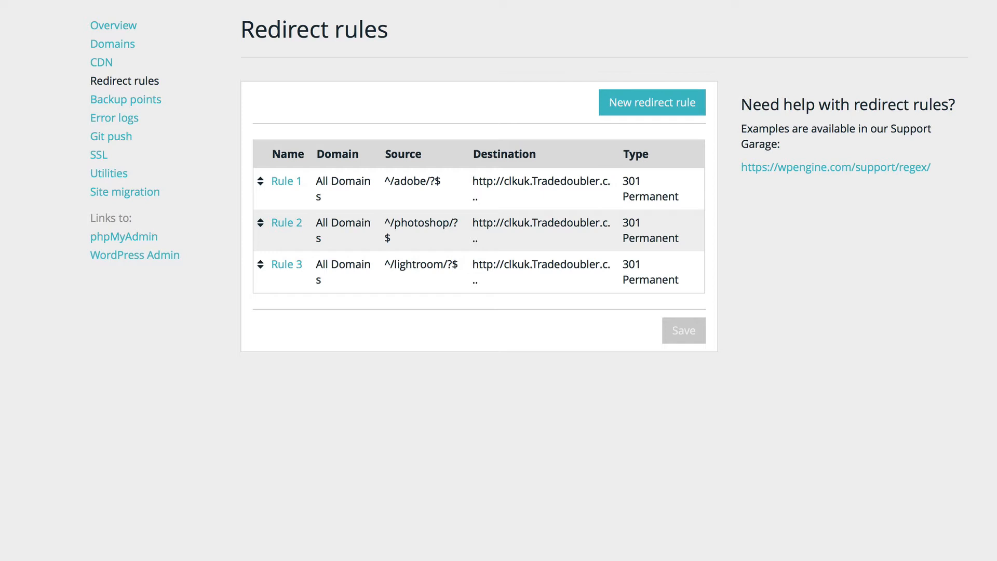
pyautogui.moveTo(781, 281)
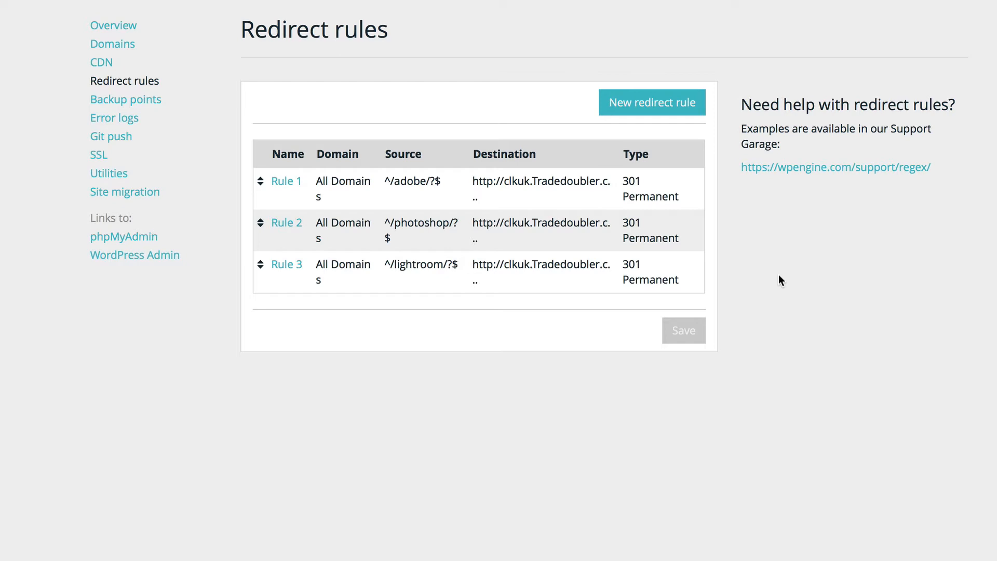
pyautogui.moveTo(198, 121)
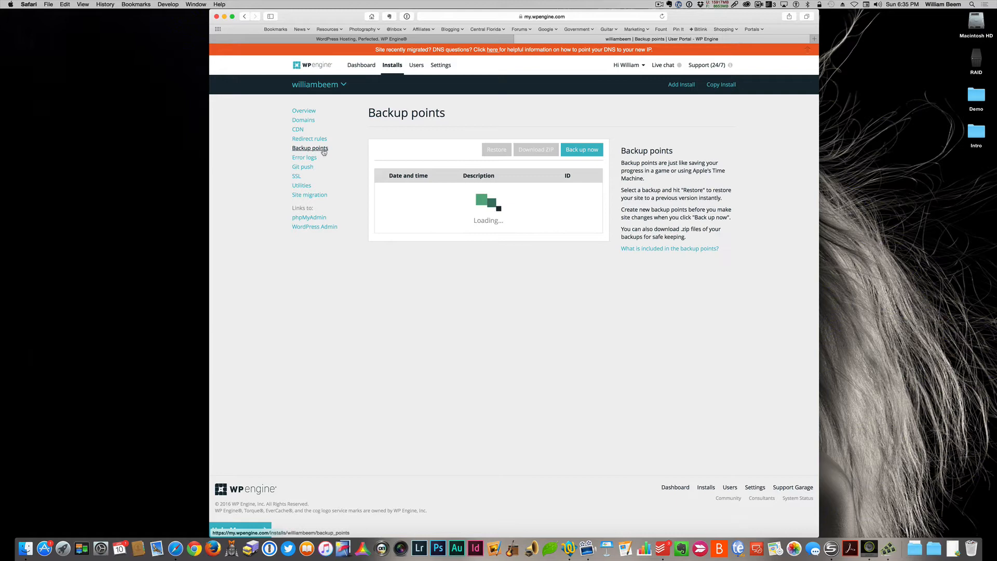
pyautogui.moveTo(773, 401)
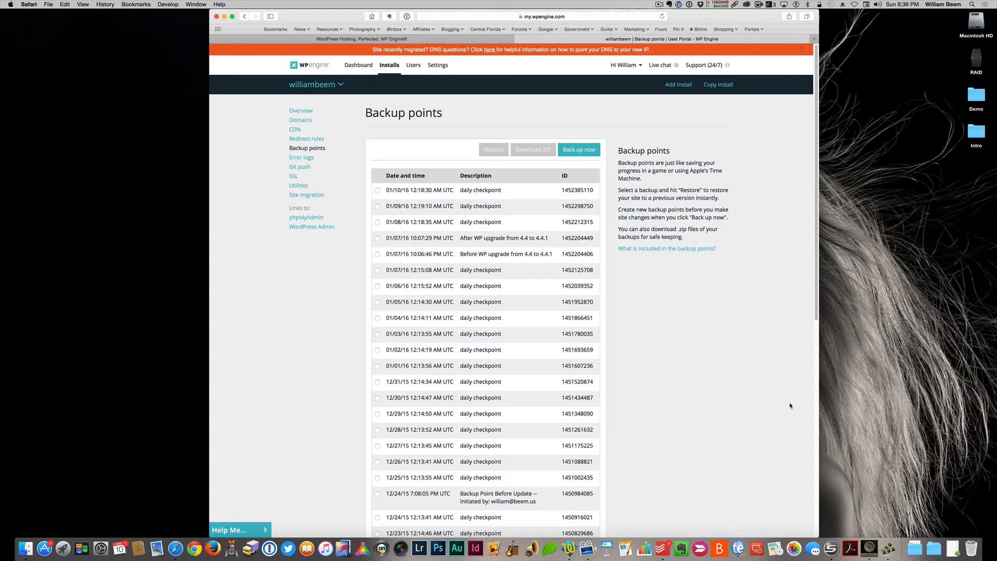
pyautogui.moveTo(500, 197)
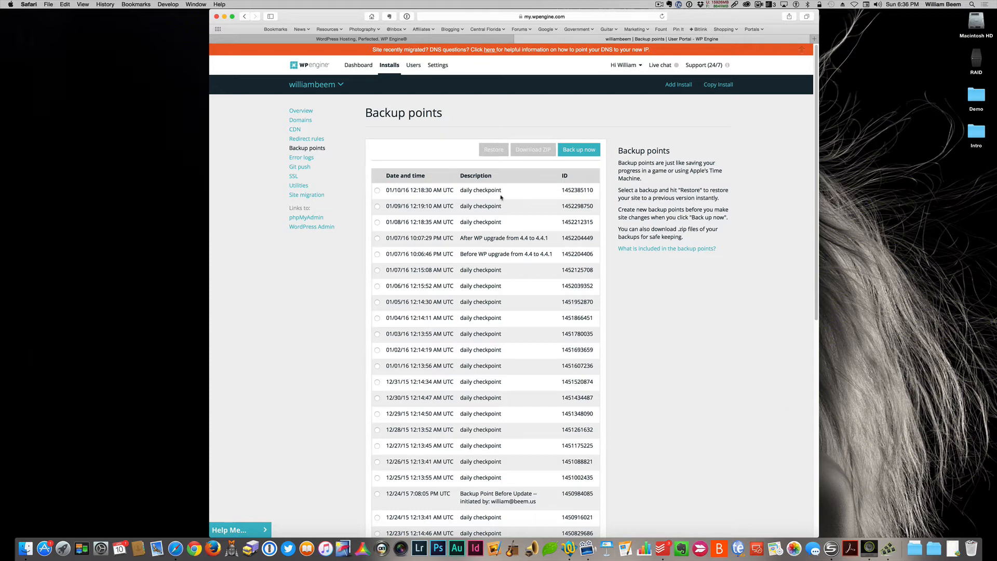
pyautogui.moveTo(484, 200)
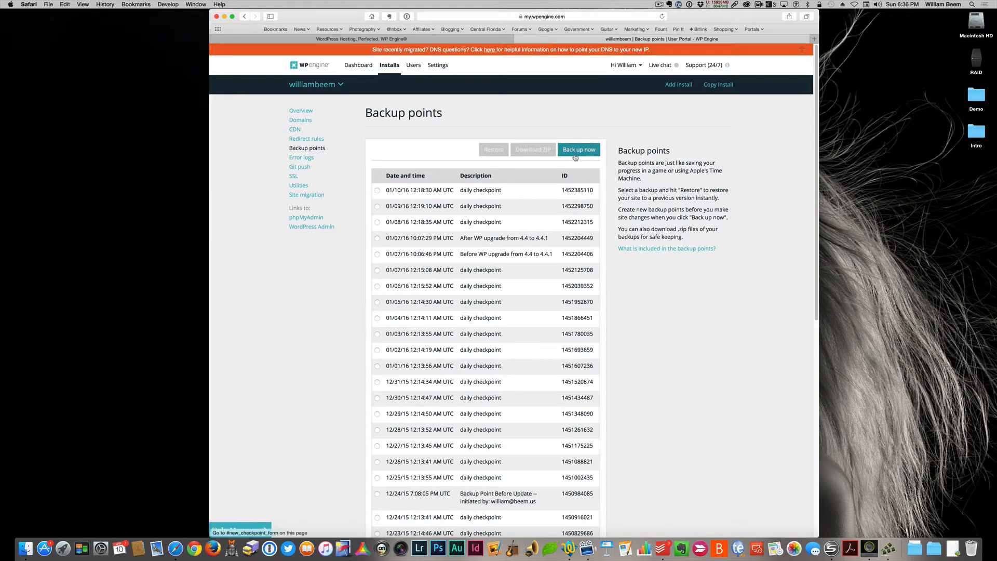
pyautogui.moveTo(378, 228)
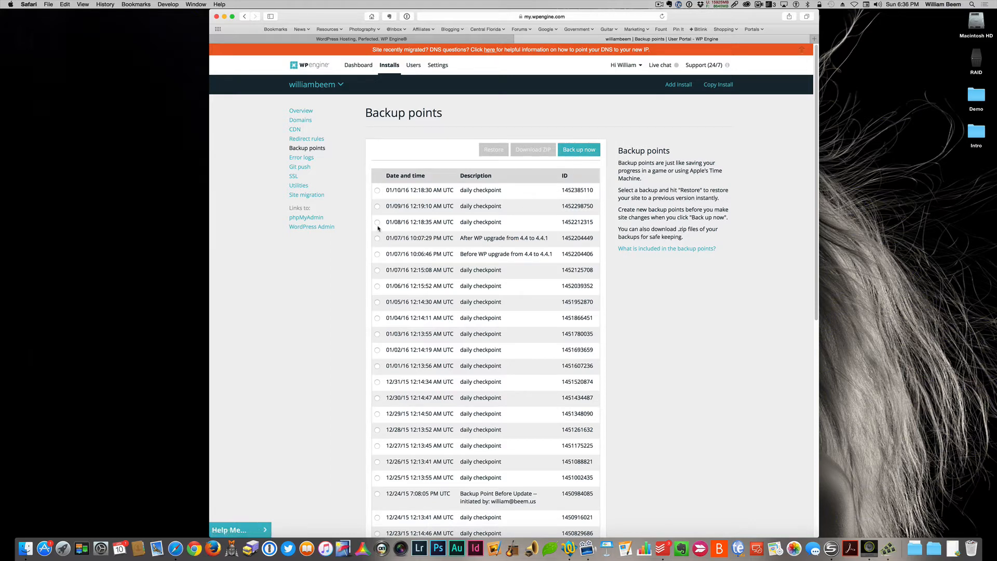
# Step: Select the 01/08/16 12:18:35 AM daily checkpoint on the Backup points page
pyautogui.click(378, 222)
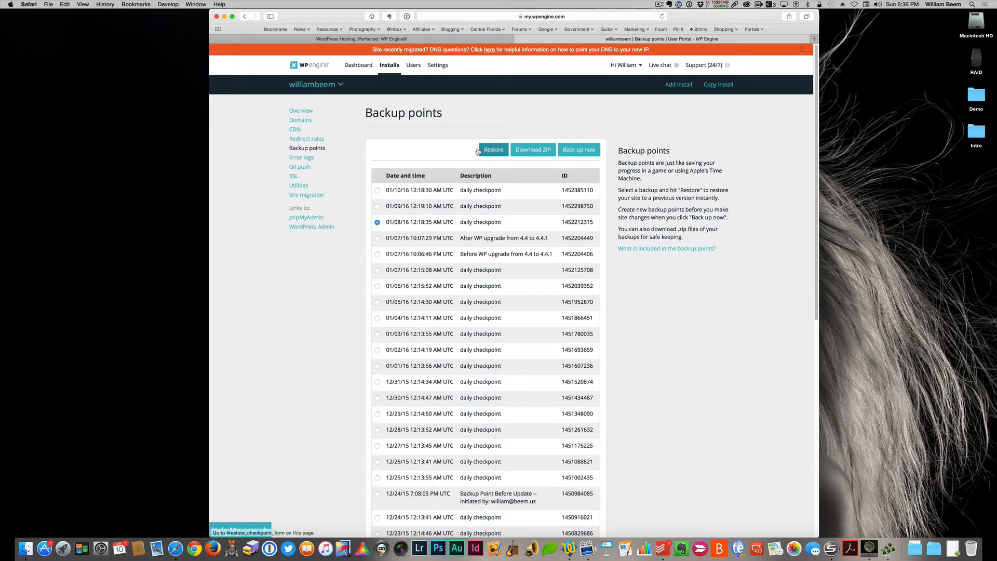
pyautogui.moveTo(432, 146)
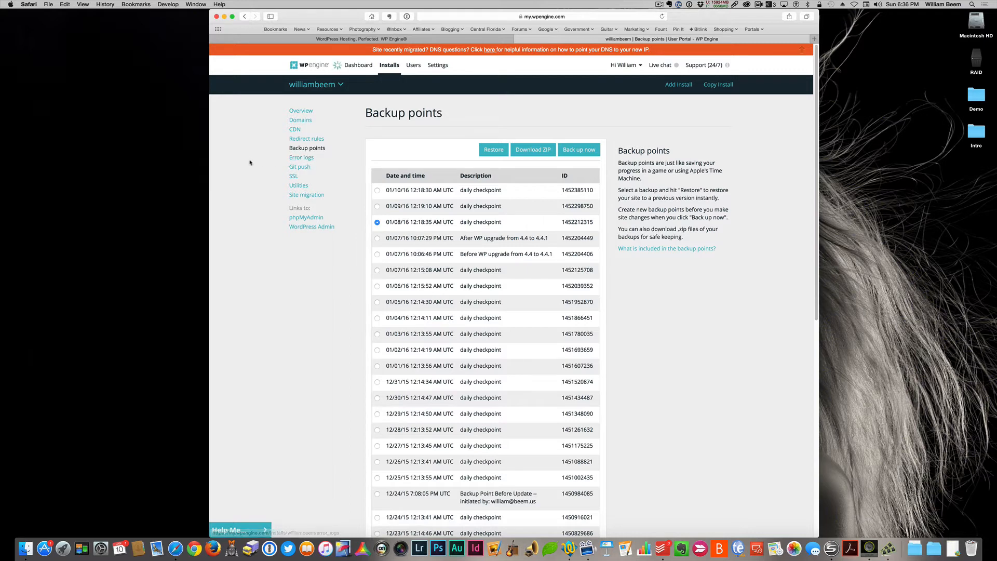
pyautogui.click(302, 157)
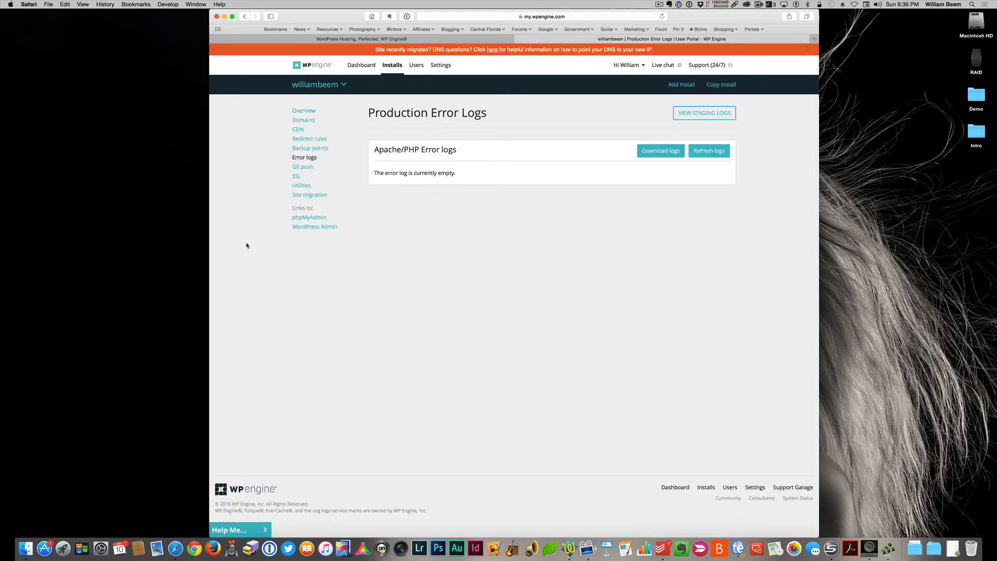
pyautogui.moveTo(571, 168)
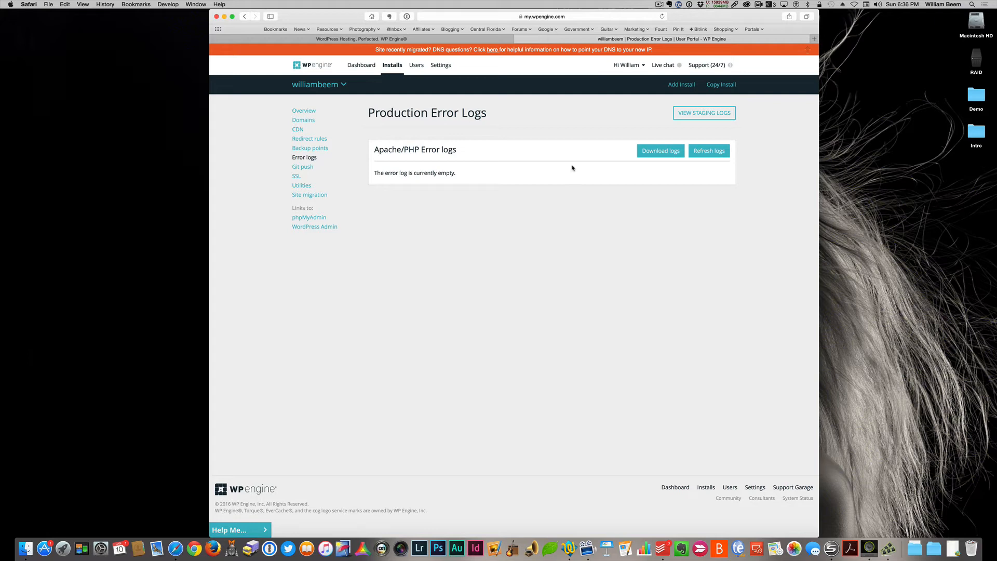
pyautogui.moveTo(548, 153)
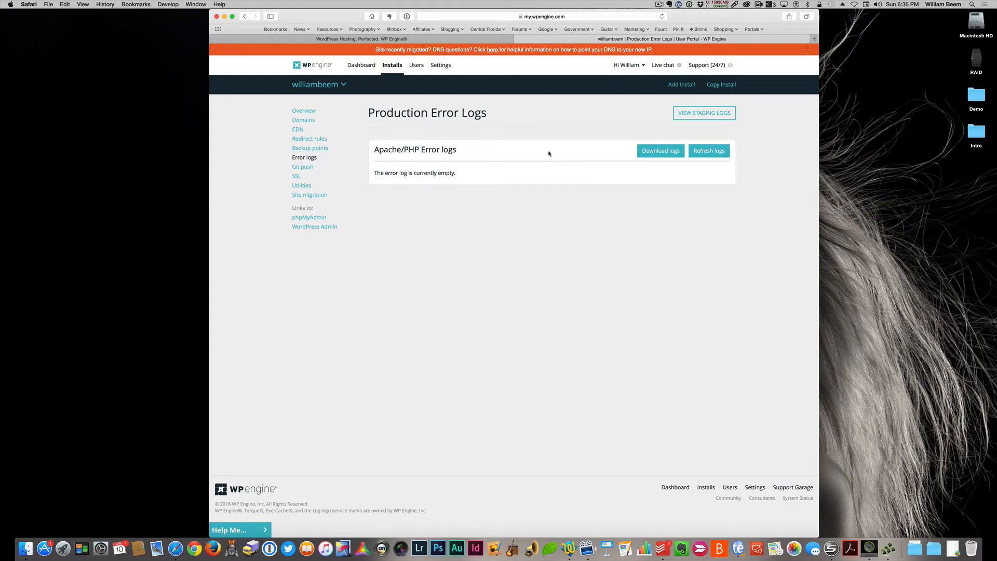
pyautogui.moveTo(560, 166)
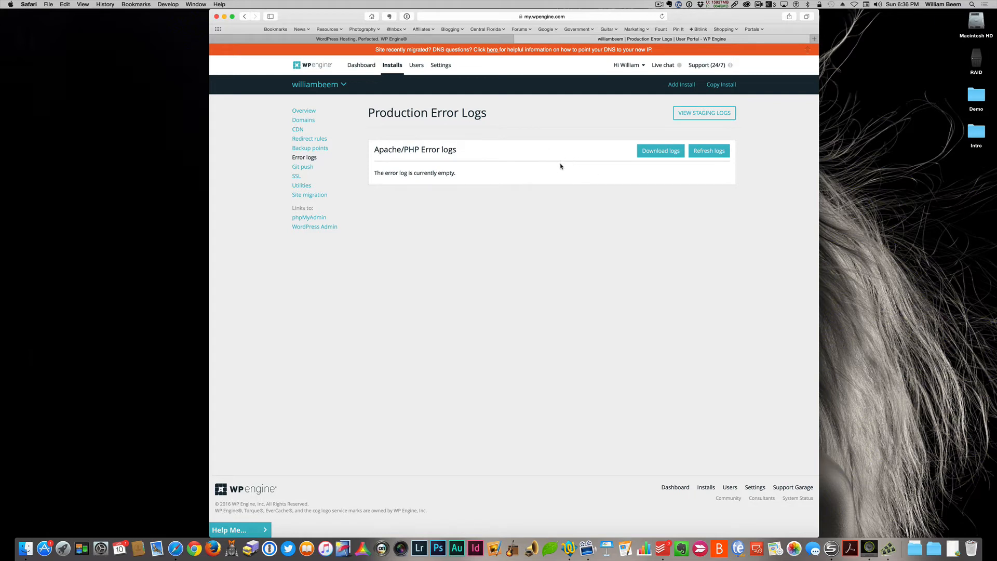
pyautogui.moveTo(552, 163)
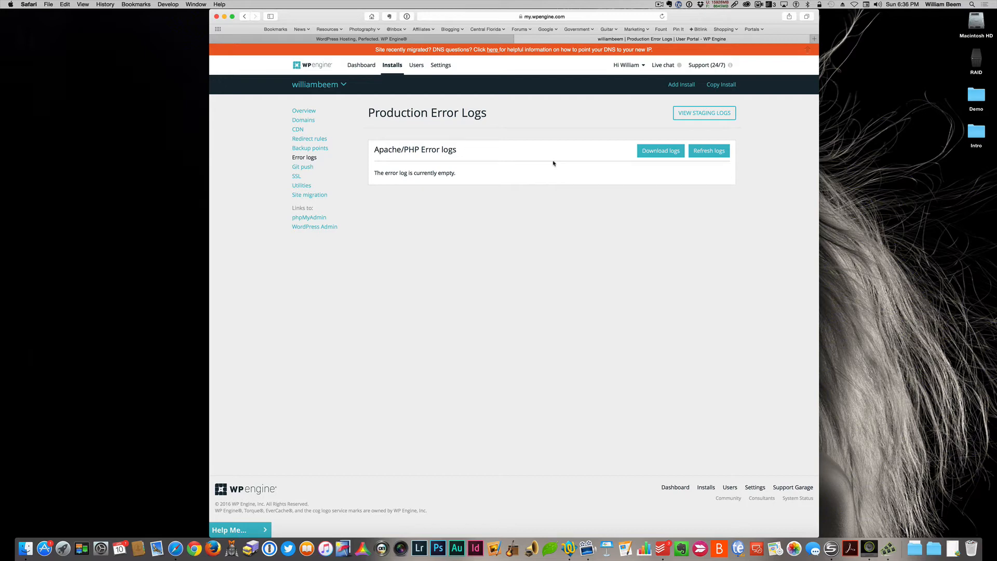
pyautogui.moveTo(449, 189)
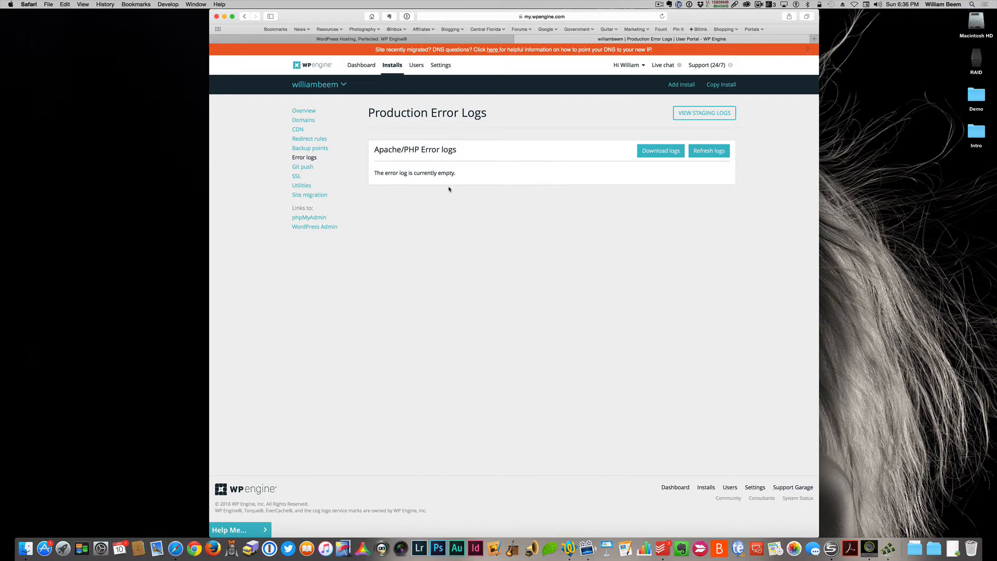
pyautogui.moveTo(479, 180)
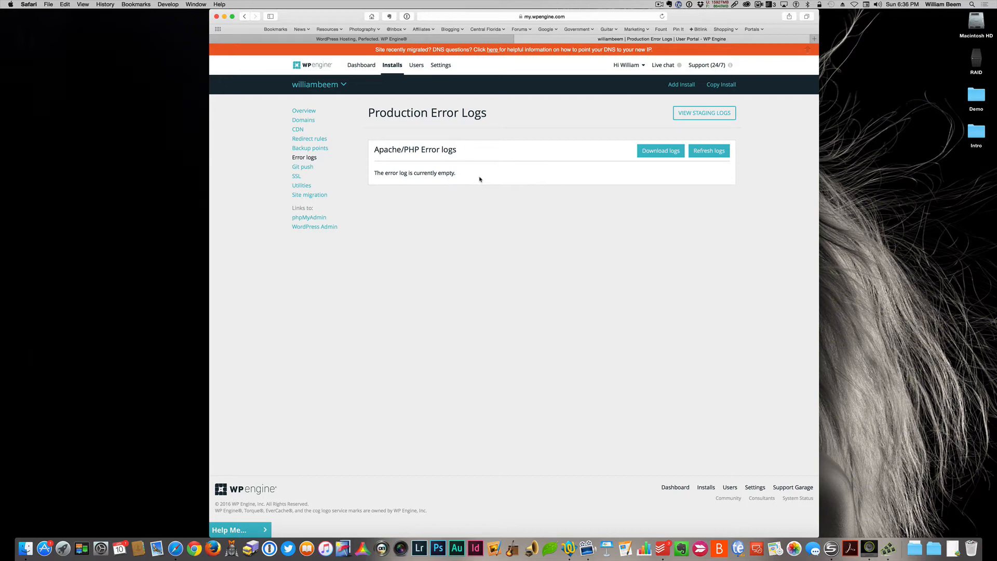
pyautogui.moveTo(485, 157)
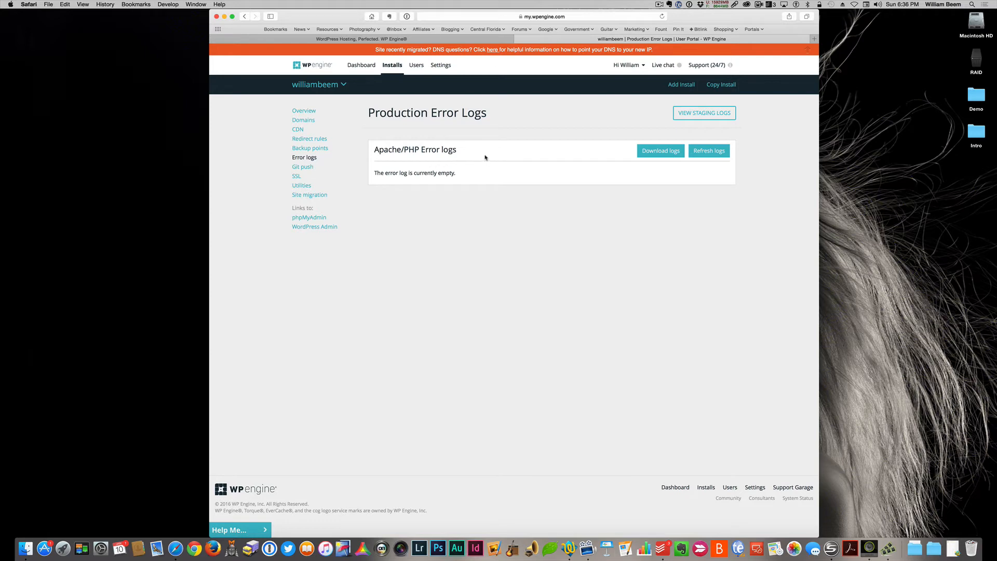
pyautogui.moveTo(458, 175)
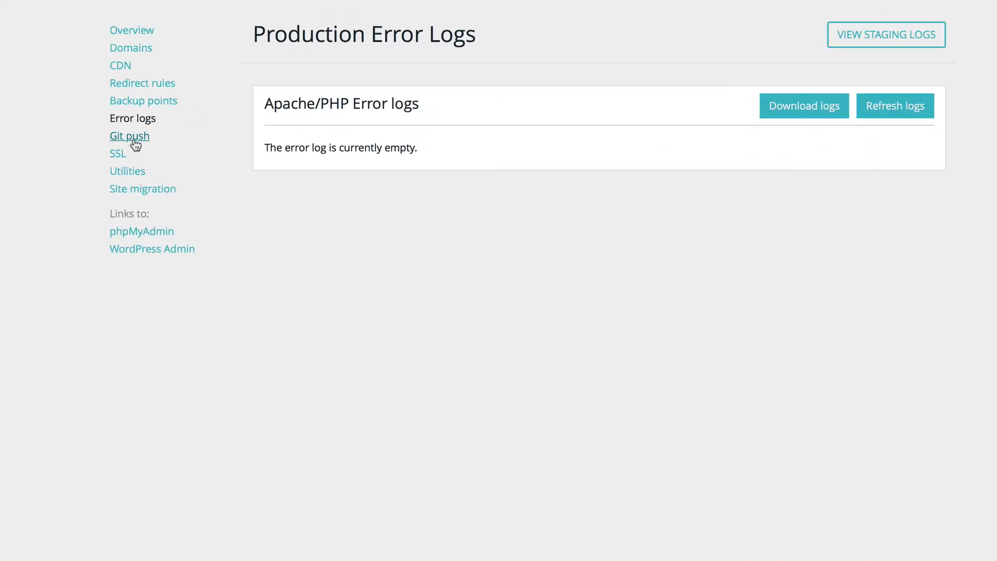
# Step: Show the install's Git Push page, where no developers have access yet
pyautogui.click(129, 135)
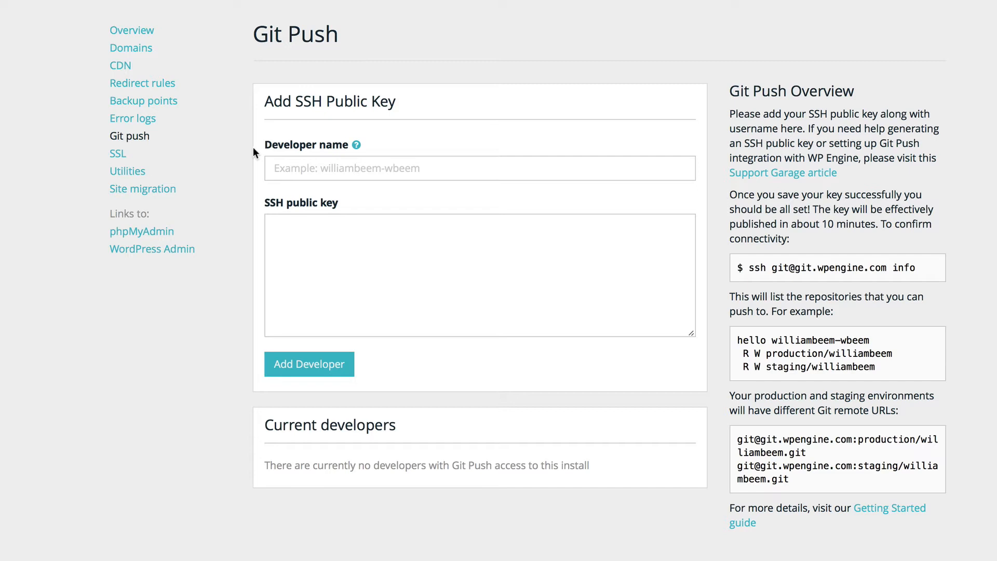
pyautogui.moveTo(117, 153)
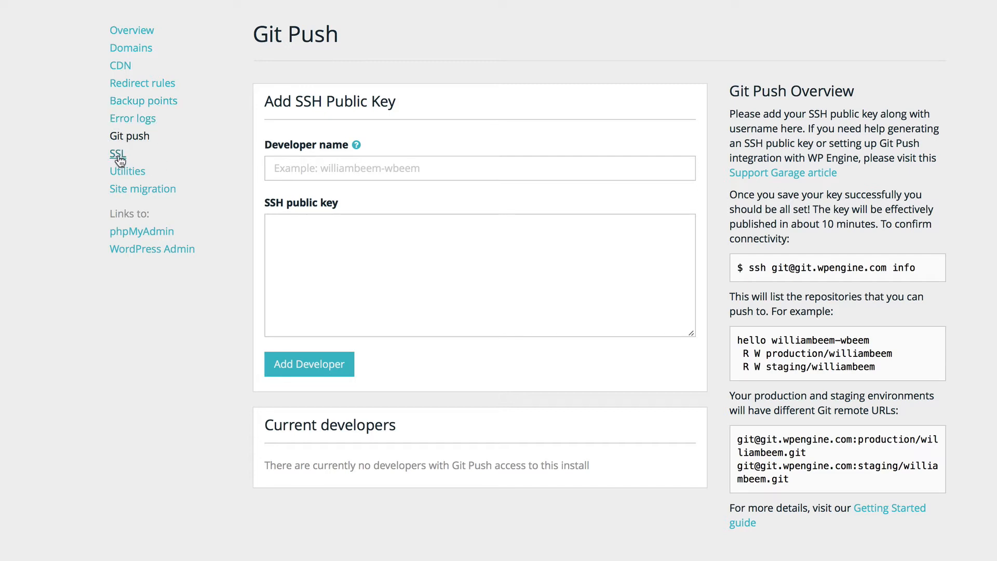
# Step: Review the SSL settings and certificates, then show the install's Utilities page
pyautogui.click(118, 153)
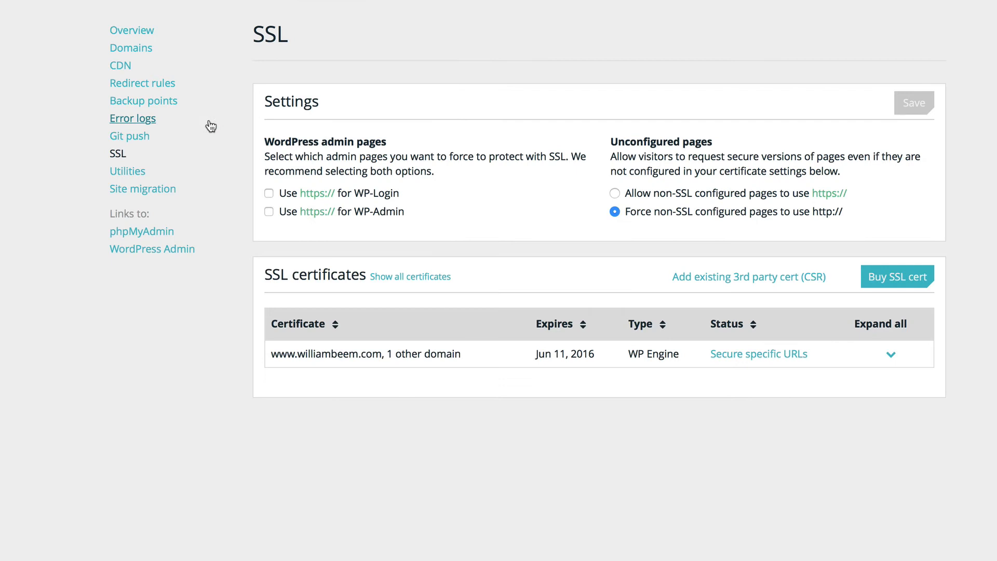
pyautogui.moveTo(495, 46)
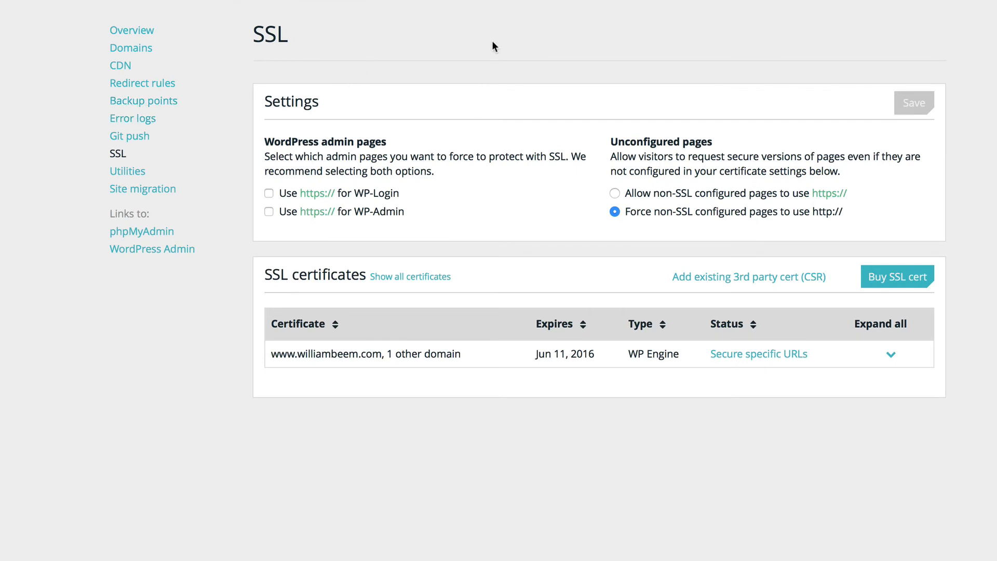
pyautogui.moveTo(573, 118)
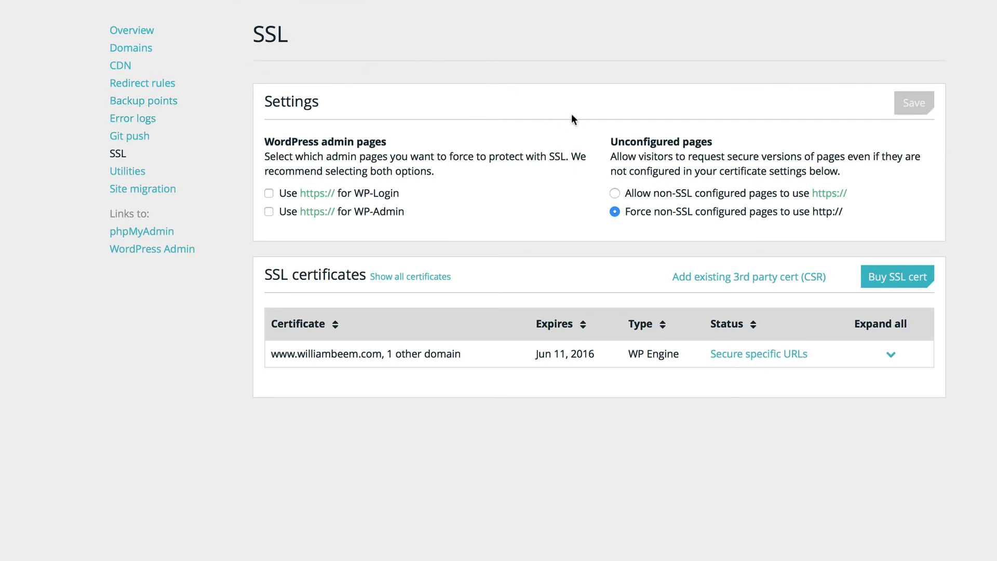
pyautogui.moveTo(532, 42)
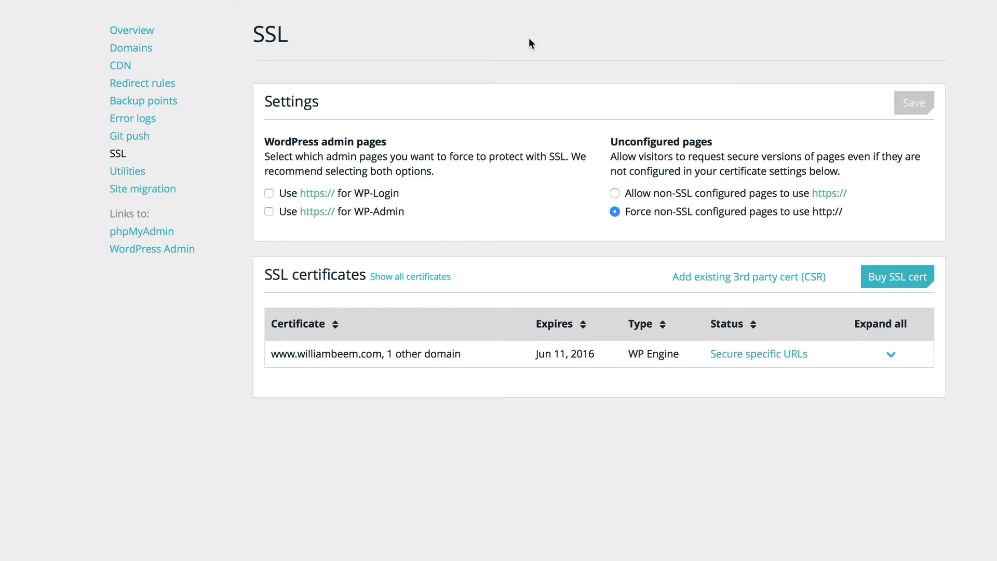
pyautogui.moveTo(455, 508)
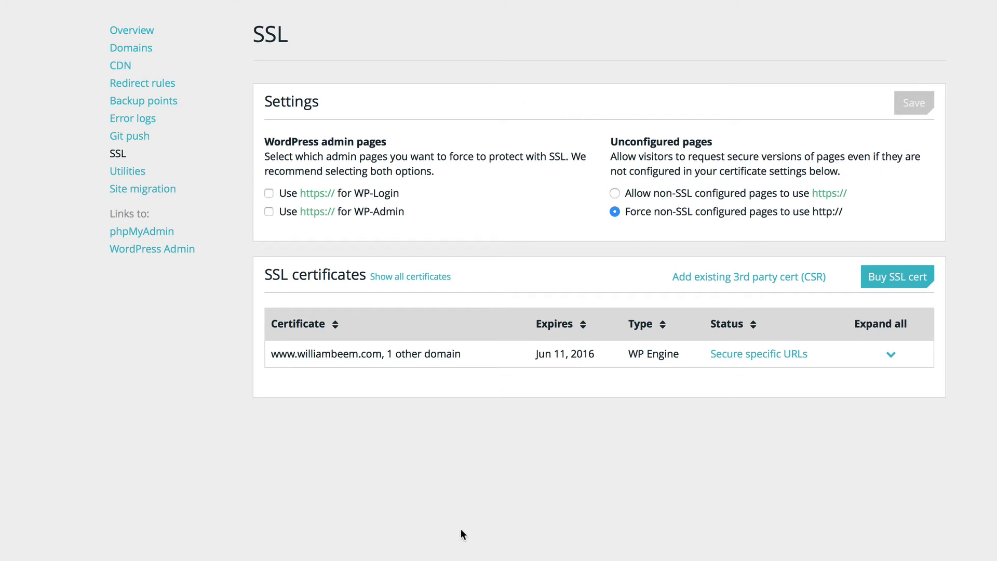
pyautogui.moveTo(697, 291)
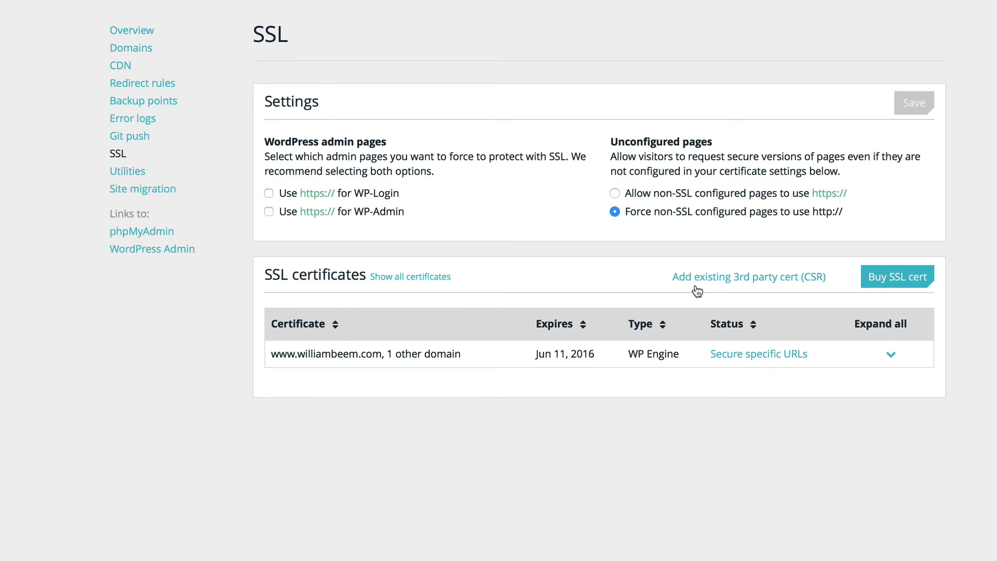
pyautogui.moveTo(708, 274)
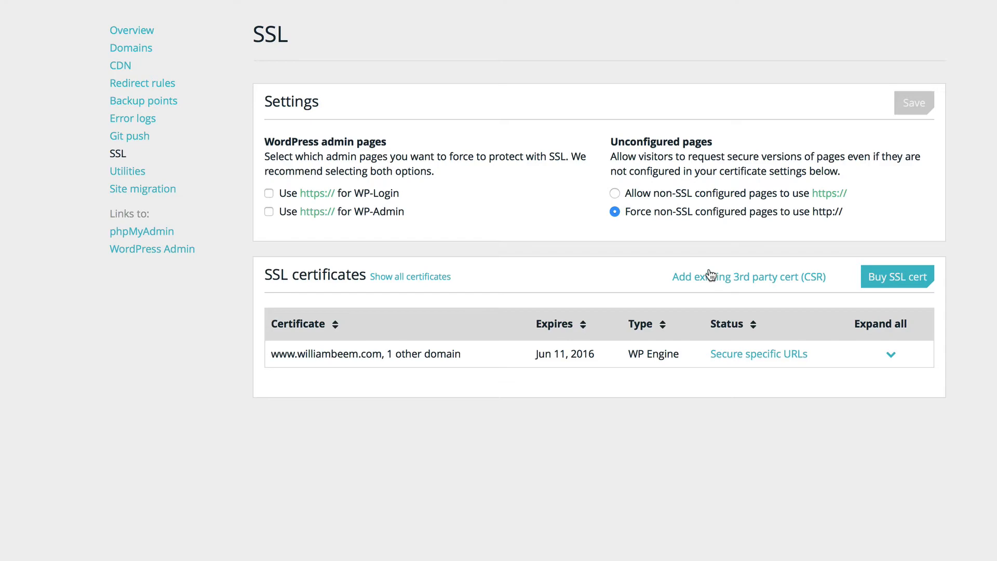
pyautogui.moveTo(711, 267)
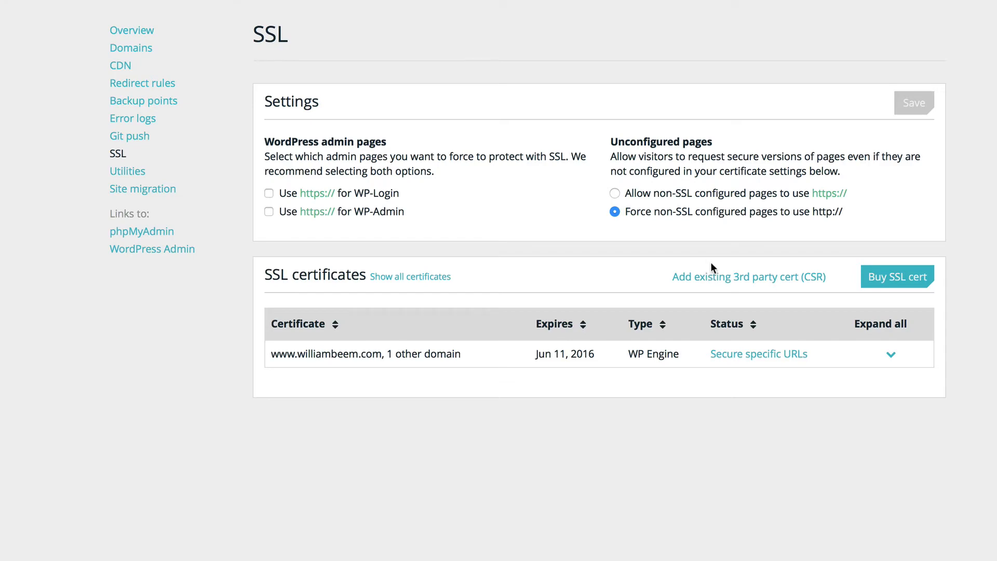
pyautogui.moveTo(127, 171)
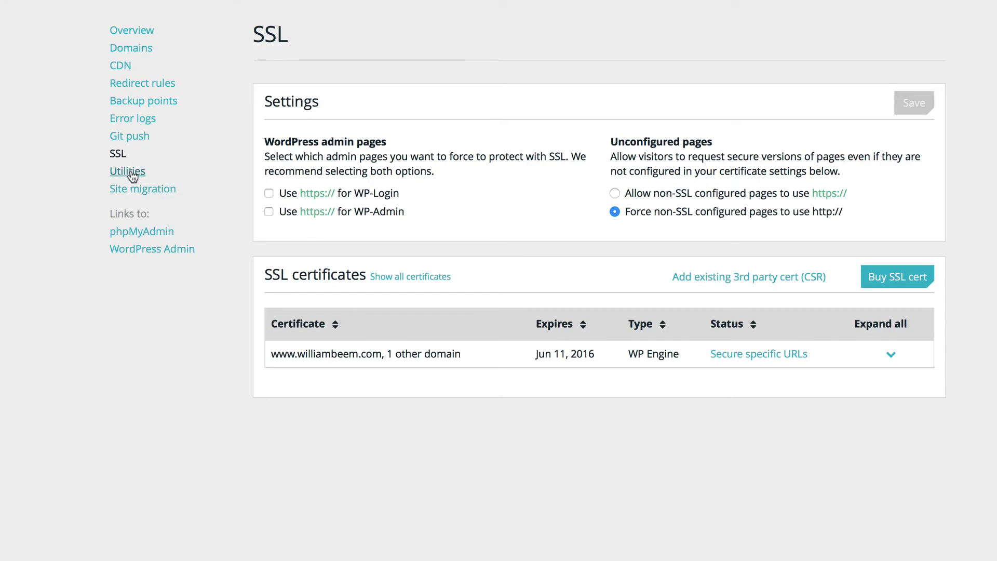
pyautogui.click(127, 171)
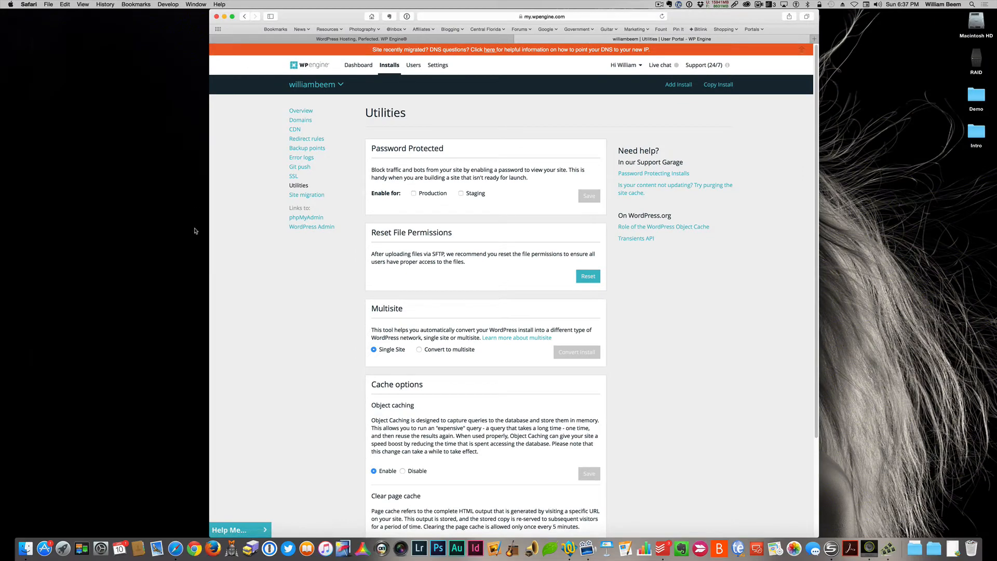
pyautogui.moveTo(419, 217)
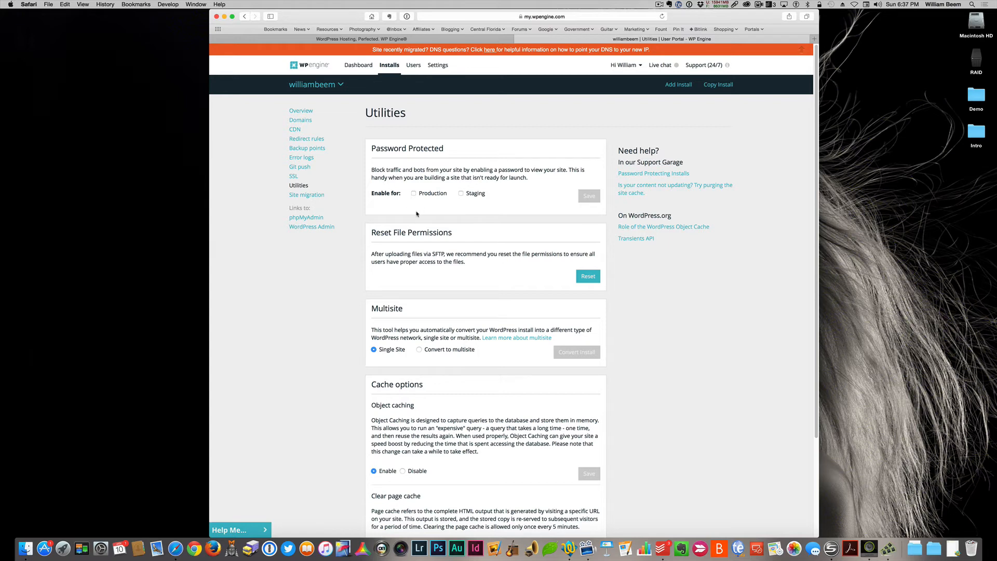
pyautogui.moveTo(502, 207)
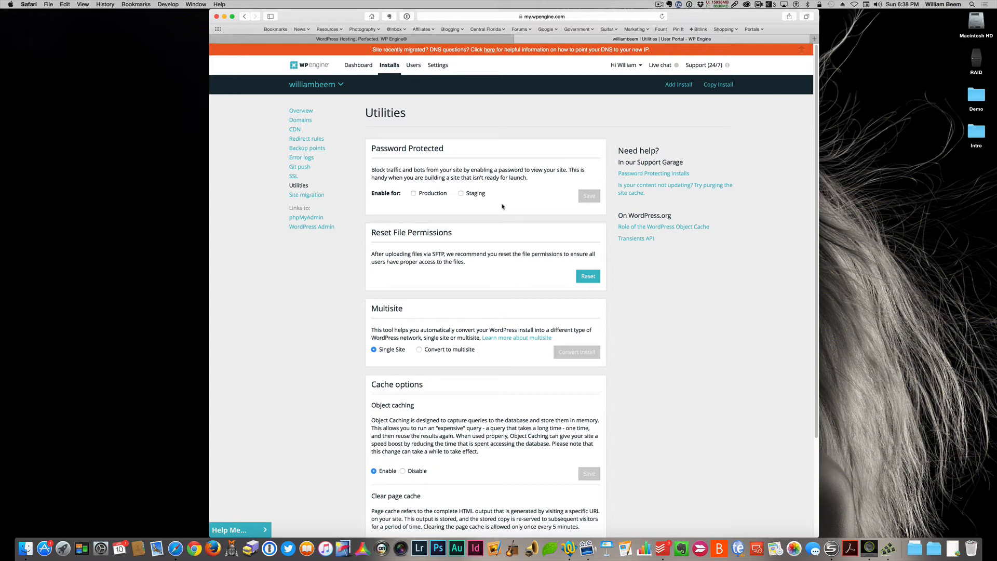
pyautogui.moveTo(525, 206)
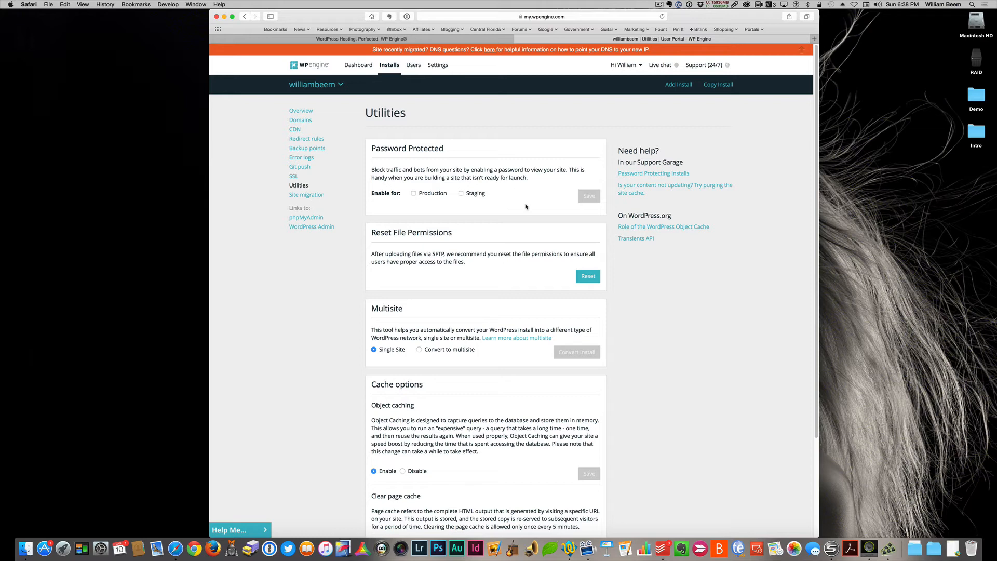
pyautogui.moveTo(507, 306)
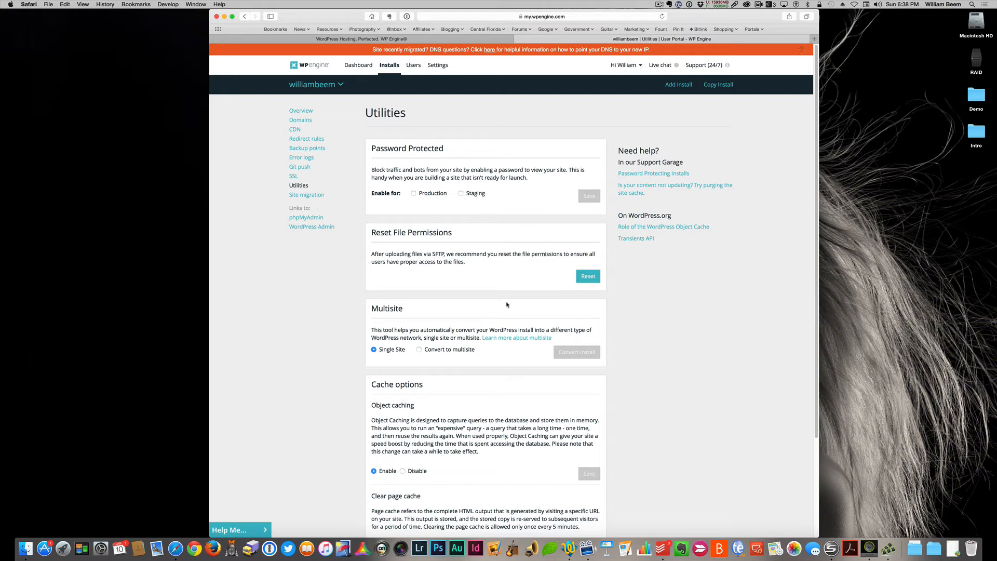
pyautogui.moveTo(427, 324)
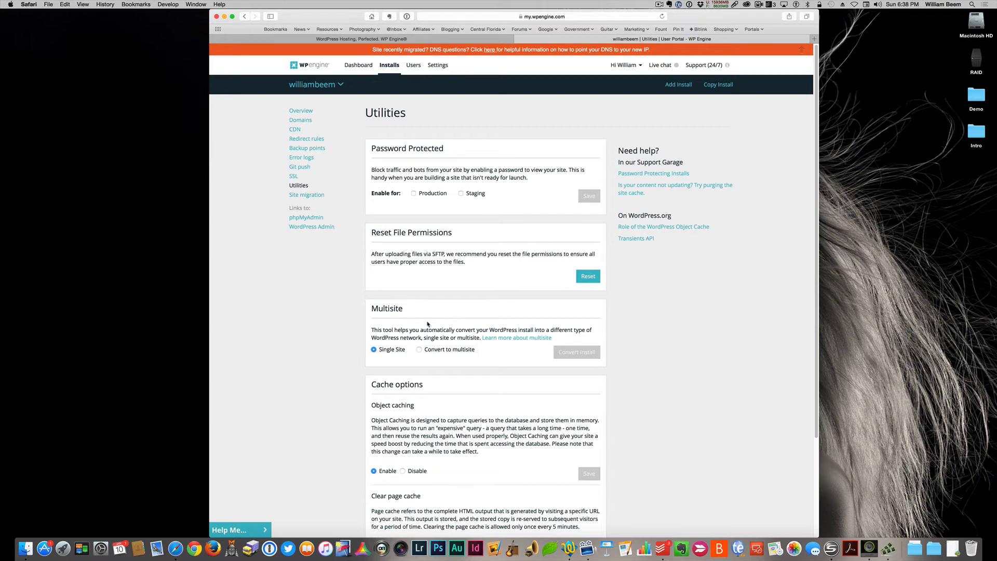
pyautogui.moveTo(820, 407)
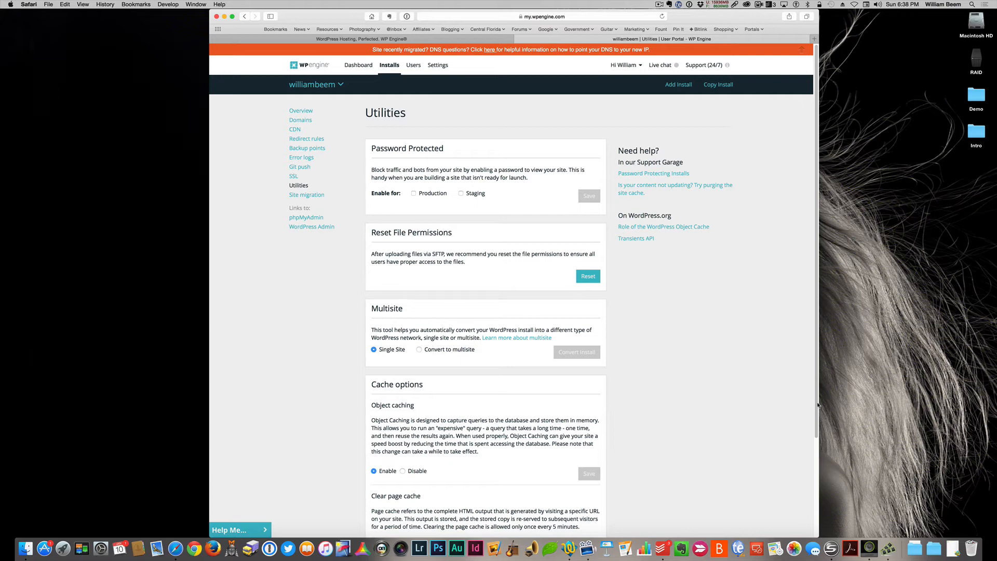
pyautogui.scroll(-3)
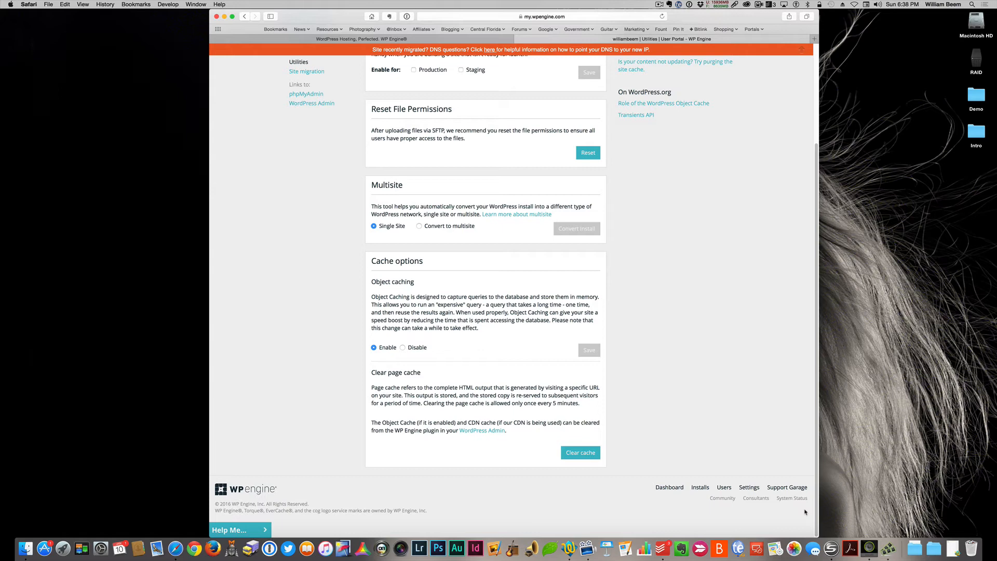
pyautogui.moveTo(558, 437)
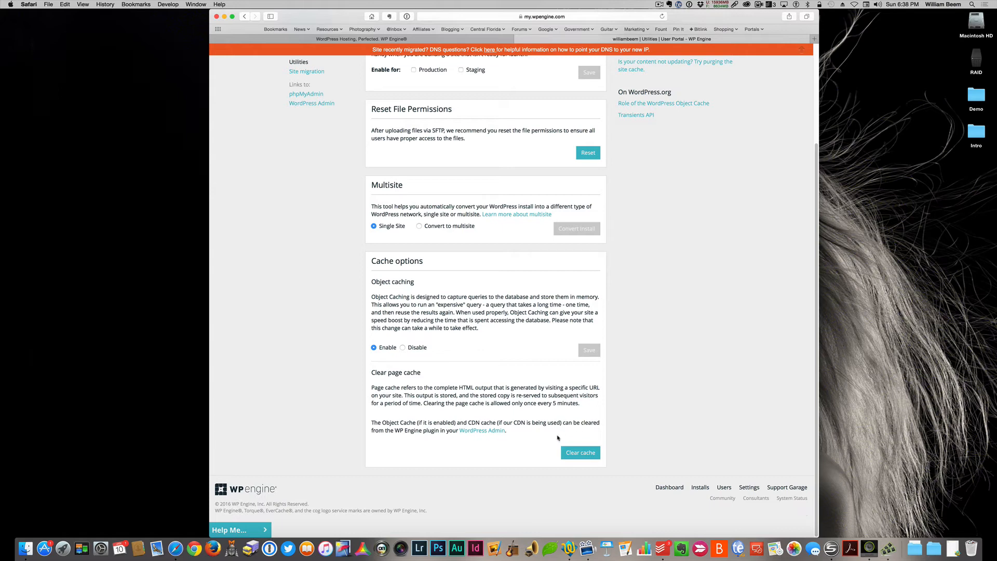
pyautogui.moveTo(818, 474)
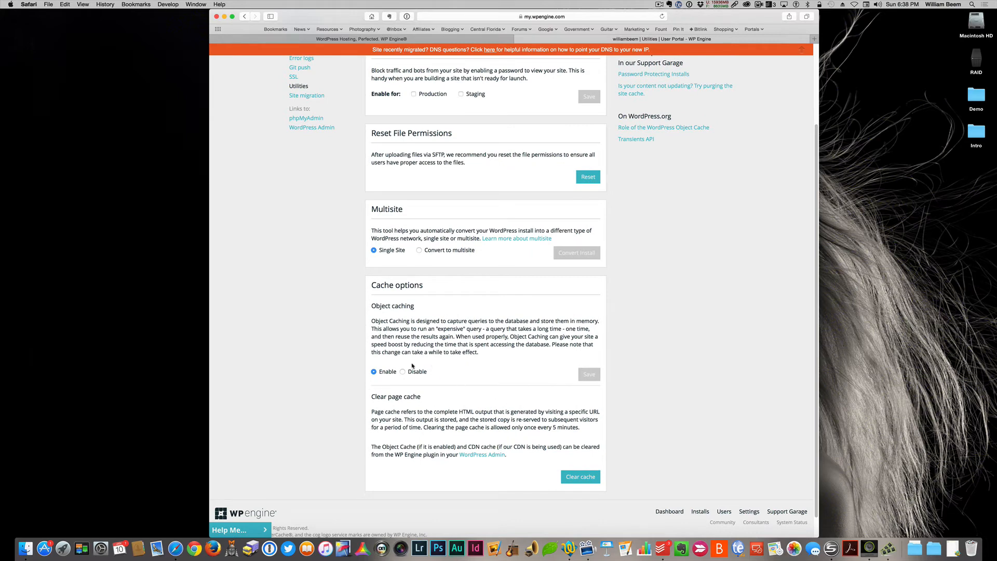
pyautogui.moveTo(468, 387)
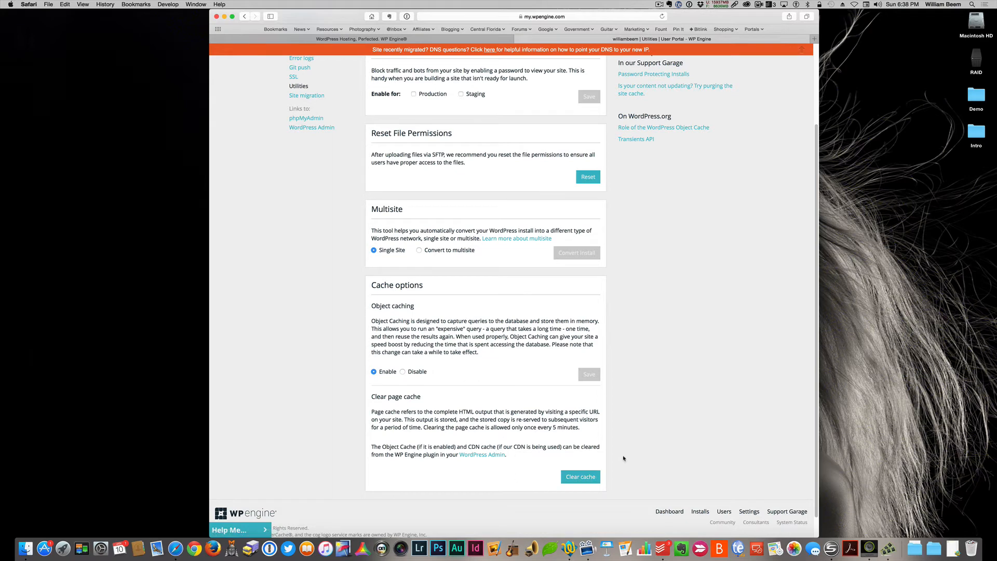
# Step: Move from the Utilities options to the install's Site migration page
pyautogui.scroll(3)
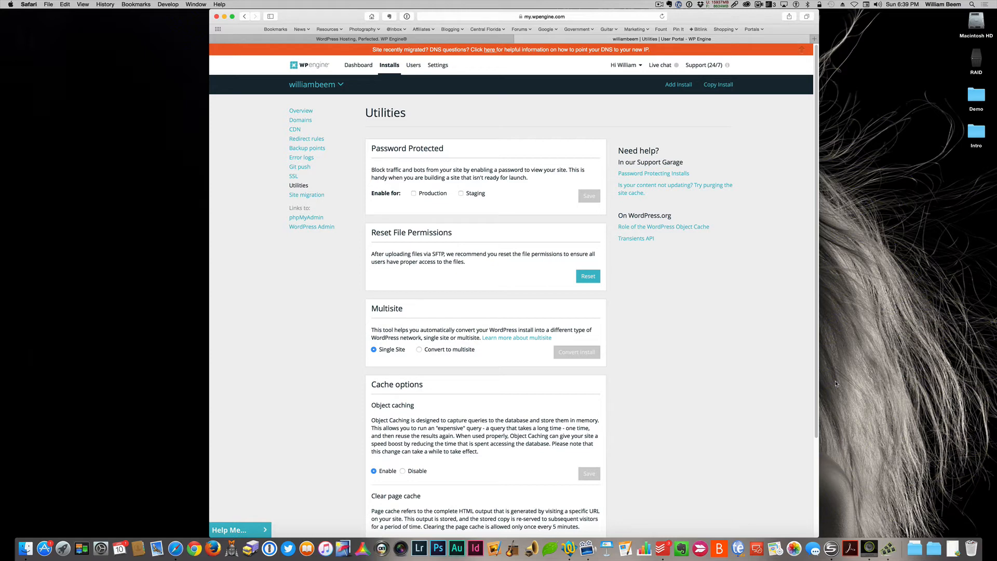
pyautogui.moveTo(298, 185)
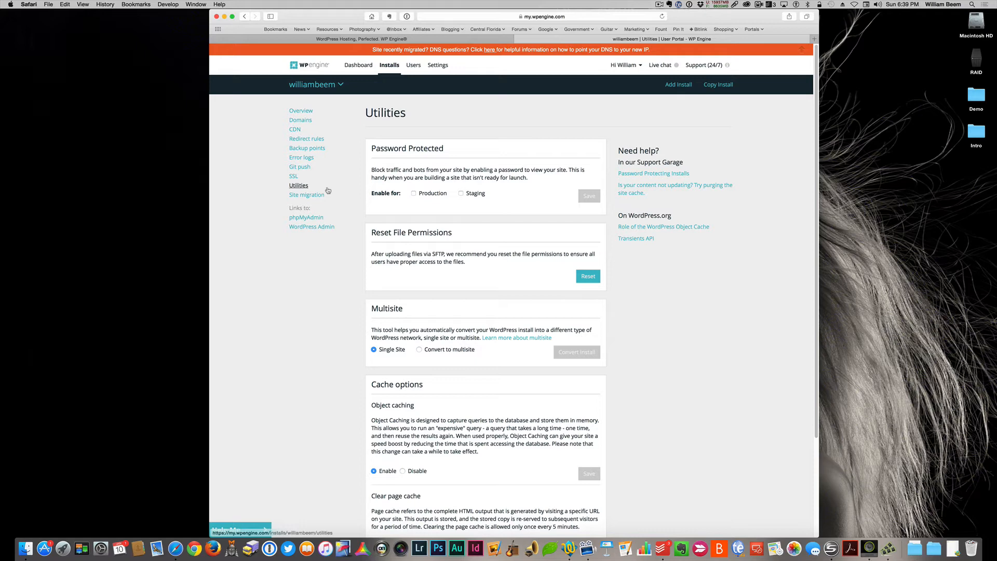
pyautogui.moveTo(358, 197)
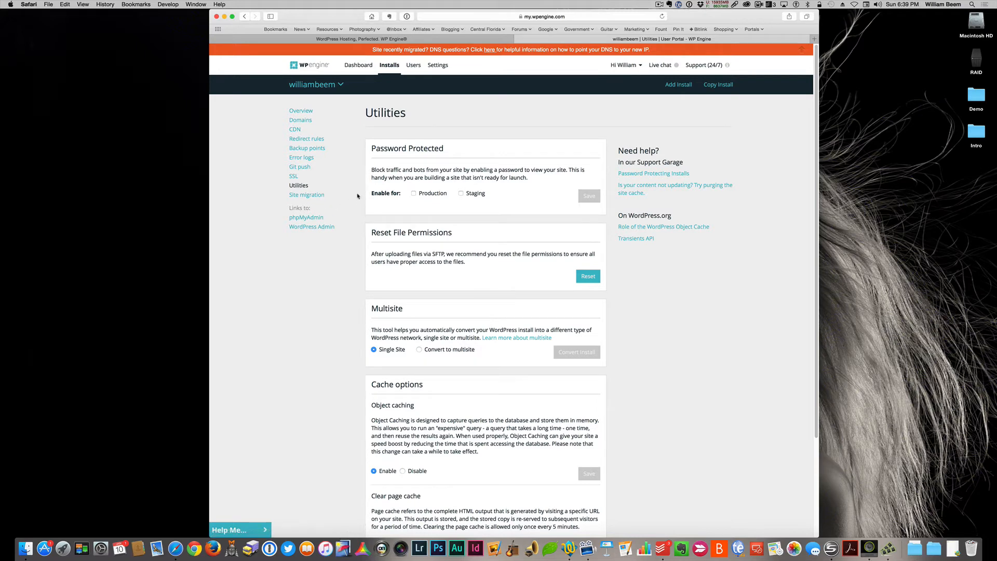
pyautogui.moveTo(307, 195)
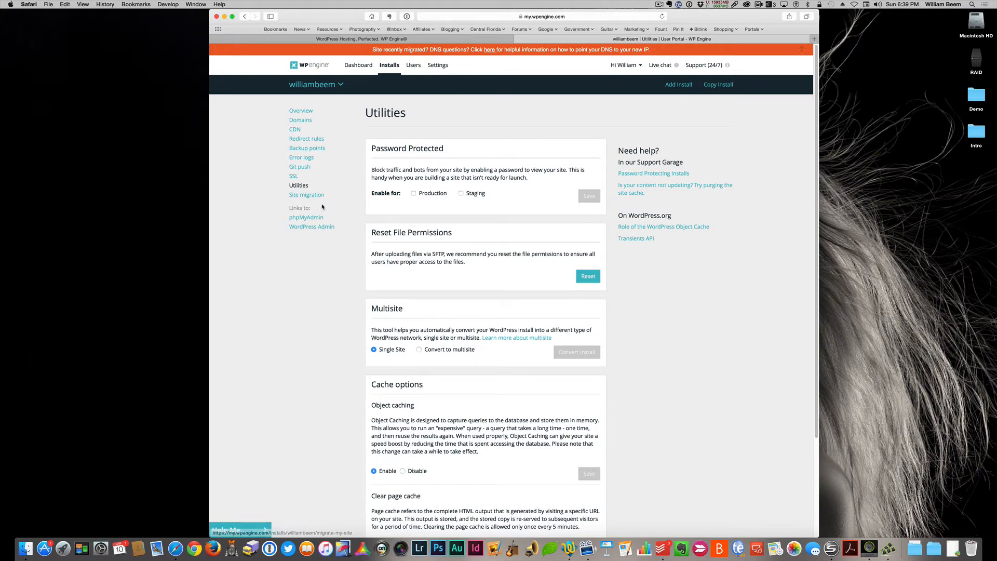
pyautogui.click(307, 195)
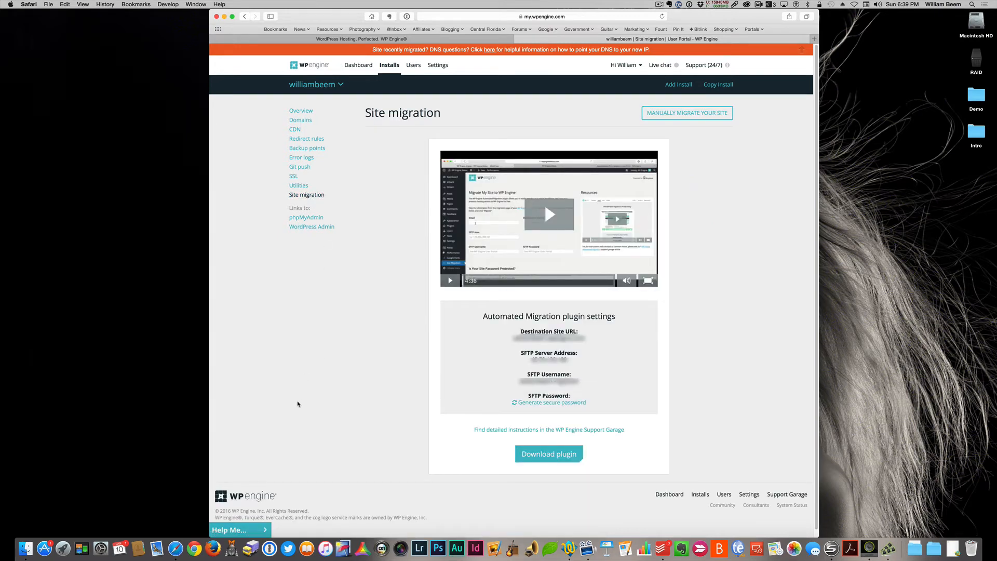
pyautogui.moveTo(331, 360)
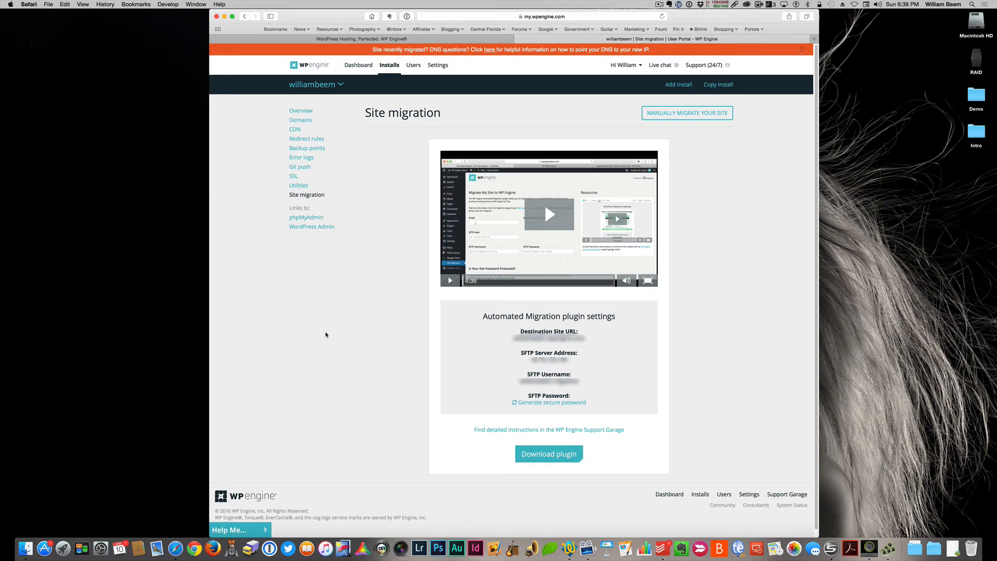
pyautogui.moveTo(657, 302)
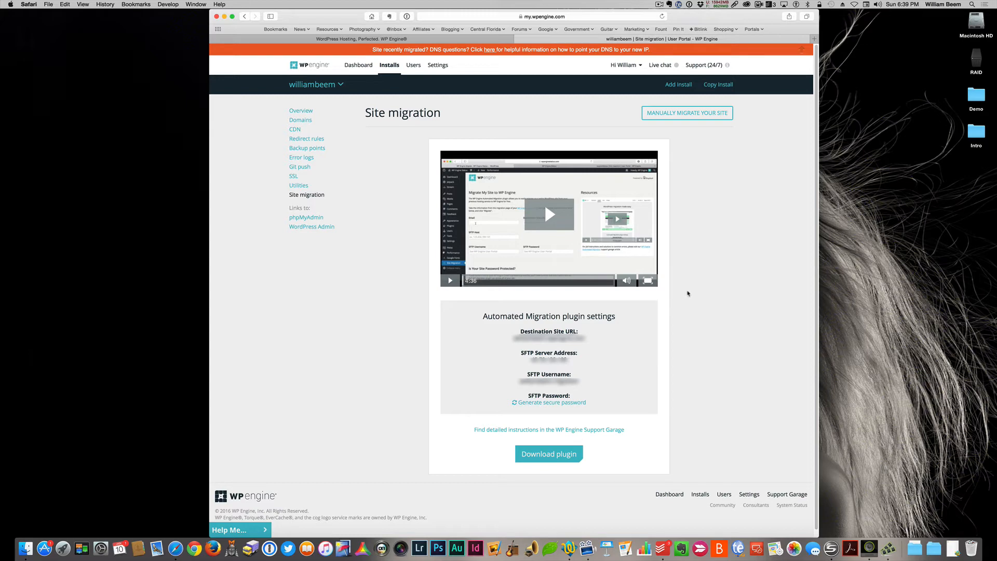
pyautogui.moveTo(816, 344)
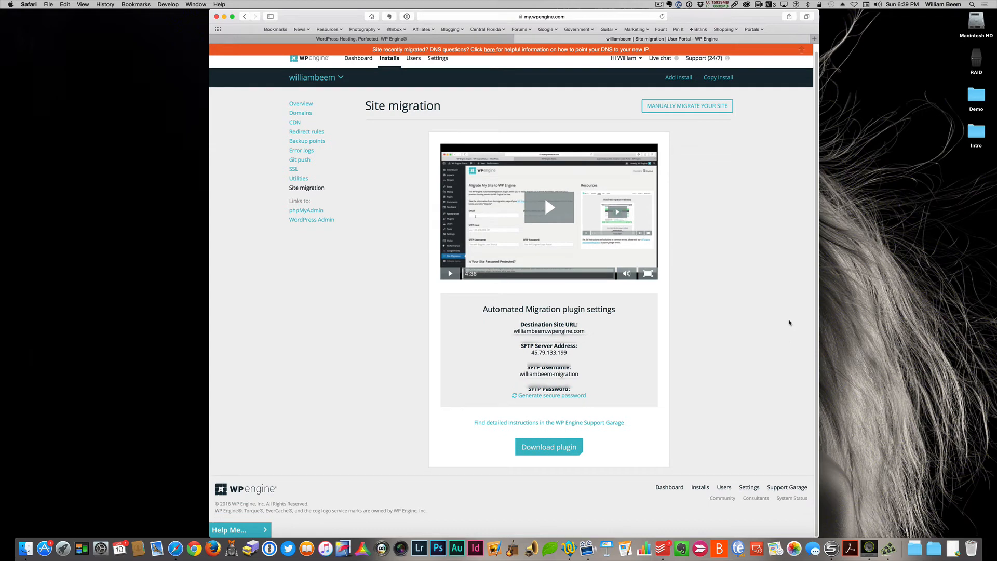
pyautogui.moveTo(798, 307)
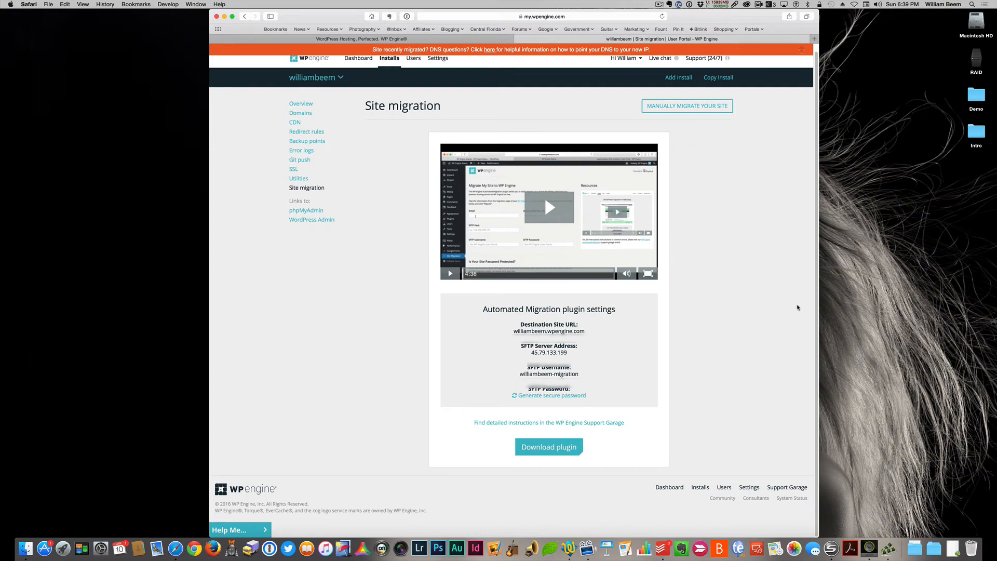
pyautogui.moveTo(752, 248)
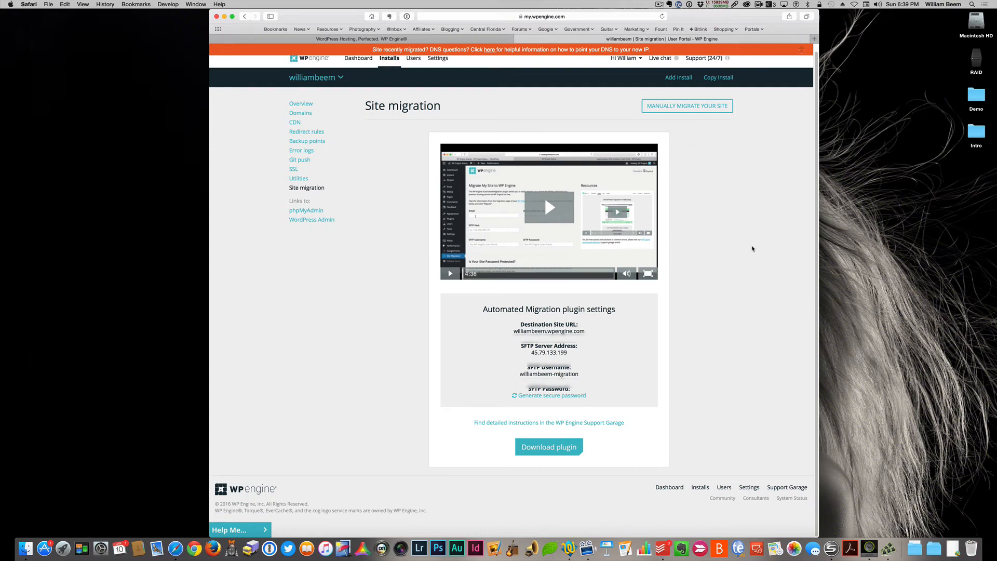
pyautogui.moveTo(760, 254)
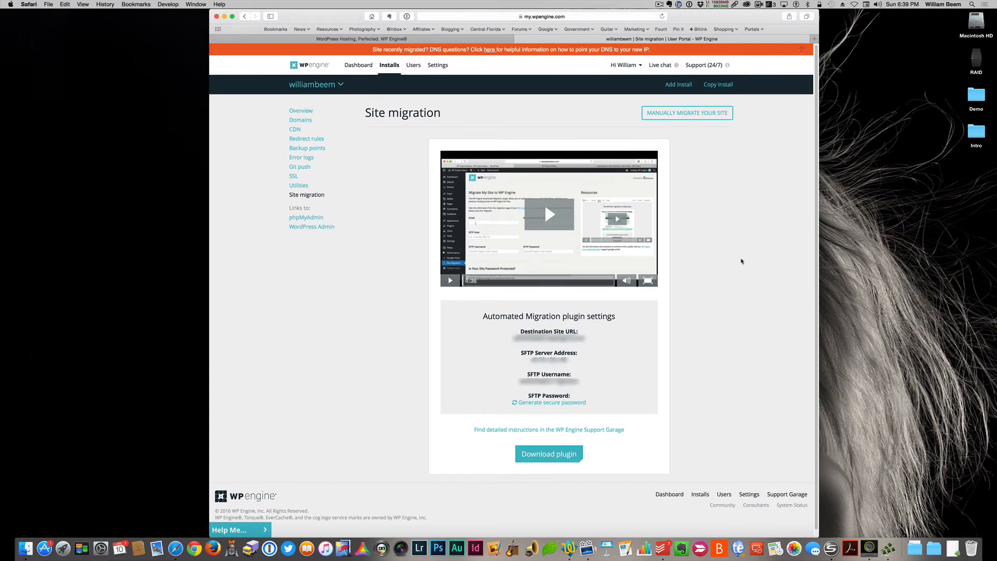
pyautogui.moveTo(752, 279)
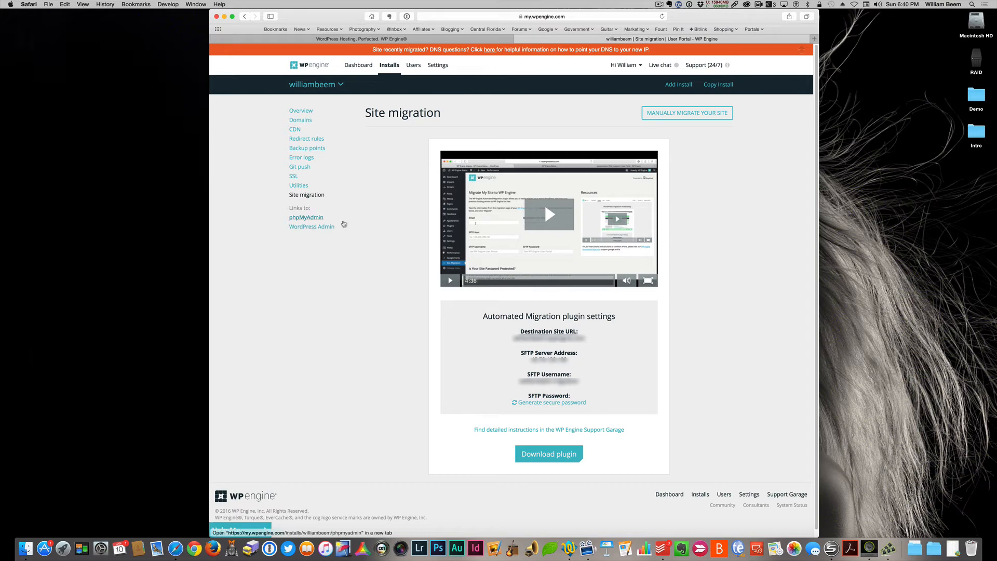
pyautogui.moveTo(324, 219)
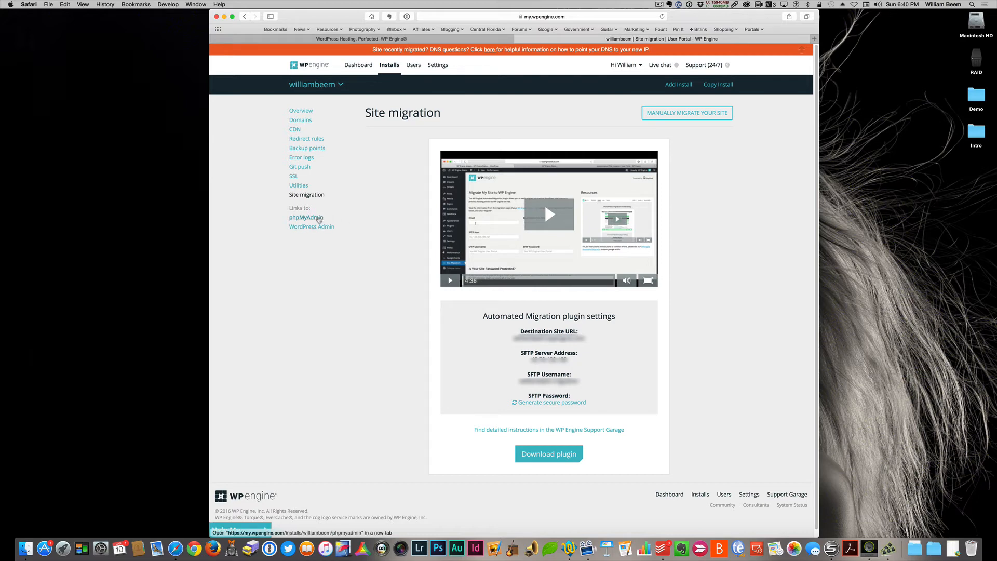
pyautogui.moveTo(312, 226)
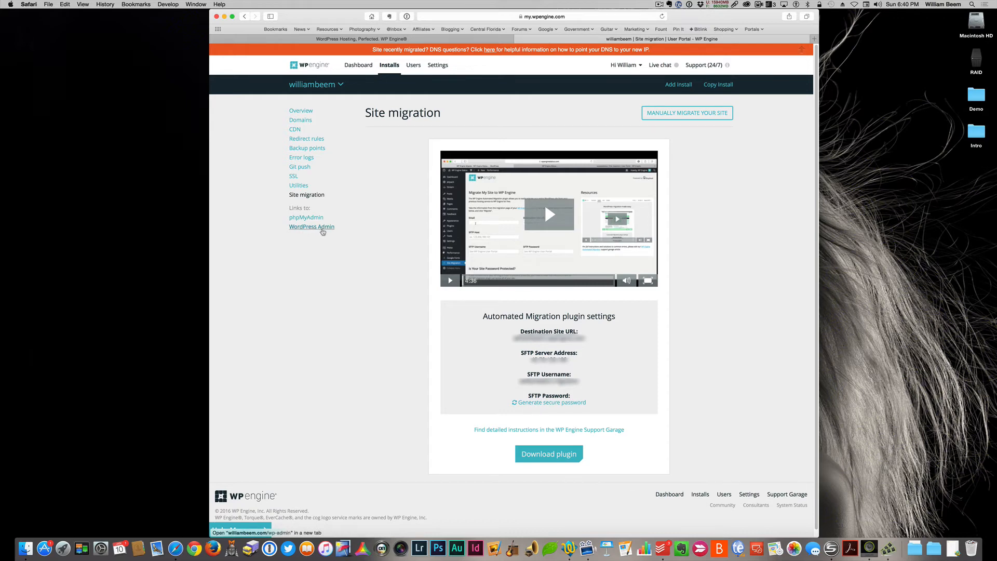
pyautogui.moveTo(419, 171)
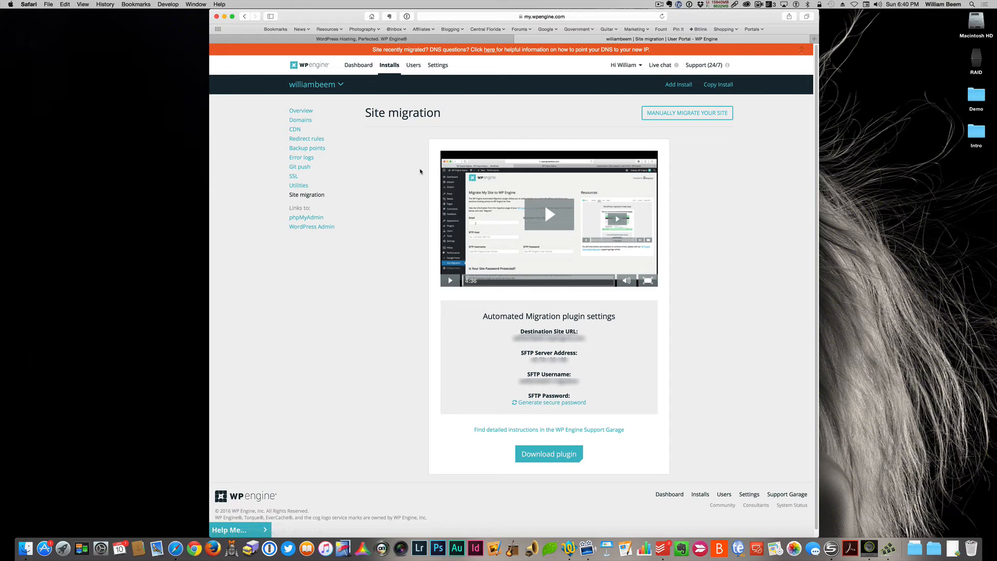
pyautogui.moveTo(506, 194)
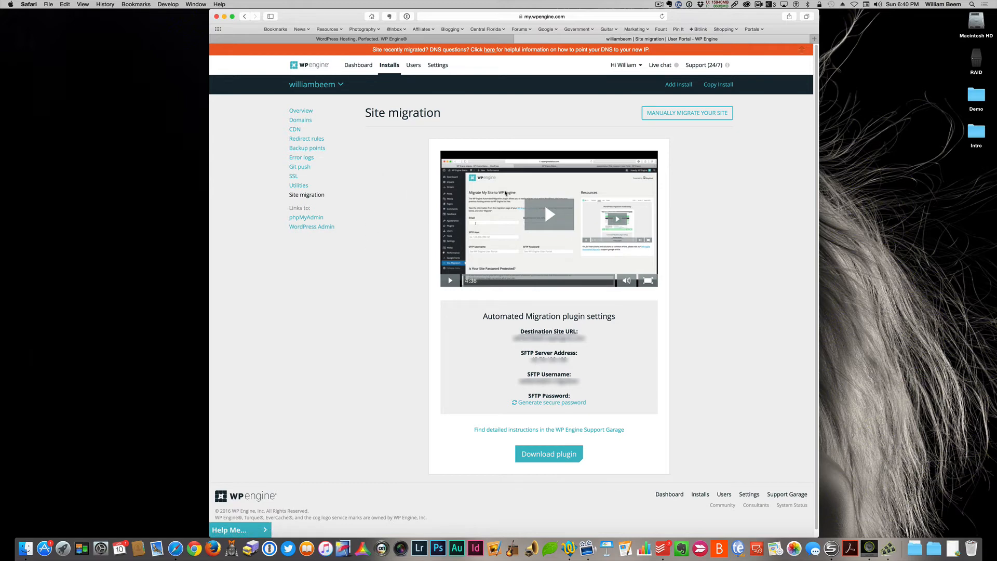
pyautogui.moveTo(824, 318)
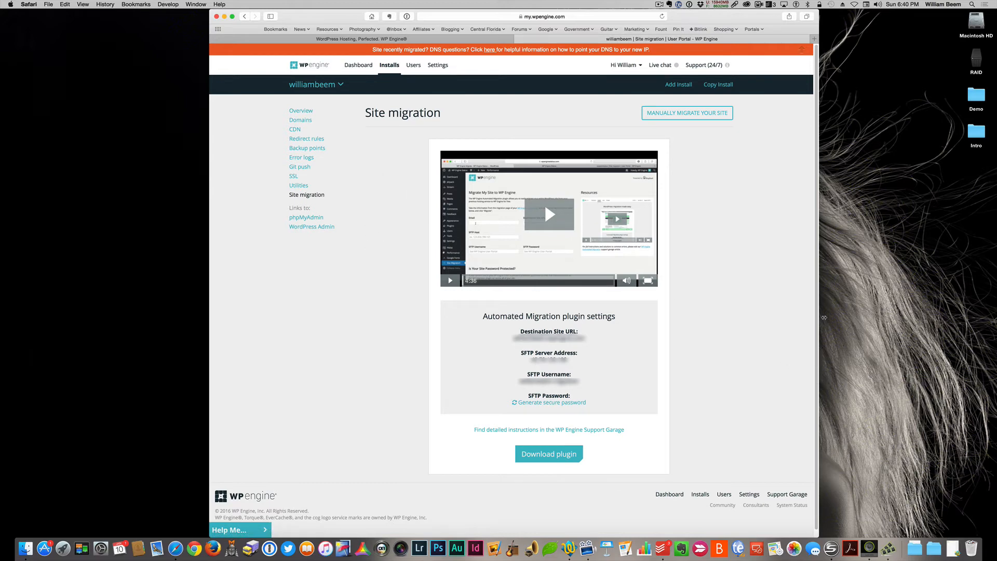
pyautogui.moveTo(393, 138)
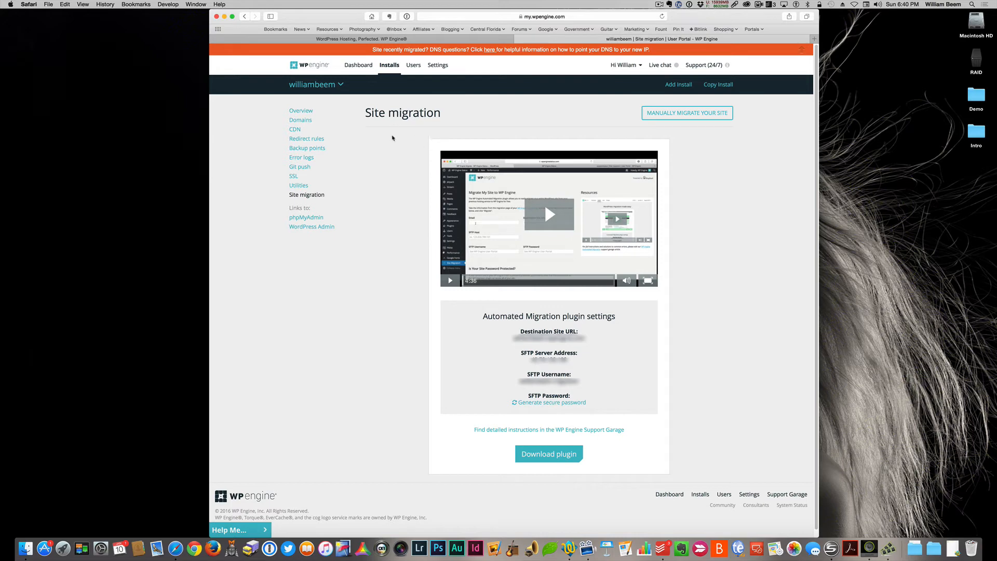
pyautogui.moveTo(367, 309)
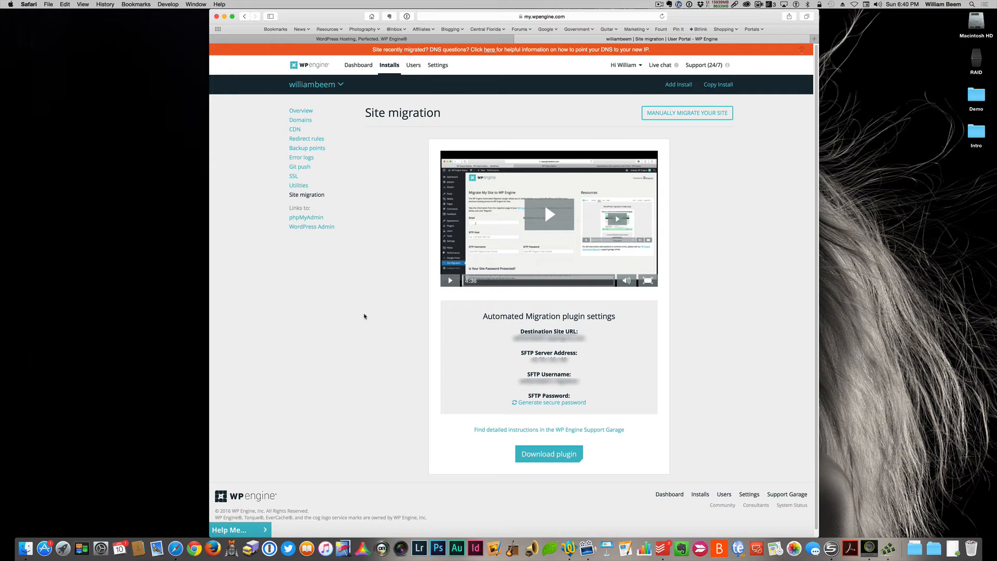
pyautogui.moveTo(361, 309)
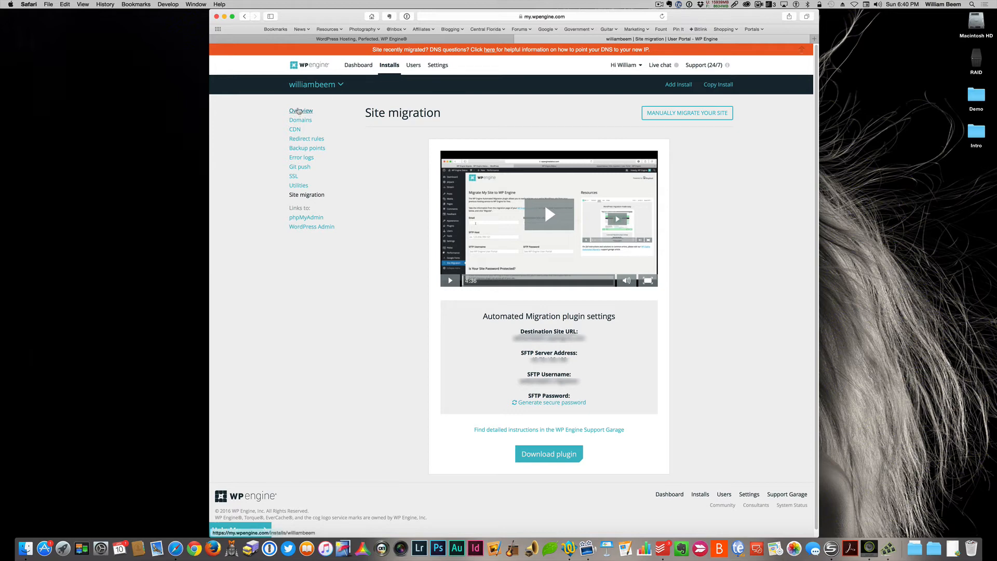
# Step: Return from Site migration to the williambeem install's Overview page
pyautogui.click(301, 110)
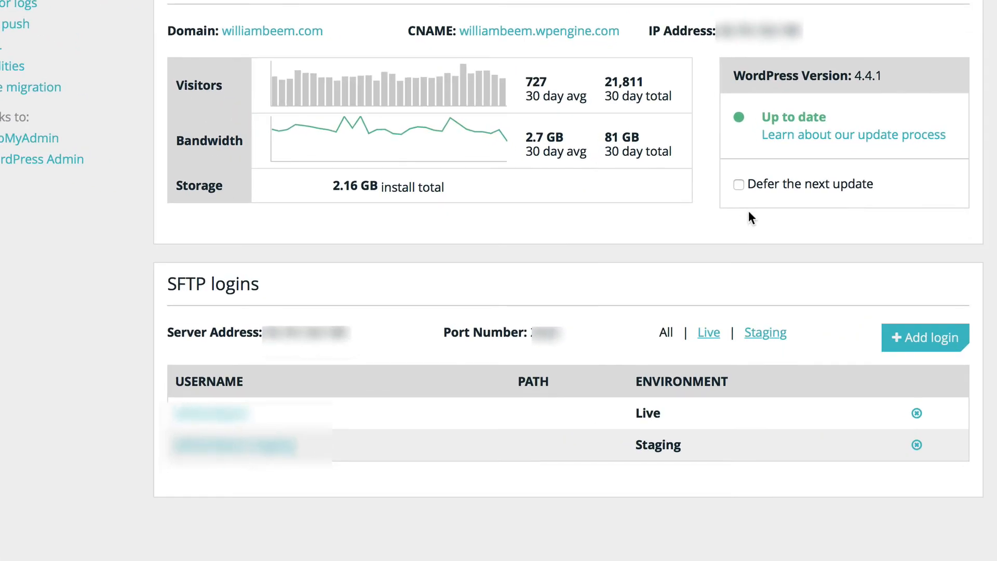
pyautogui.moveTo(739, 197)
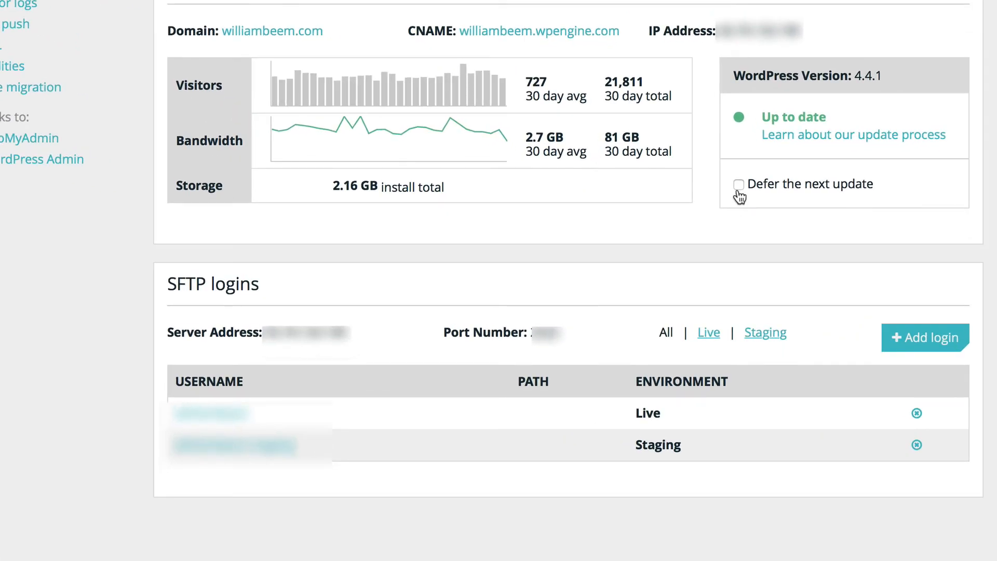
pyautogui.moveTo(775, 189)
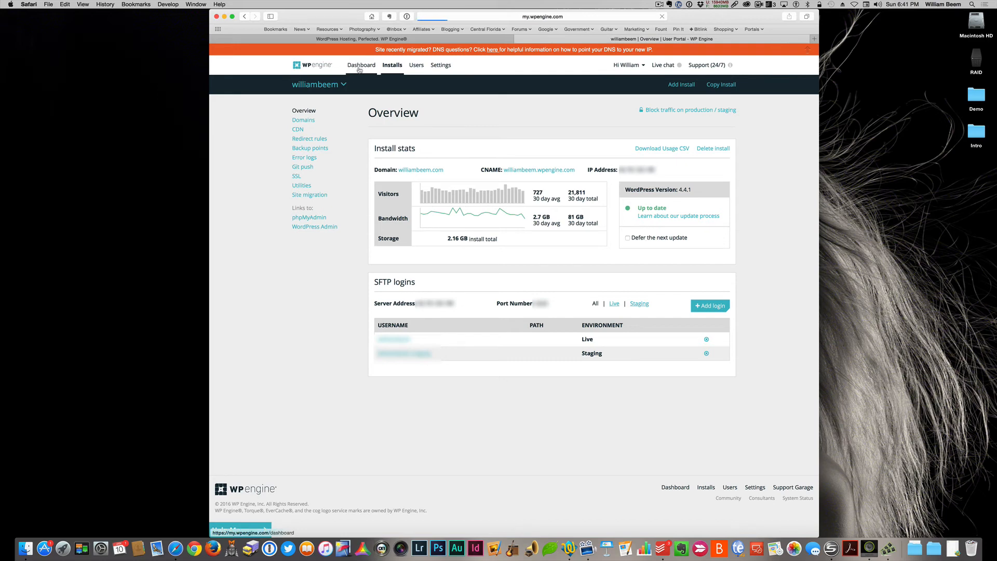
# Step: Return to the account dashboard listing all 10 installs with usage stats
pyautogui.click(358, 64)
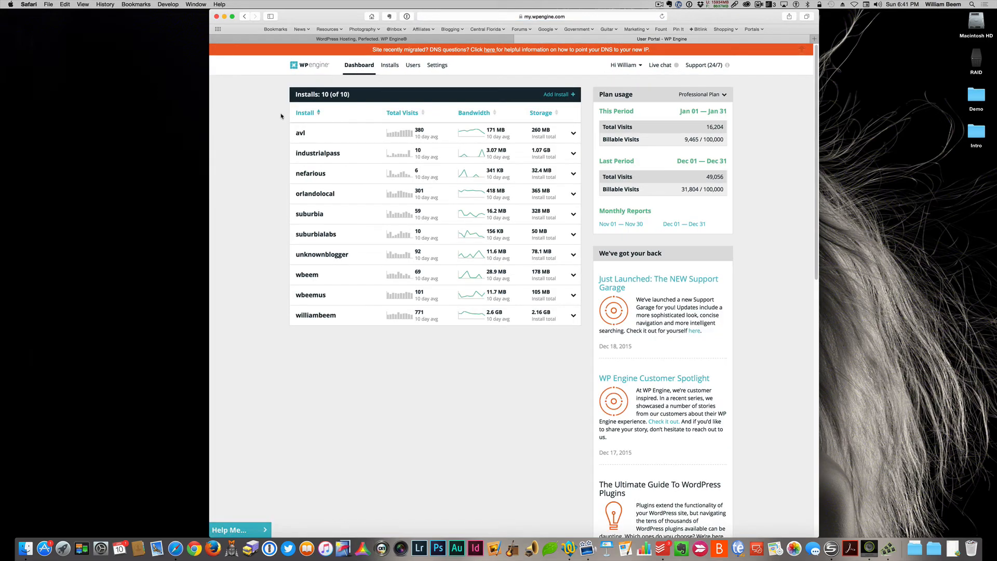
pyautogui.moveTo(460, 134)
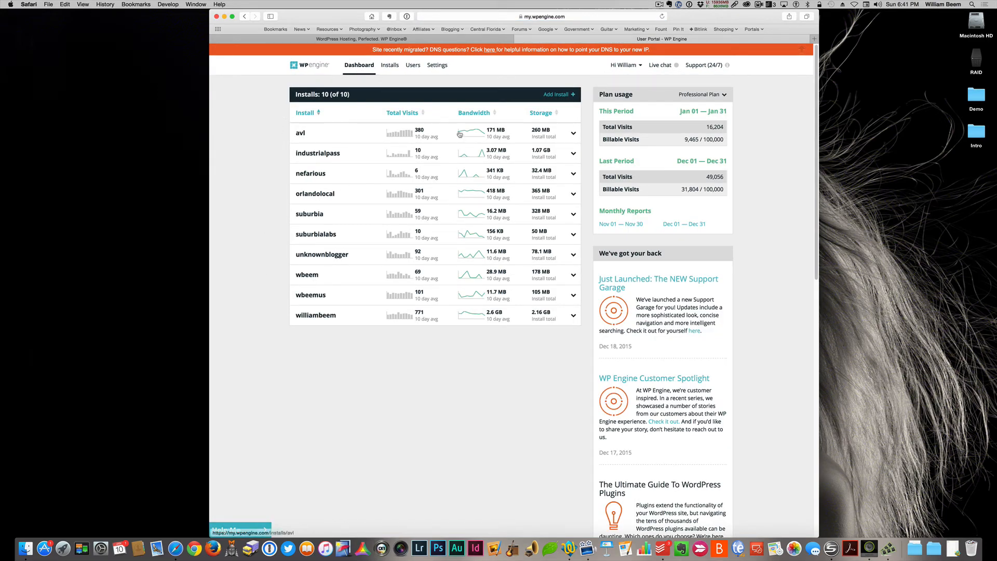
pyautogui.moveTo(412, 64)
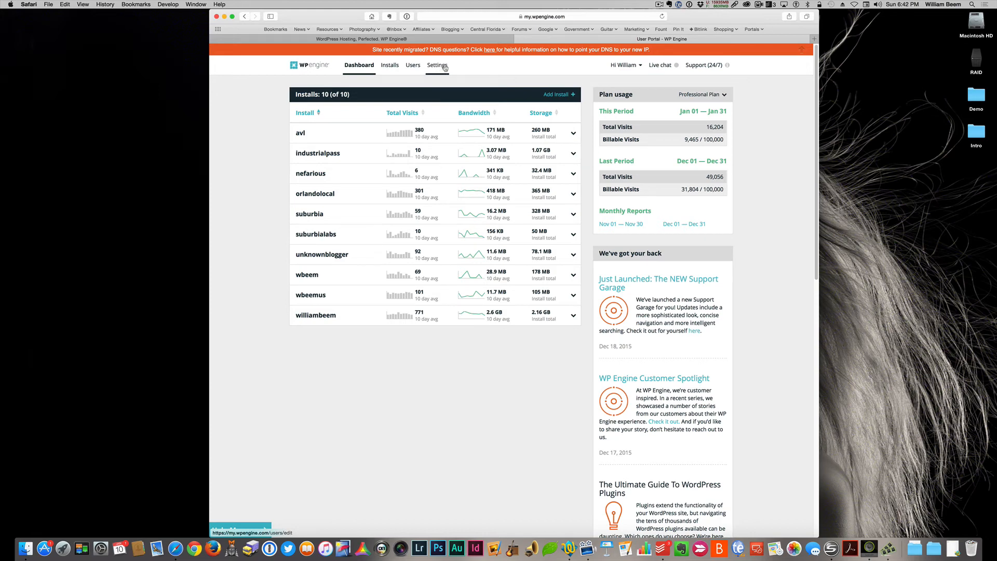
pyautogui.moveTo(823, 268)
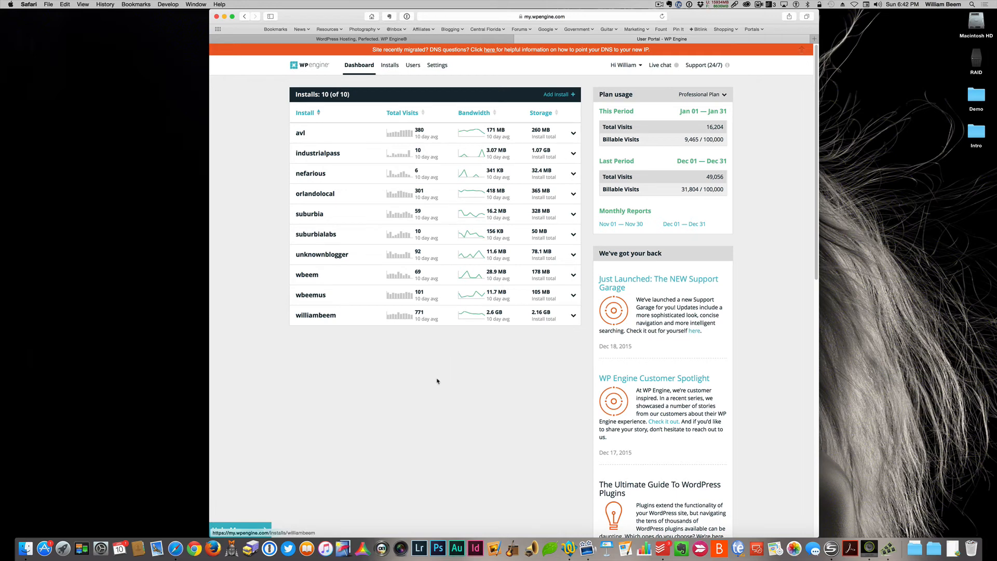
pyautogui.moveTo(539, 327)
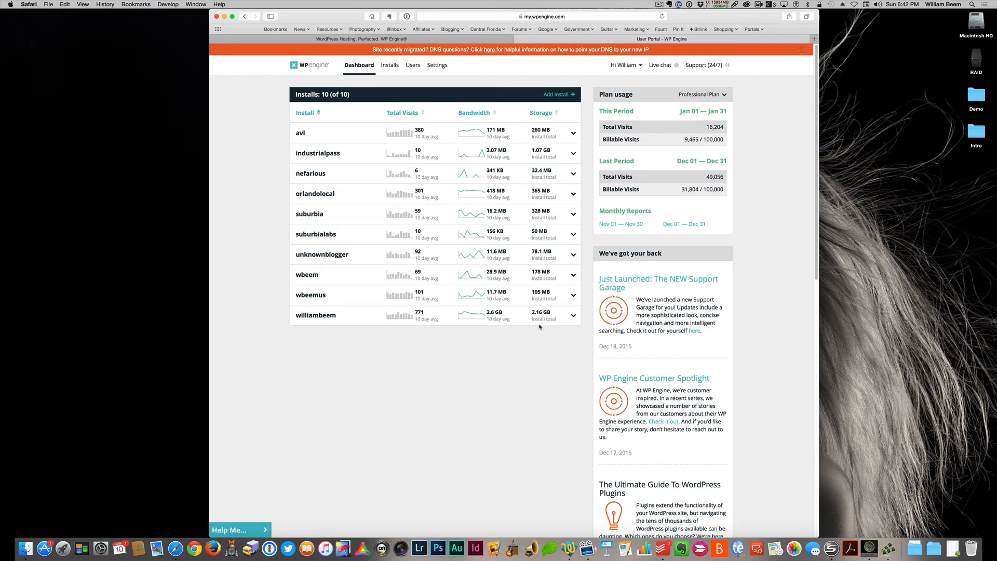
pyautogui.moveTo(776, 136)
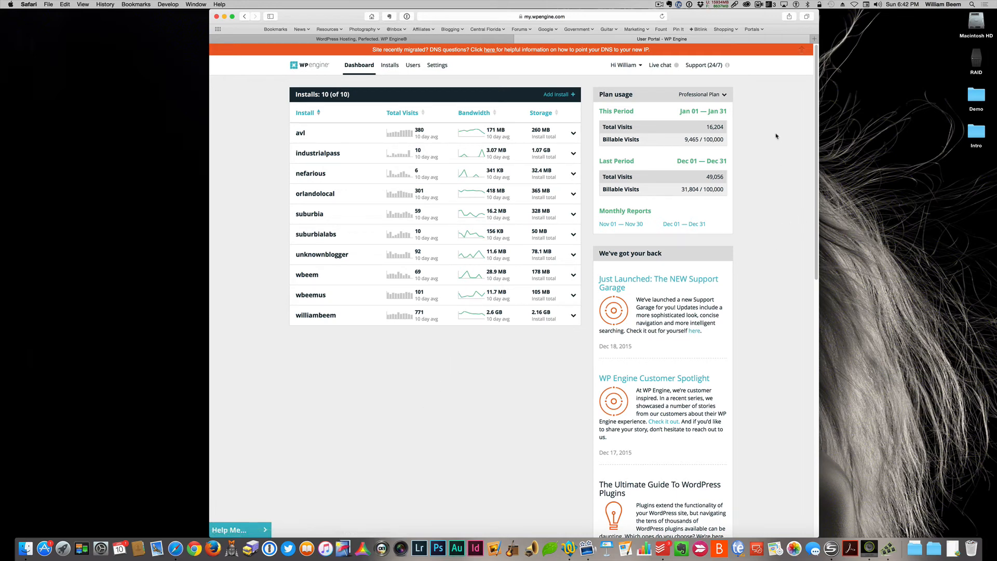
pyautogui.moveTo(704, 64)
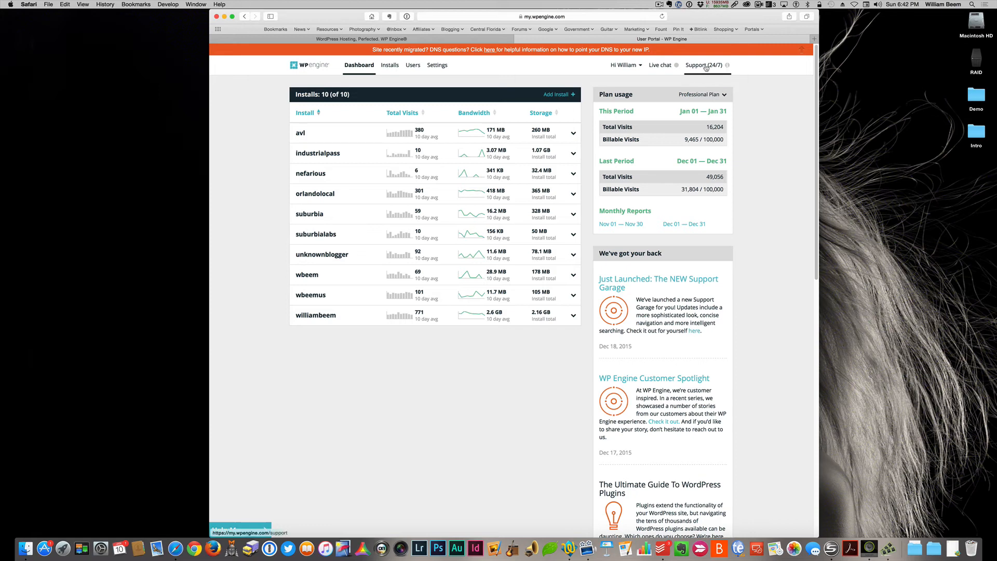
# Step: Show the Git Push support articles and start the 'What is Git?' walkthrough
pyautogui.click(704, 64)
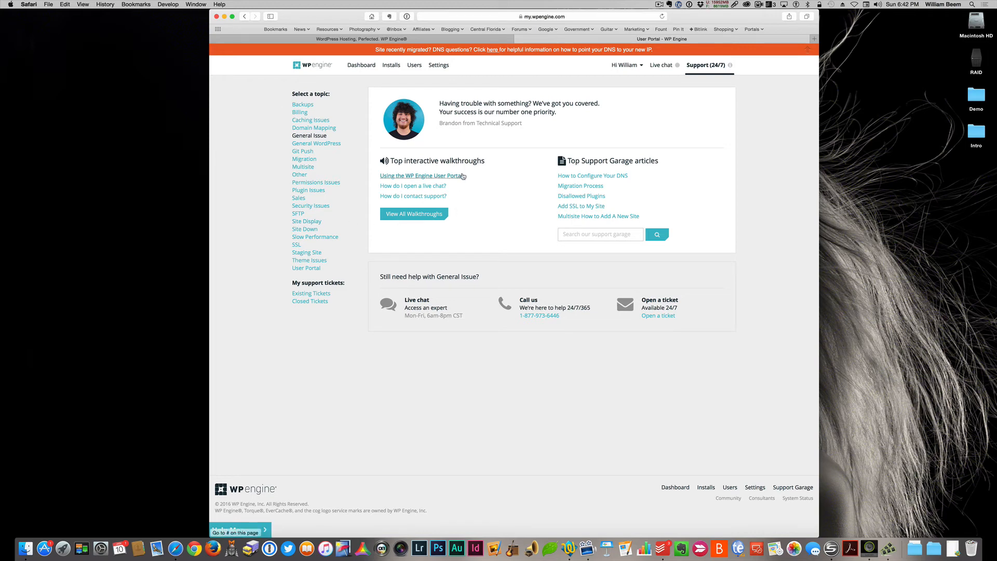
pyautogui.moveTo(473, 182)
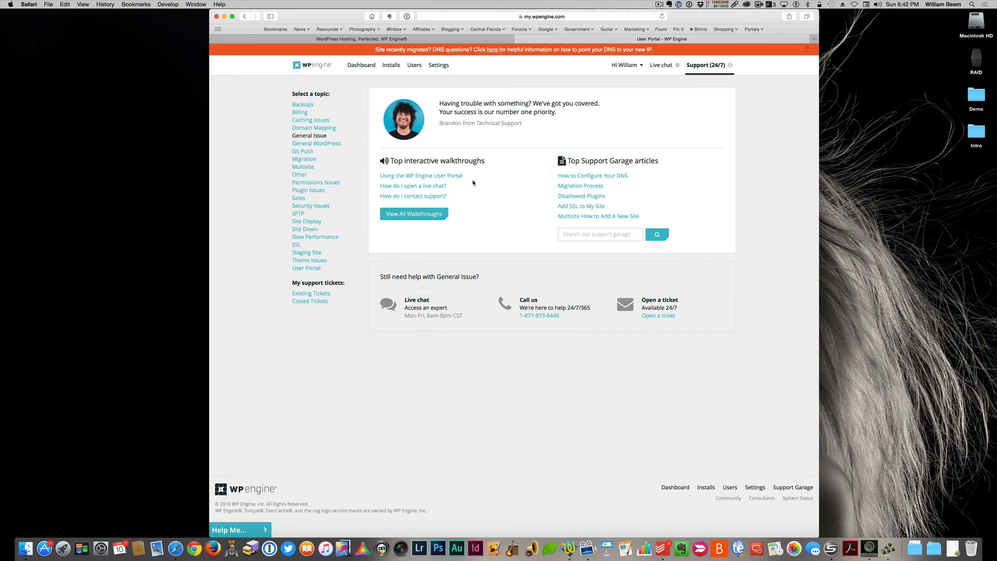
pyautogui.moveTo(358, 194)
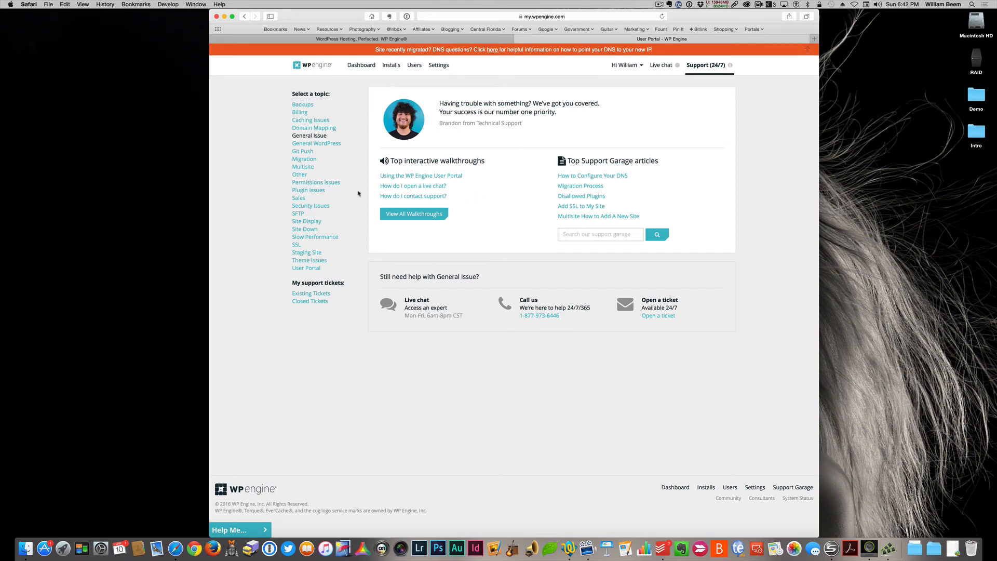
pyautogui.moveTo(303, 152)
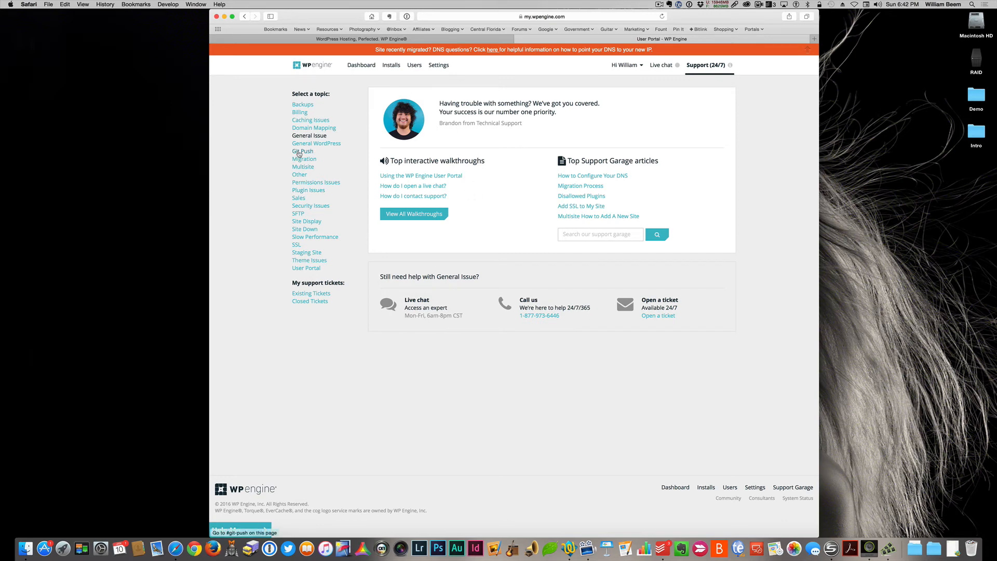
pyautogui.click(302, 152)
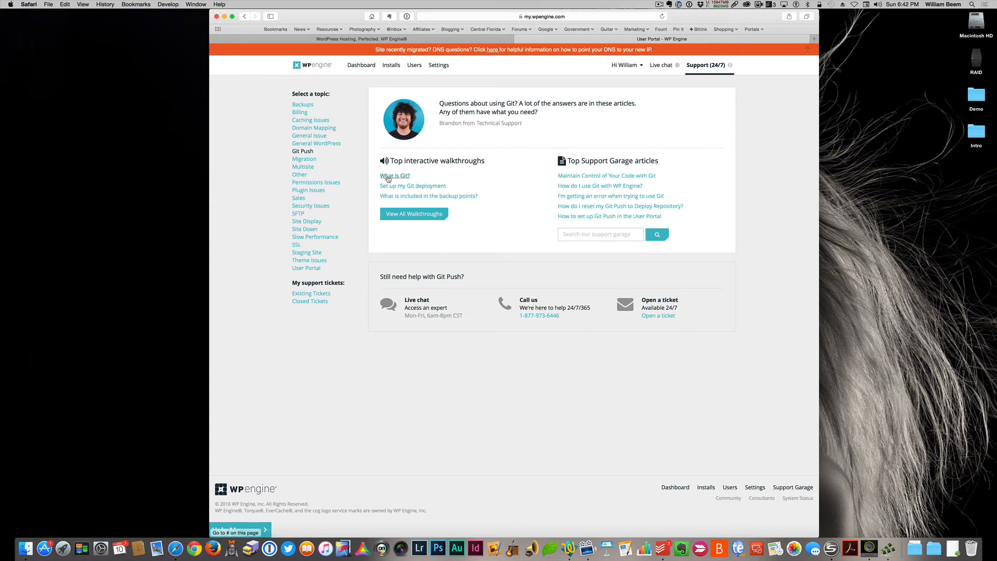
pyautogui.click(395, 176)
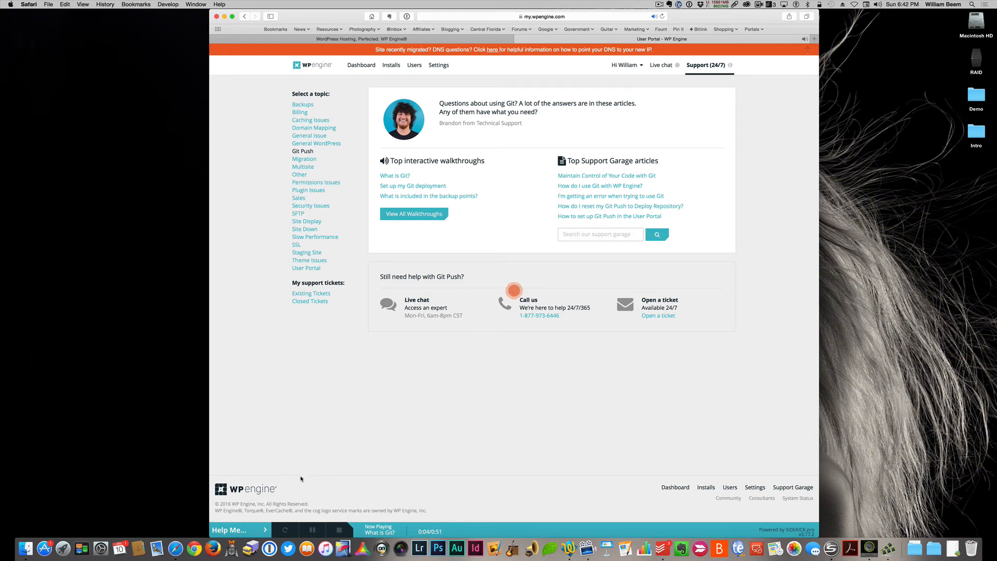
pyautogui.moveTo(308, 489)
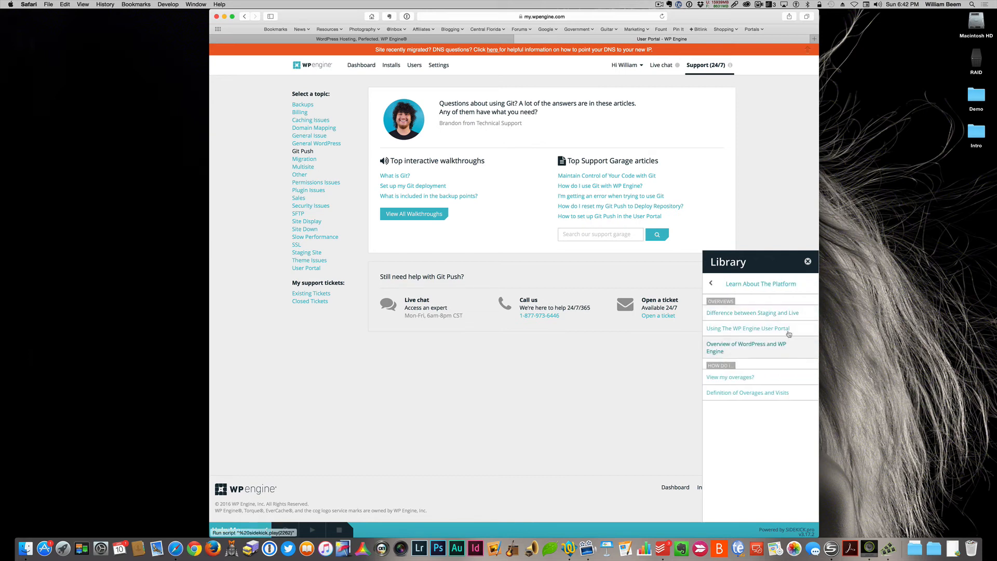
# Step: Return to the library's main categories and dismiss the walkthrough library
pyautogui.click(710, 283)
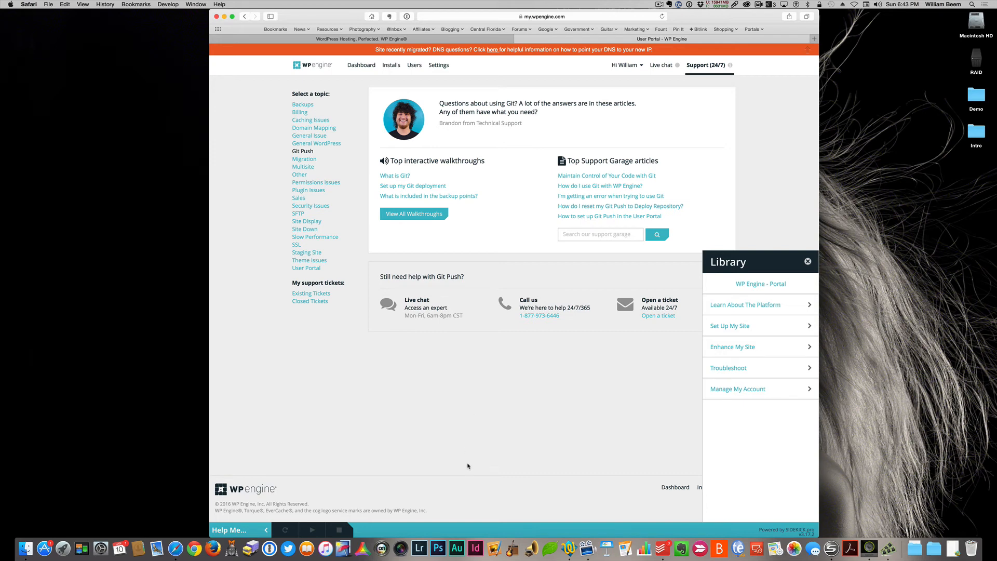
pyautogui.moveTo(551, 252)
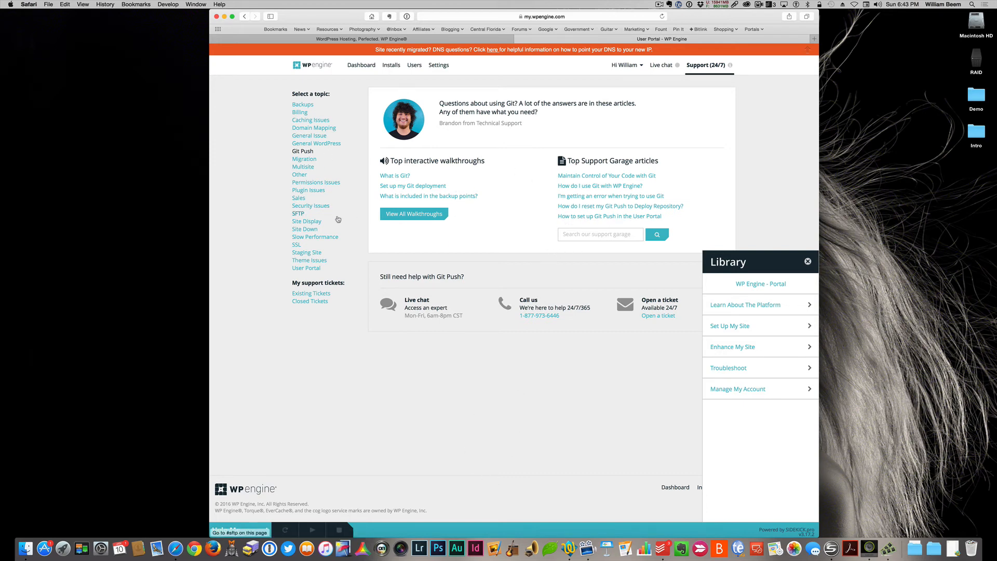
pyautogui.moveTo(751, 350)
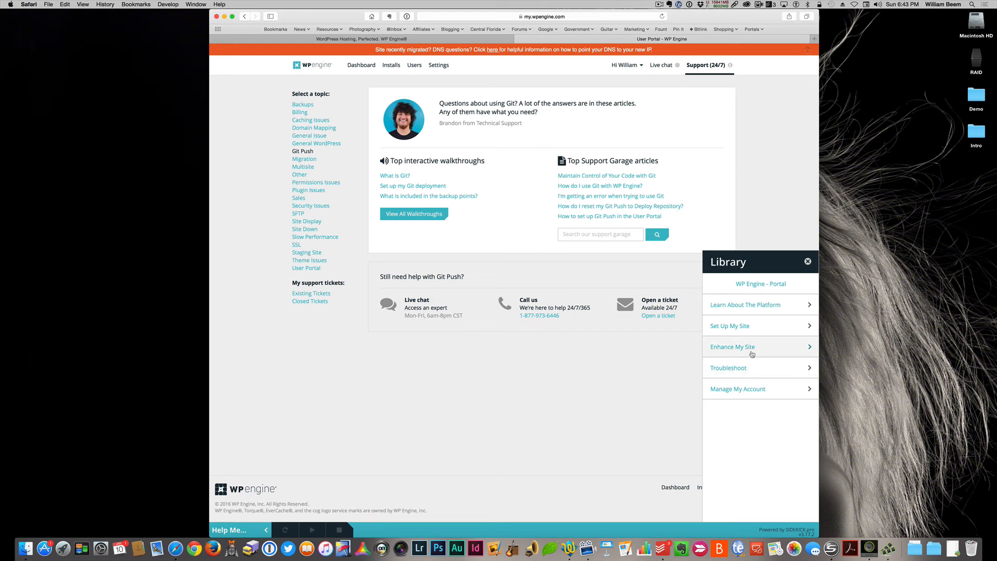
pyautogui.moveTo(761, 353)
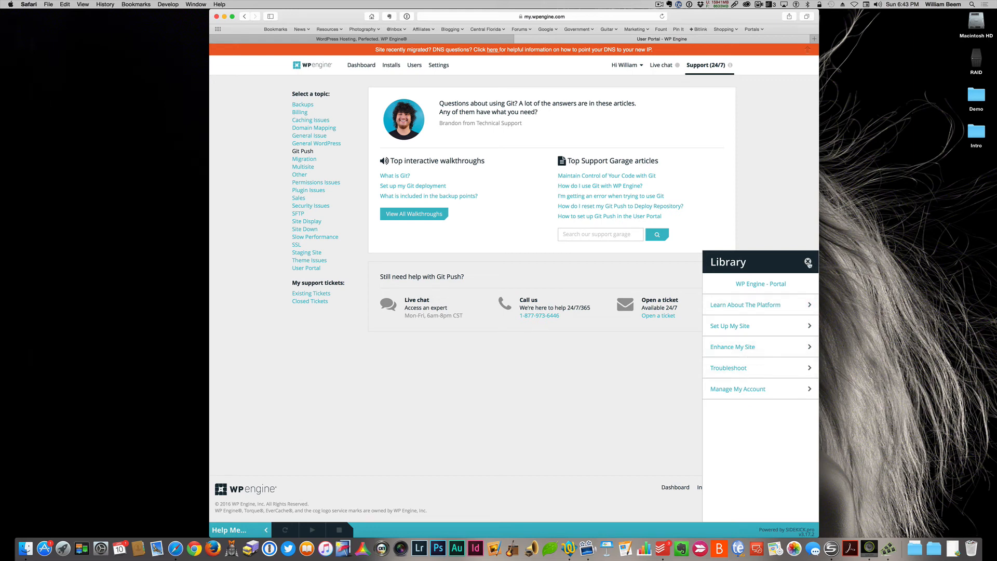
pyautogui.click(808, 262)
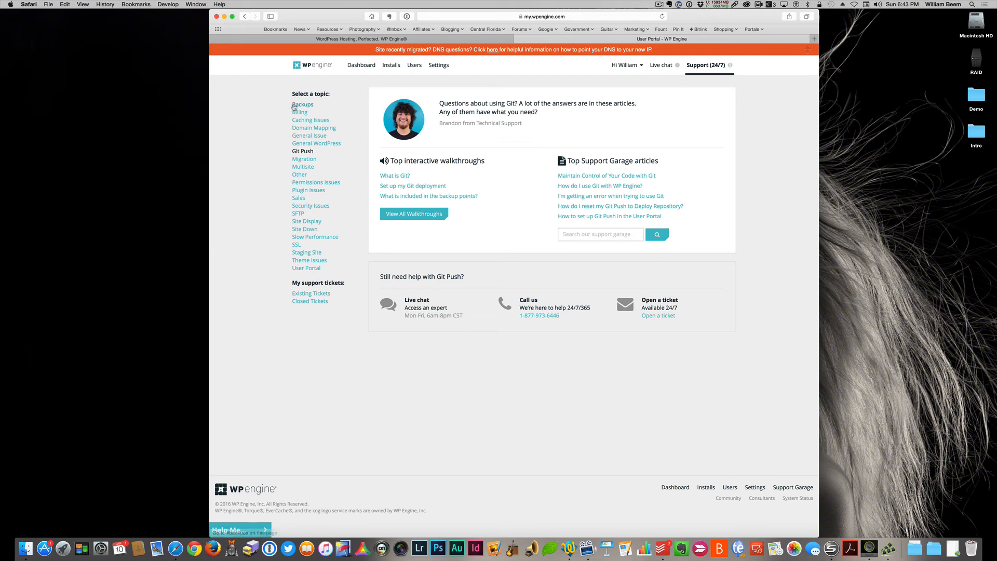
# Step: Read through the Site Backups Support Garage article from top to bottom
pyautogui.click(303, 104)
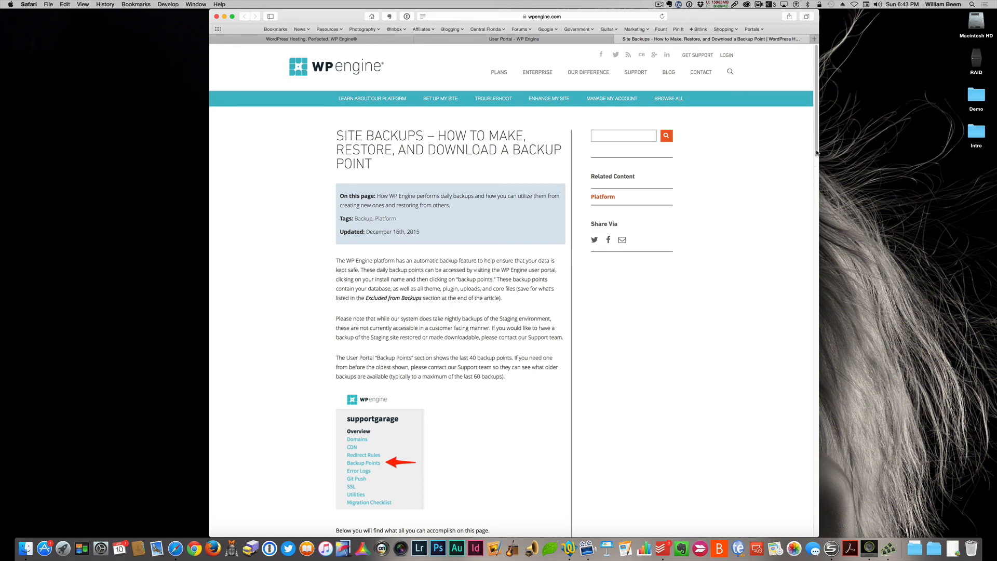
pyautogui.scroll(-3)
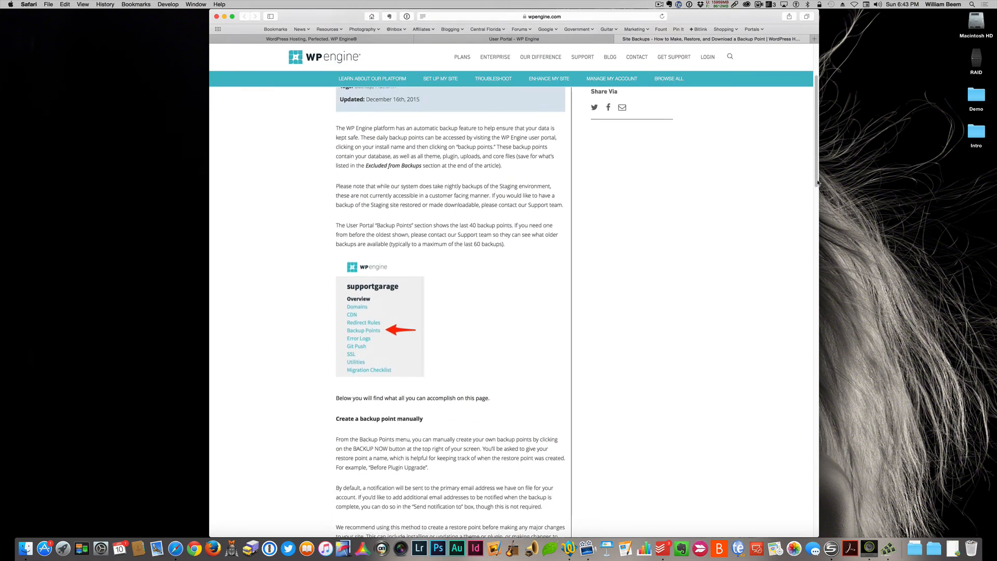
pyautogui.scroll(-3)
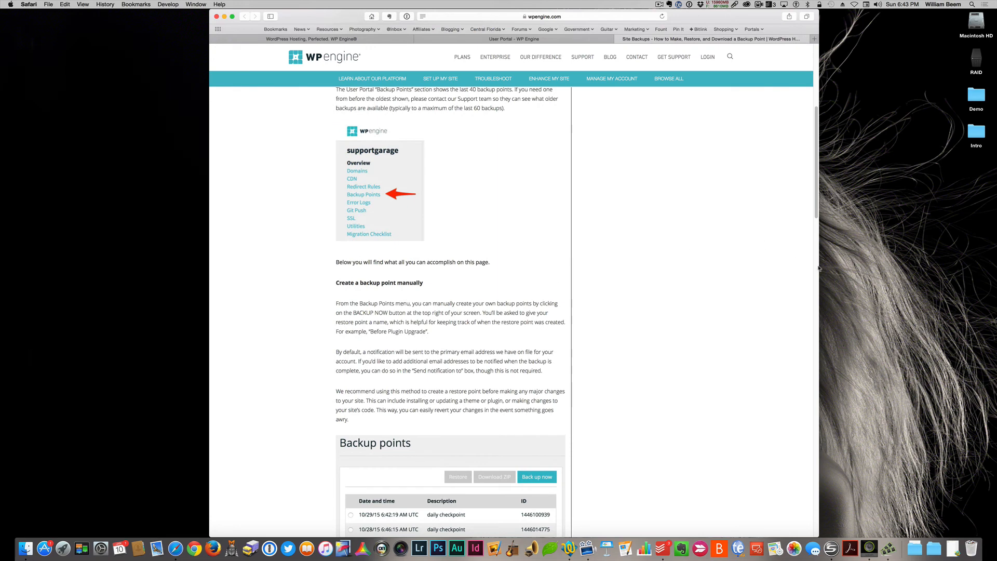
pyautogui.scroll(-3)
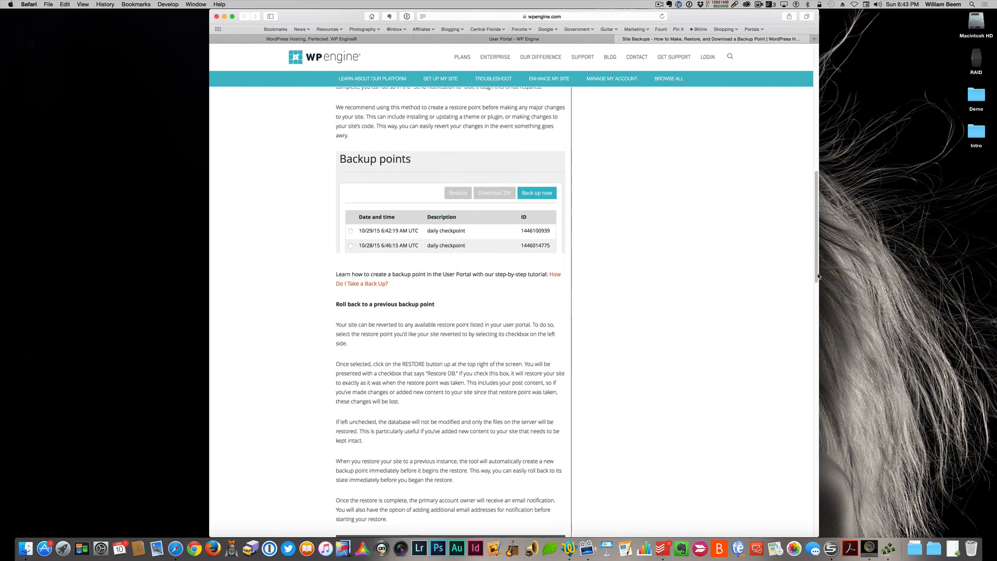
pyautogui.scroll(-3)
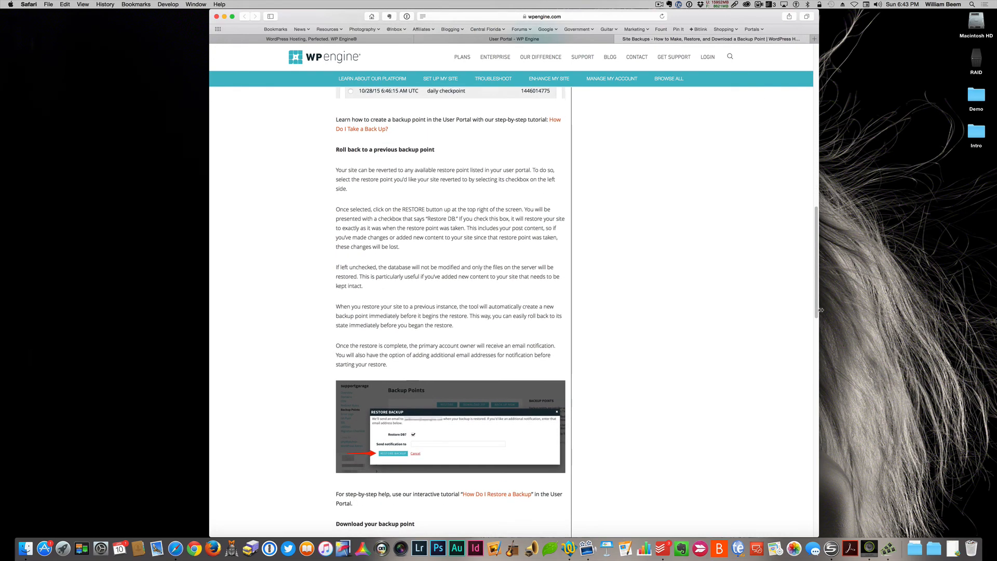
pyautogui.scroll(-3)
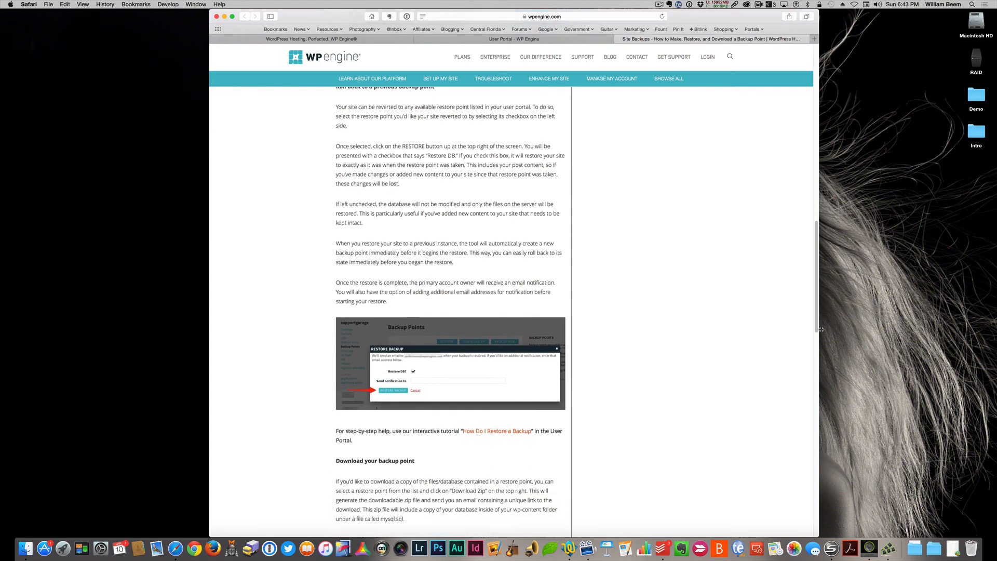
pyautogui.scroll(-3)
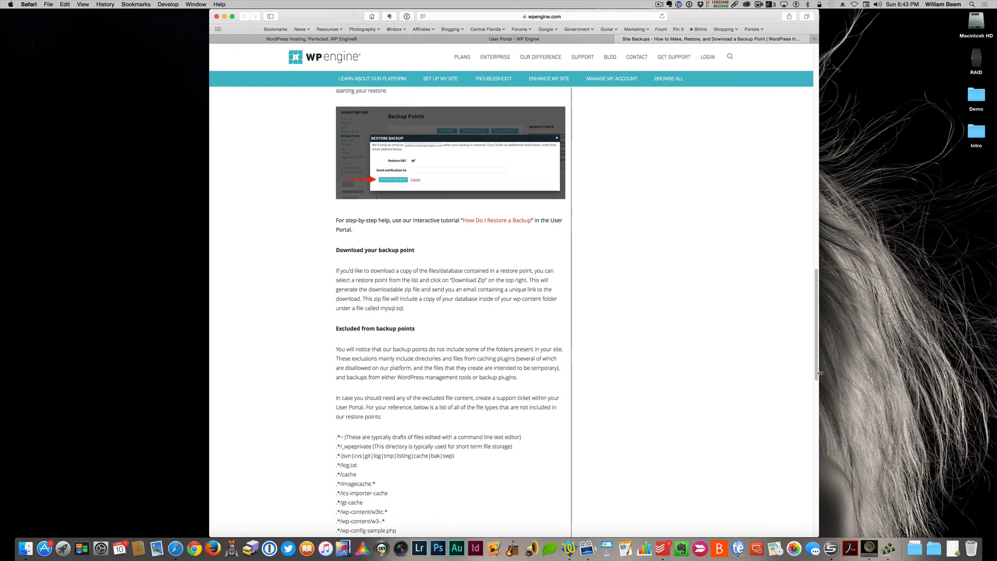
pyautogui.scroll(-3)
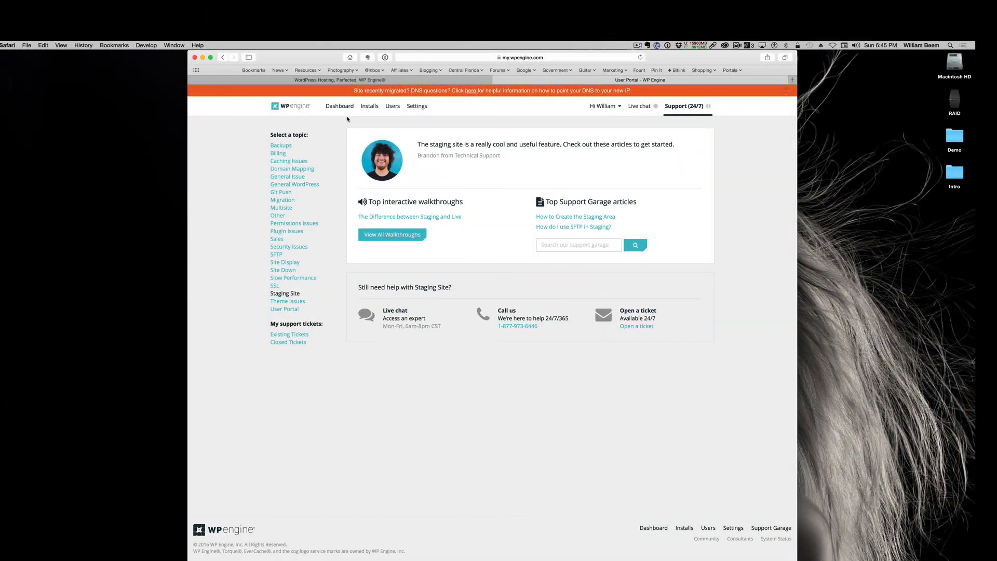
# Step: Reach the williambeem.com WordPress admin dashboard from the install overview
pyautogui.click(370, 106)
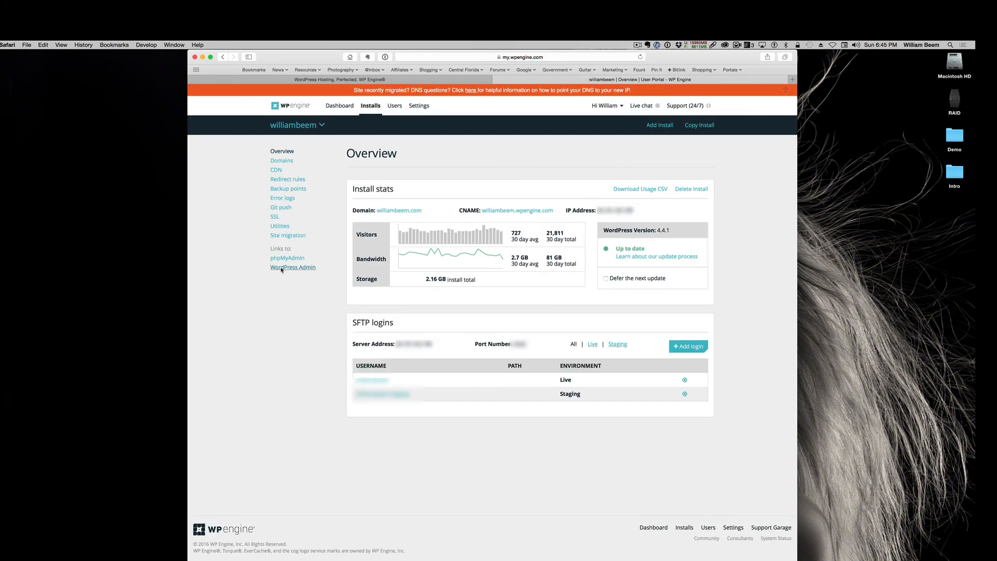
pyautogui.click(293, 267)
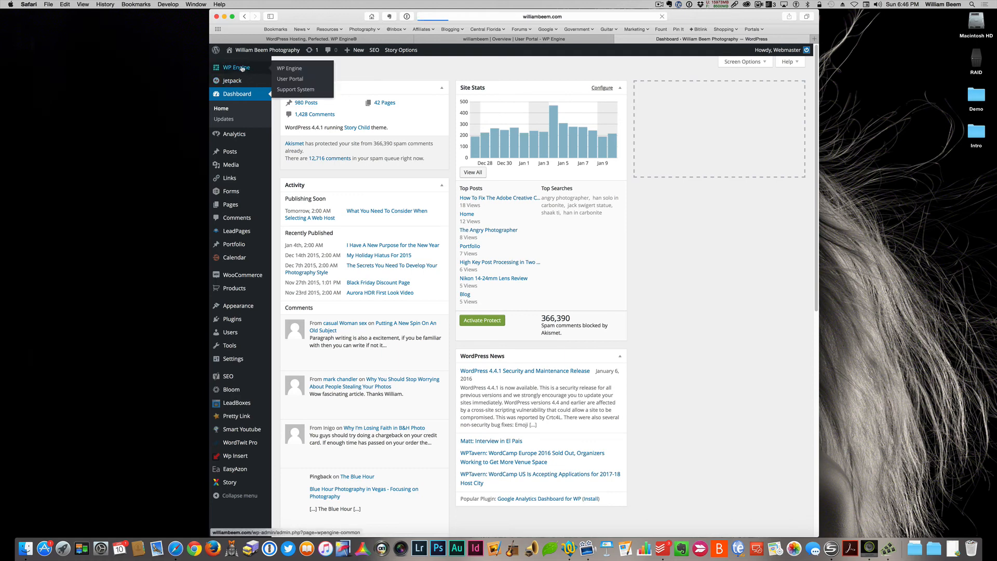
# Step: View the WP Engine plugin's Staging tab with status Ready and copy options
pyautogui.click(290, 68)
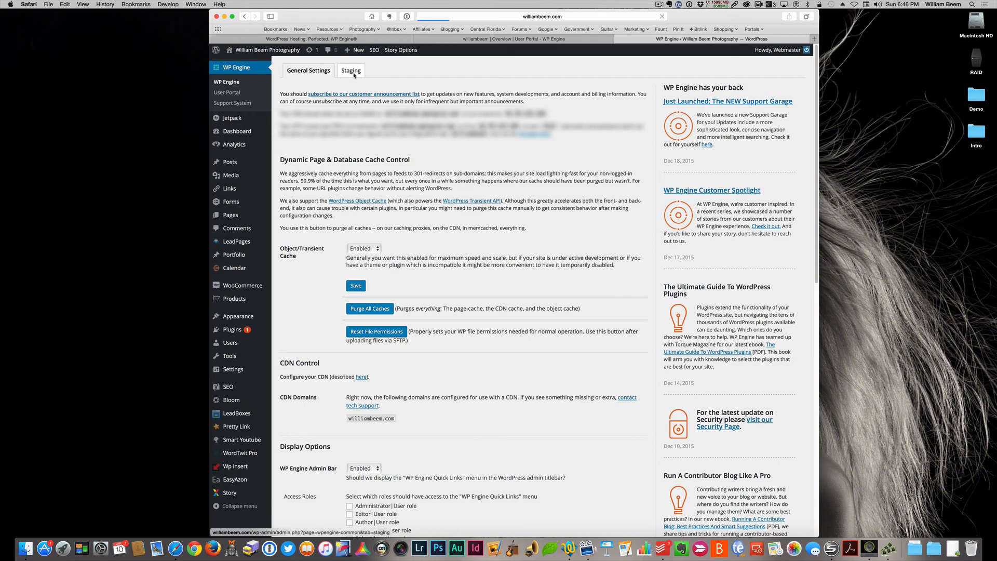
pyautogui.click(350, 69)
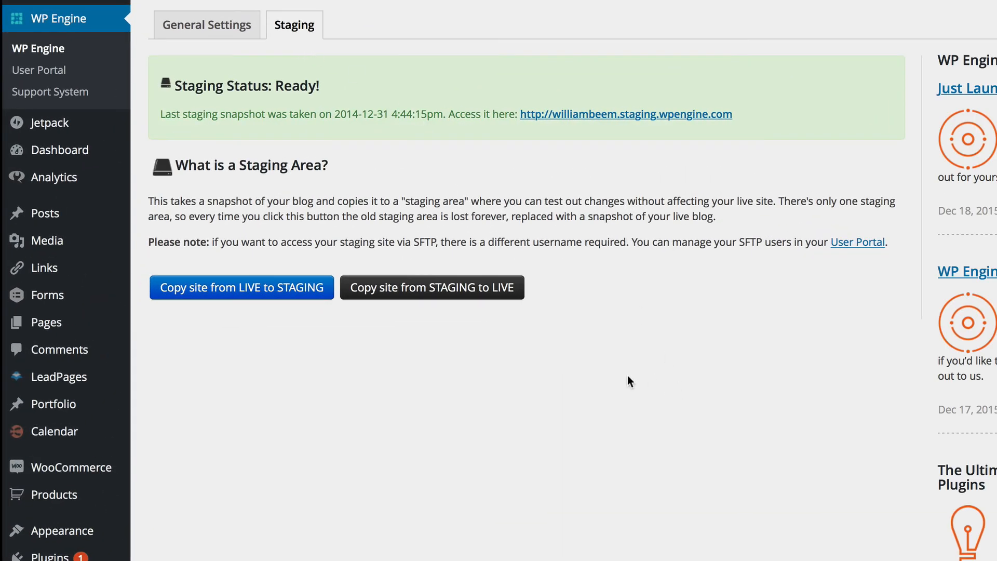
pyautogui.moveTo(209, 307)
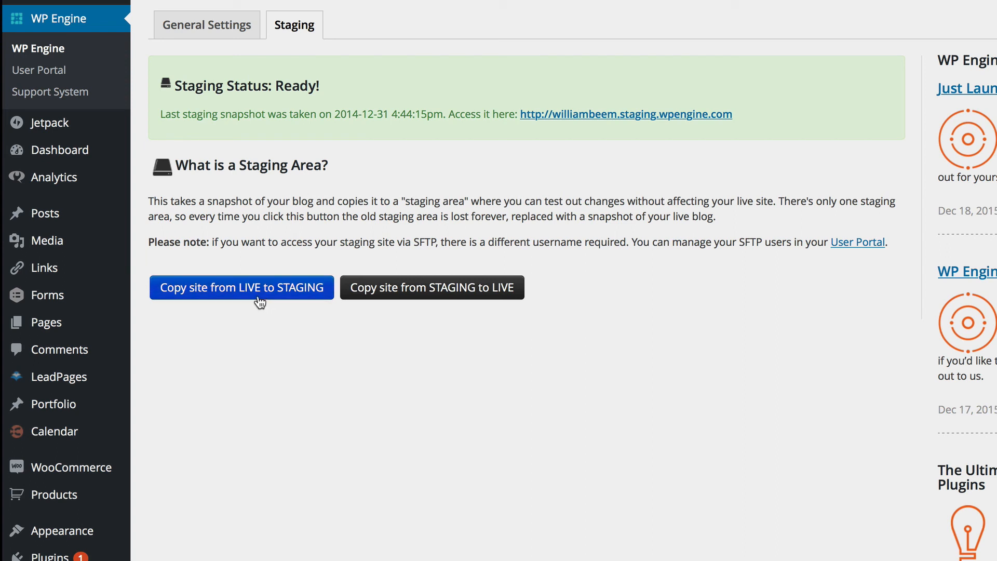
pyautogui.moveTo(620, 520)
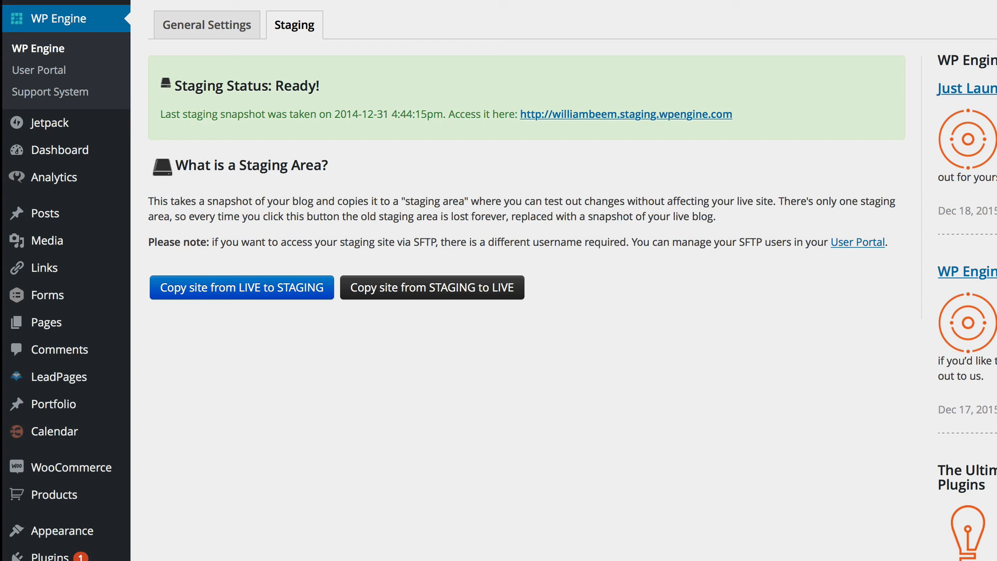
pyautogui.moveTo(562, 131)
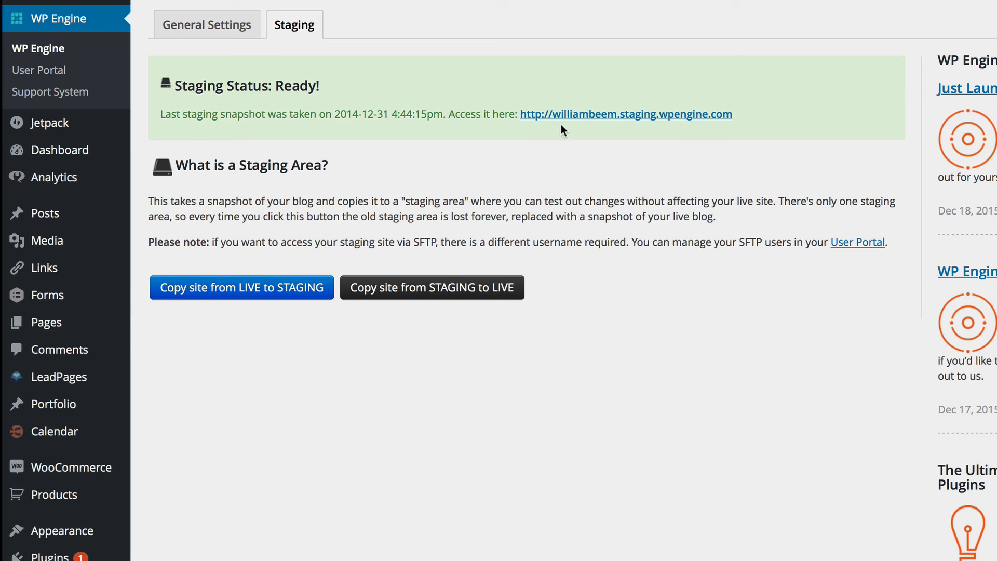
pyautogui.moveTo(599, 131)
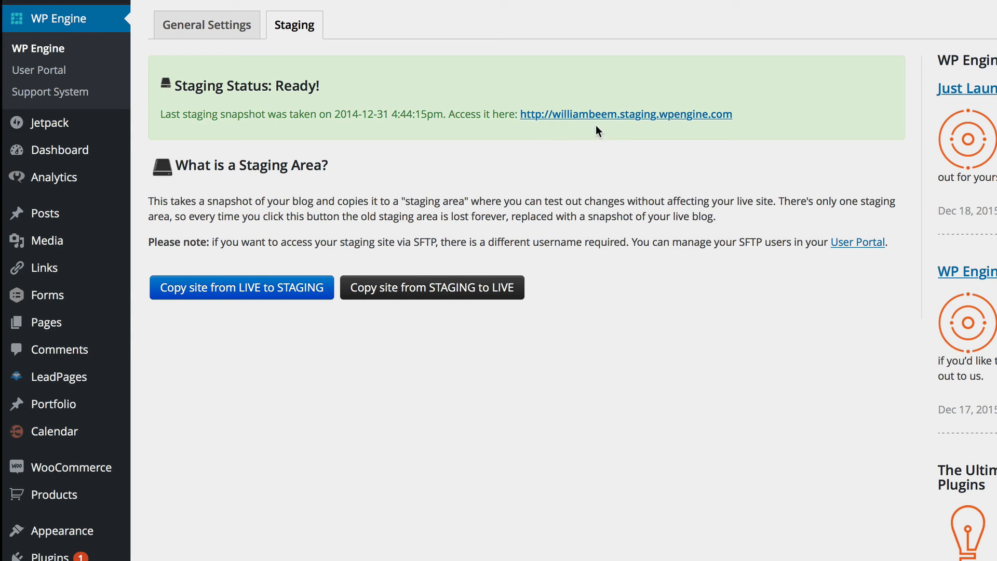
pyautogui.moveTo(621, 131)
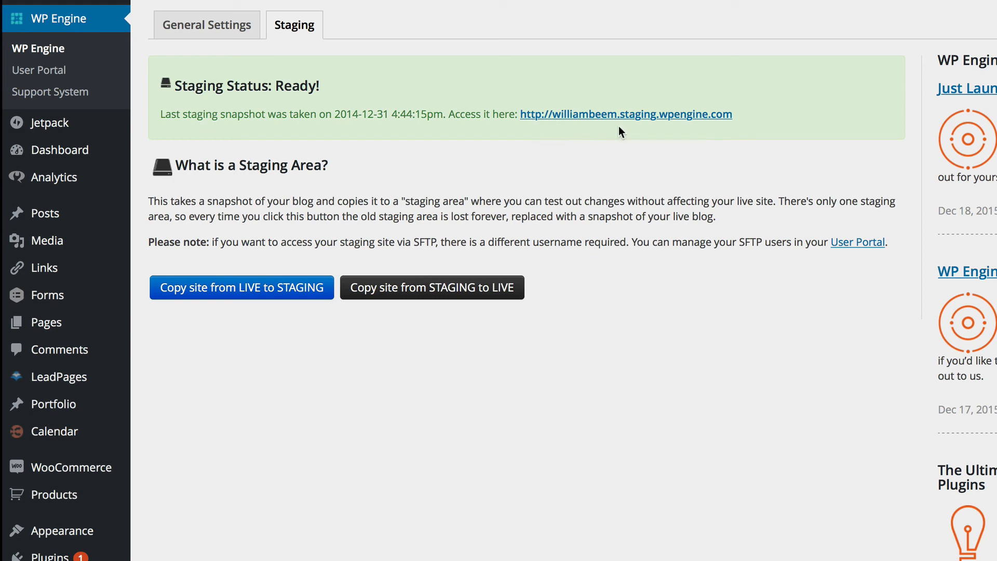
pyautogui.moveTo(736, 148)
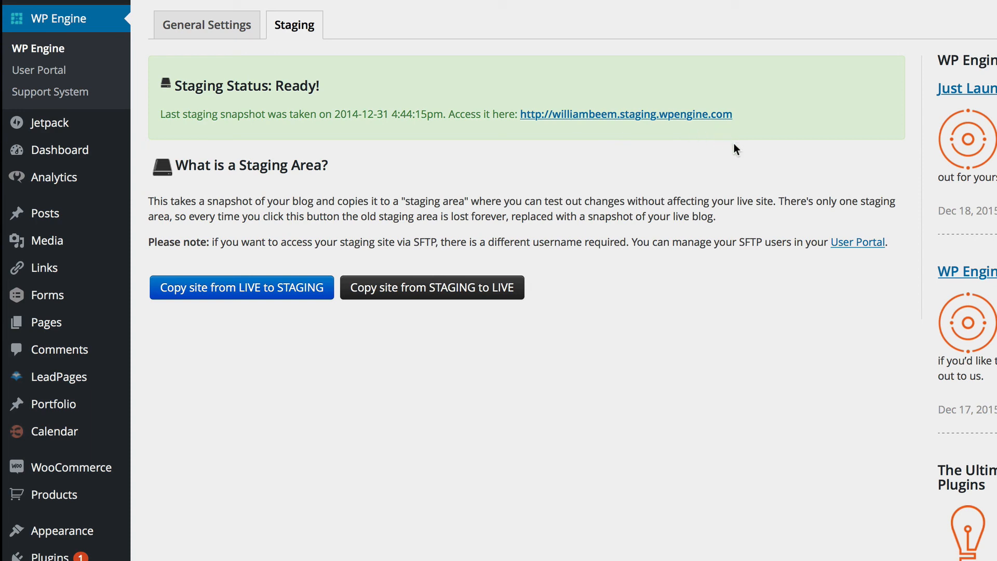
pyautogui.moveTo(775, 145)
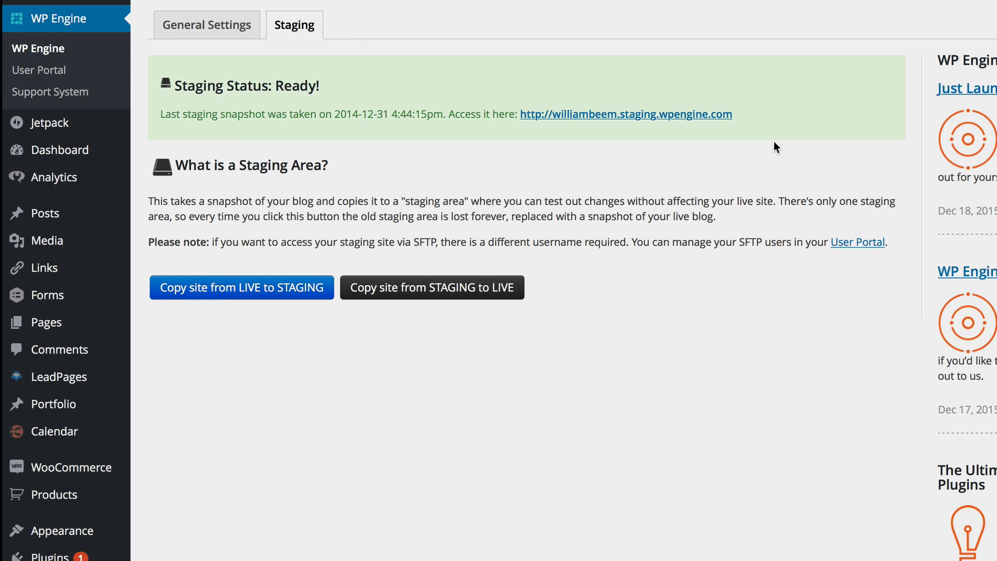
pyautogui.moveTo(431, 312)
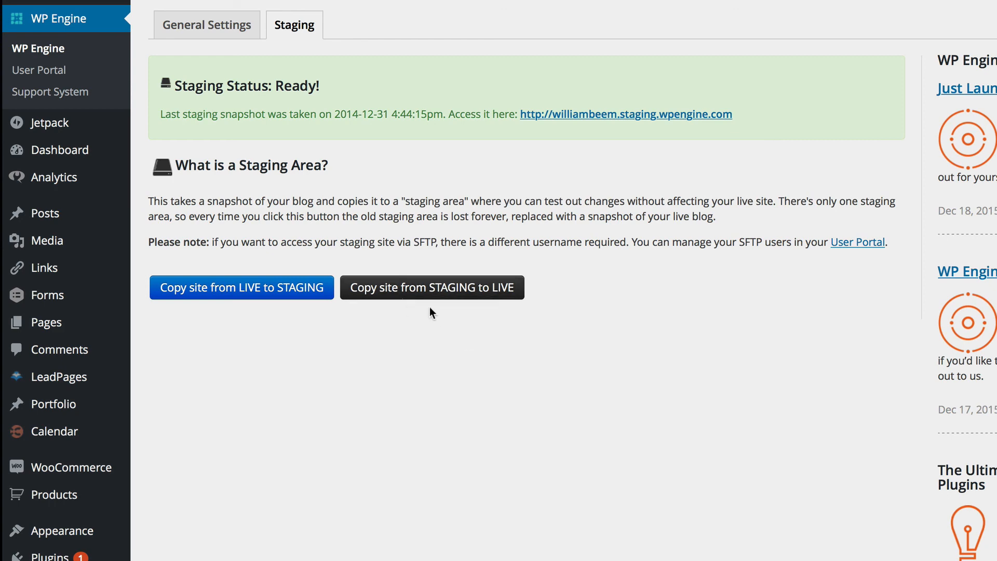
pyautogui.moveTo(651, 431)
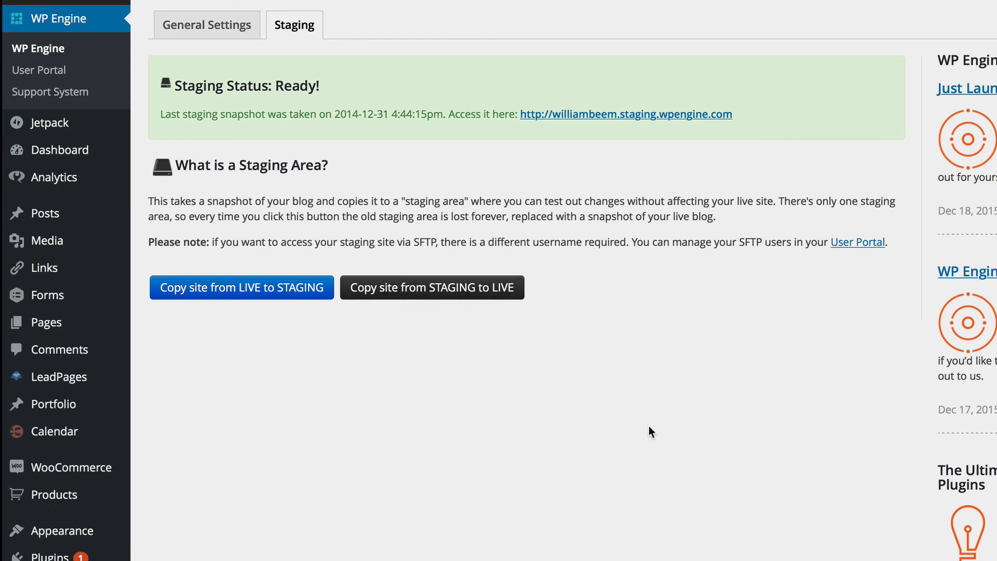